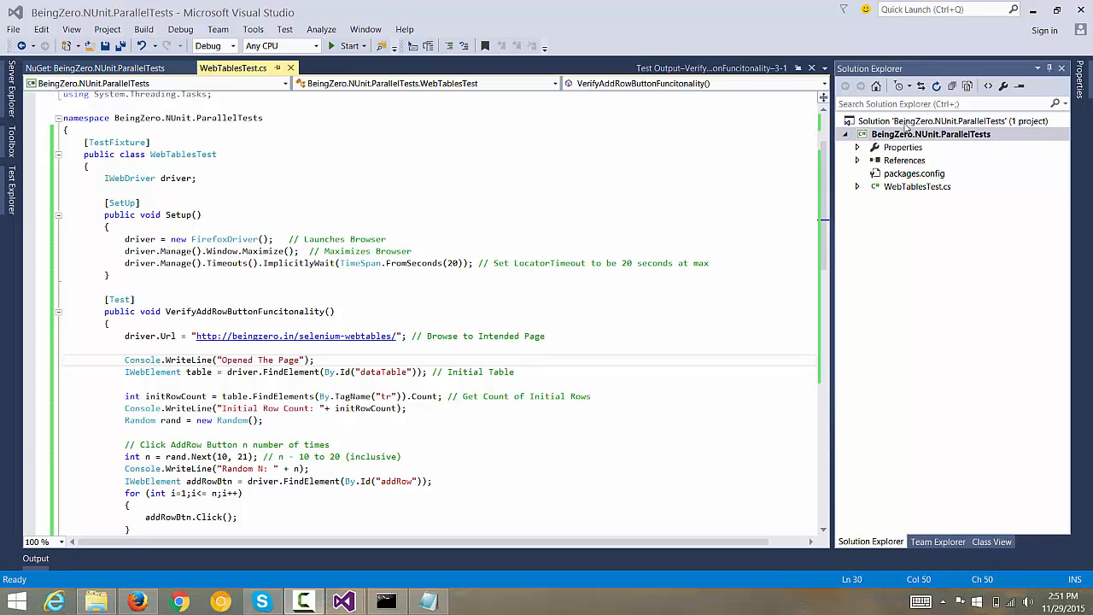
Add a new class file named LoginTests to the project
right_click(931, 135)
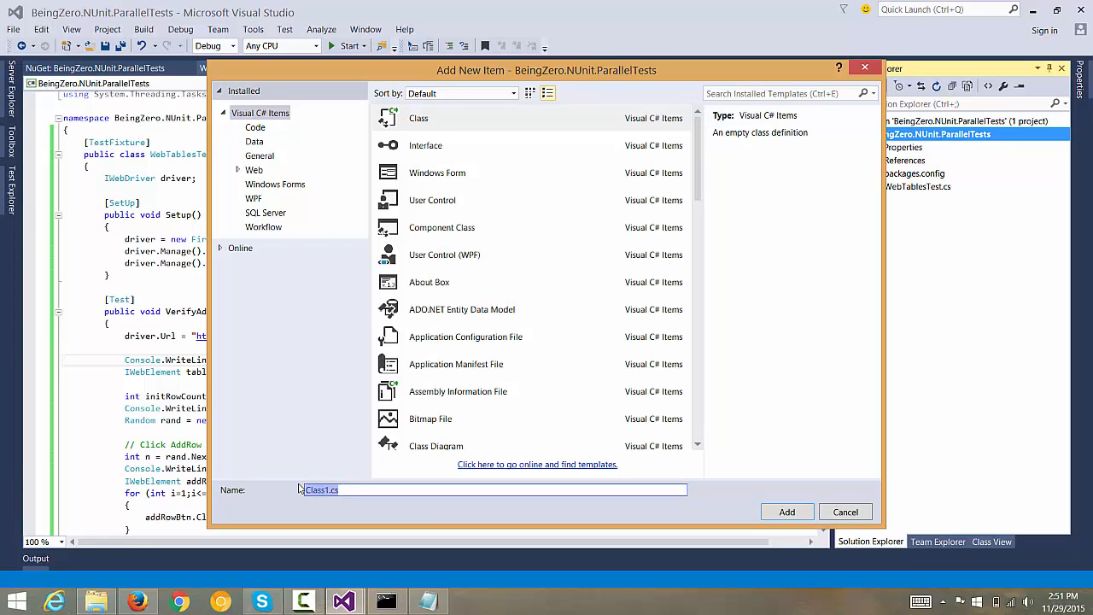
text(LoginTests)
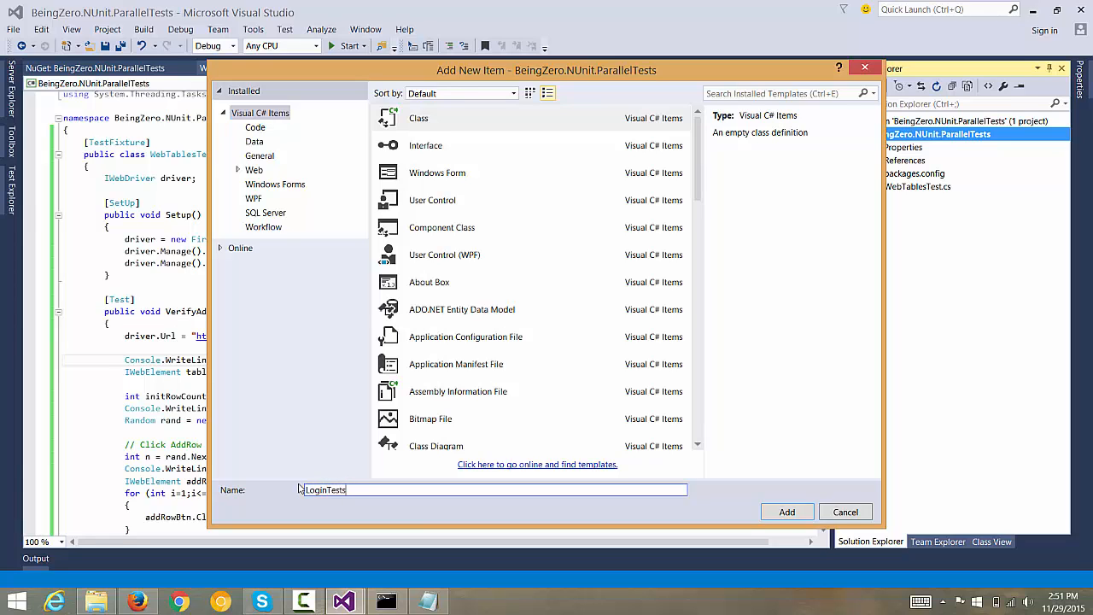
click(786, 512)
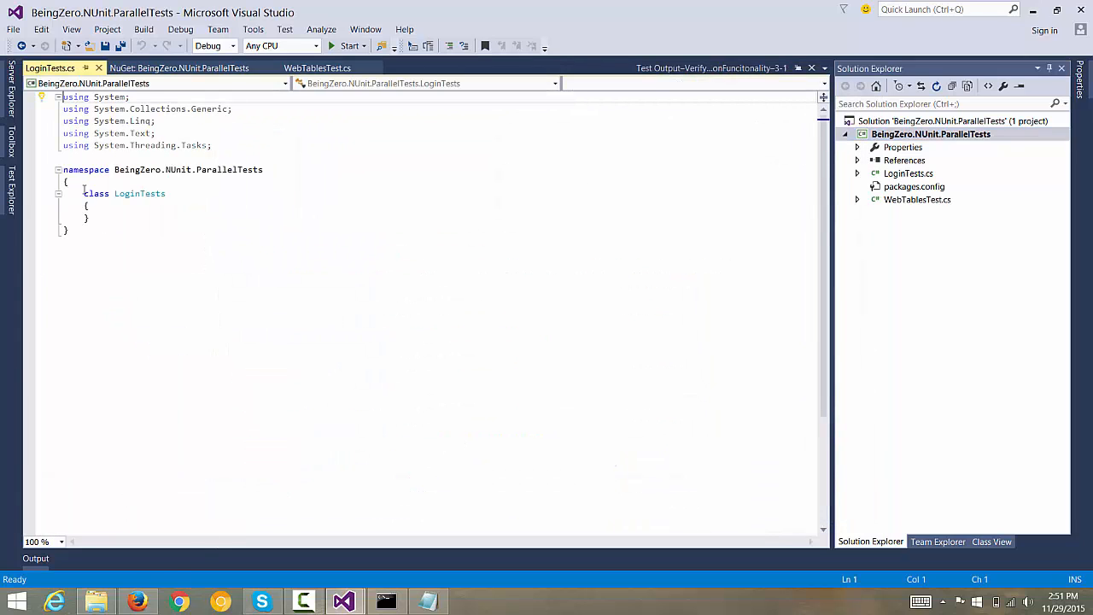
Make the LoginTests class public and mark it with [TestFixture]
text(public)
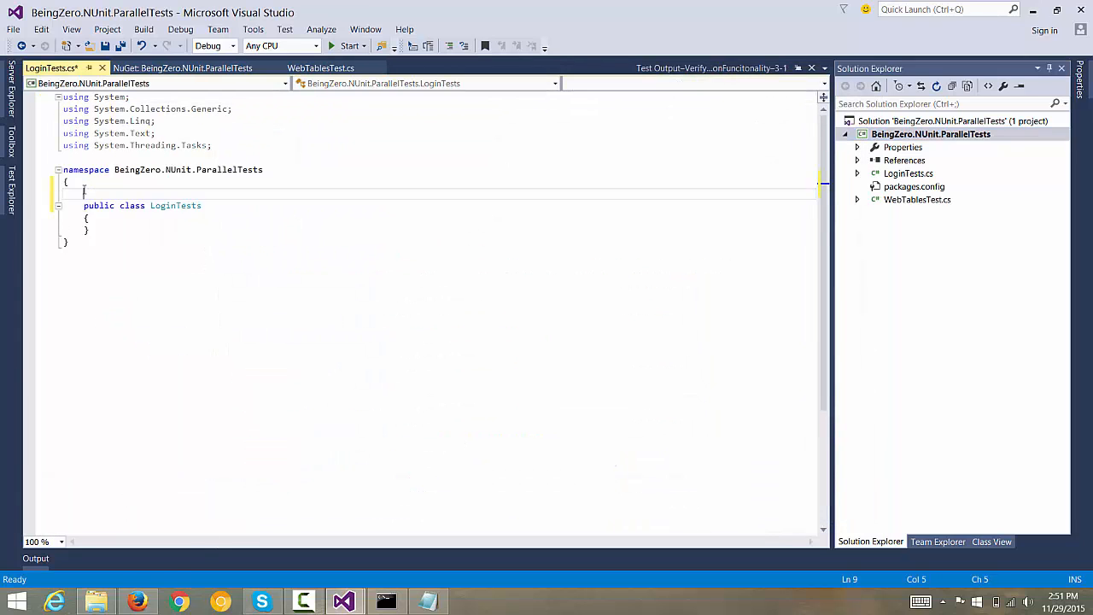
text([TestF)
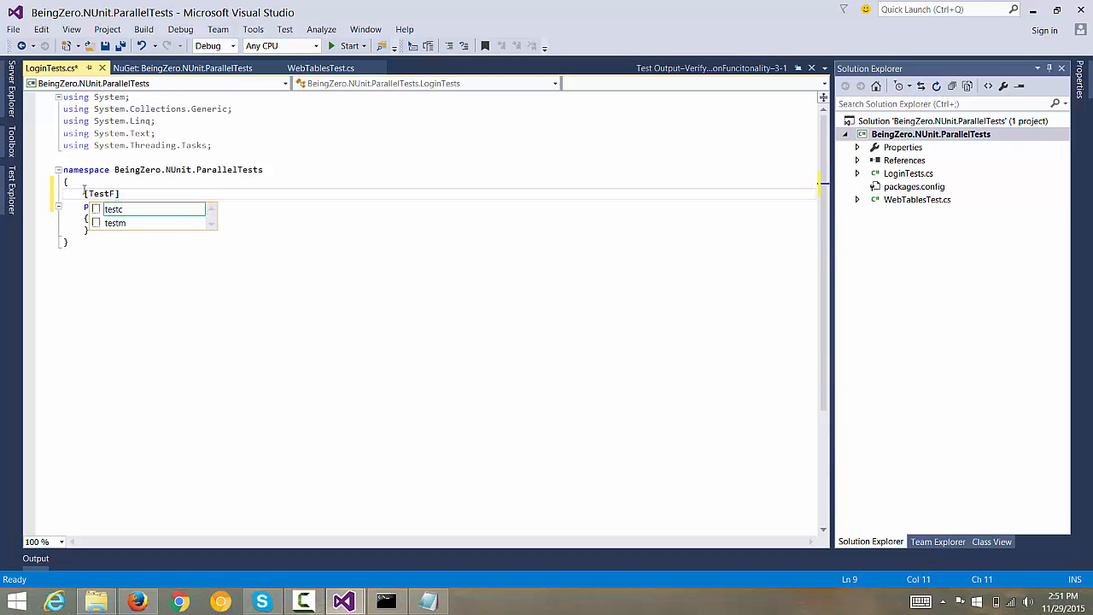
text(ixture)
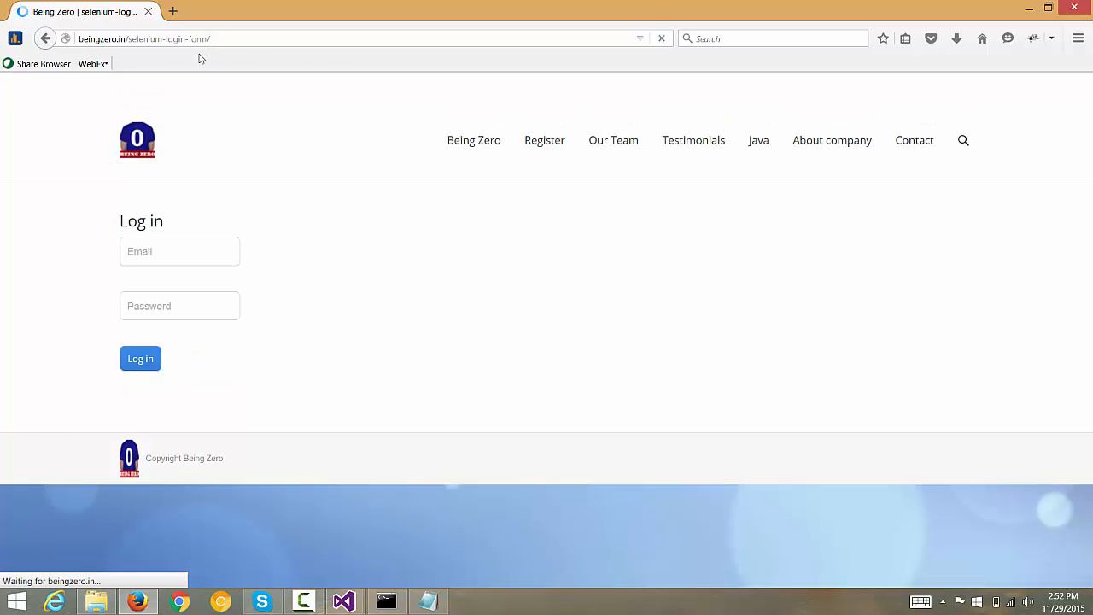
Log in as 'sandeep' with a wrong password and dismiss the FAILURE alert
text(sandeep)
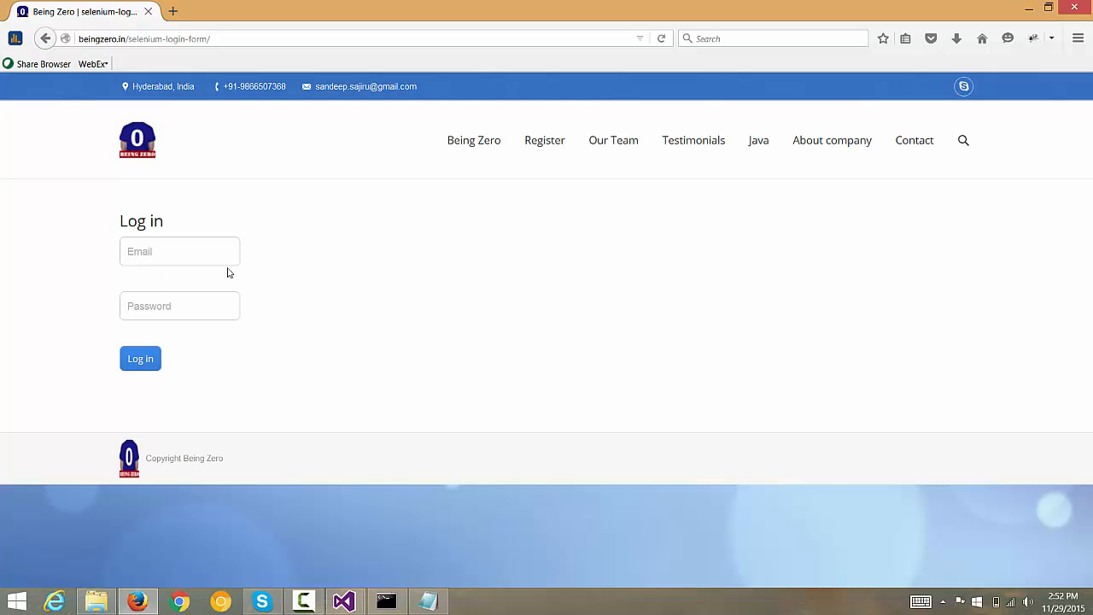
text(test)
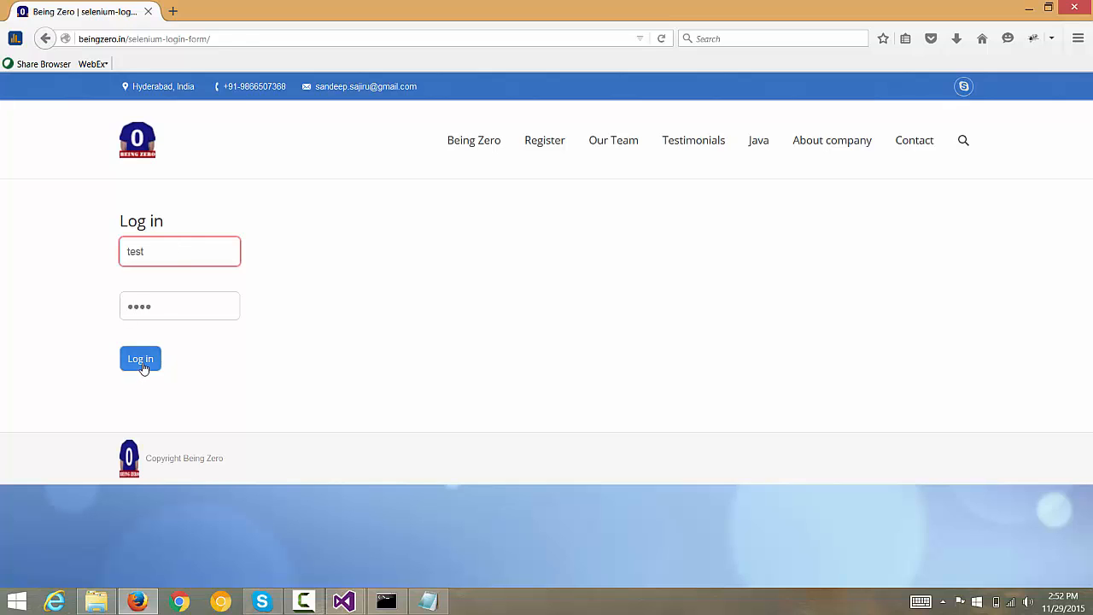
click(141, 358)
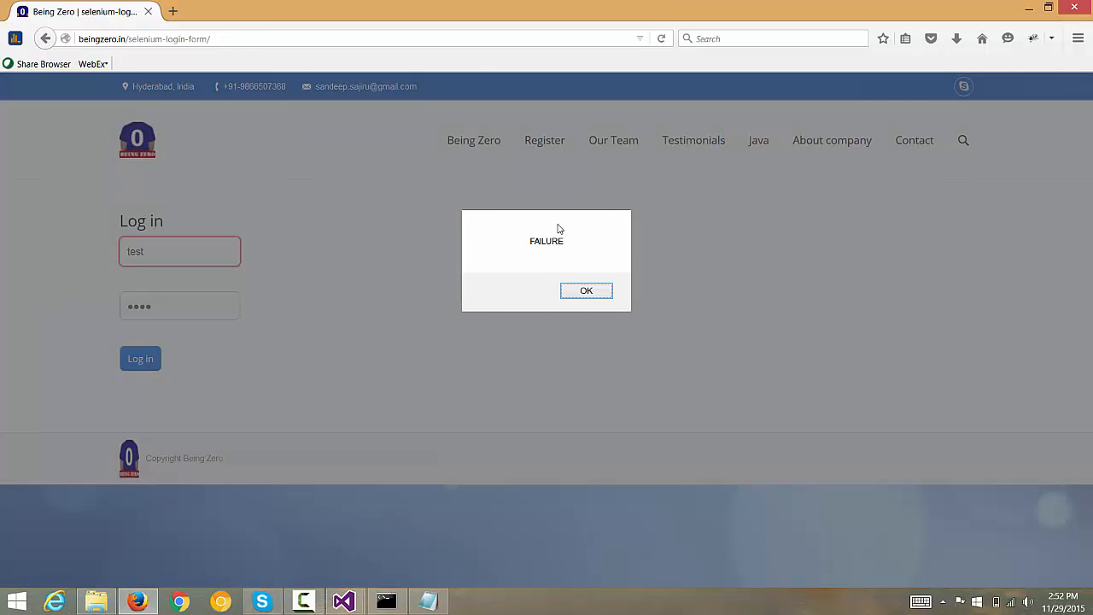
double_click(551, 241)
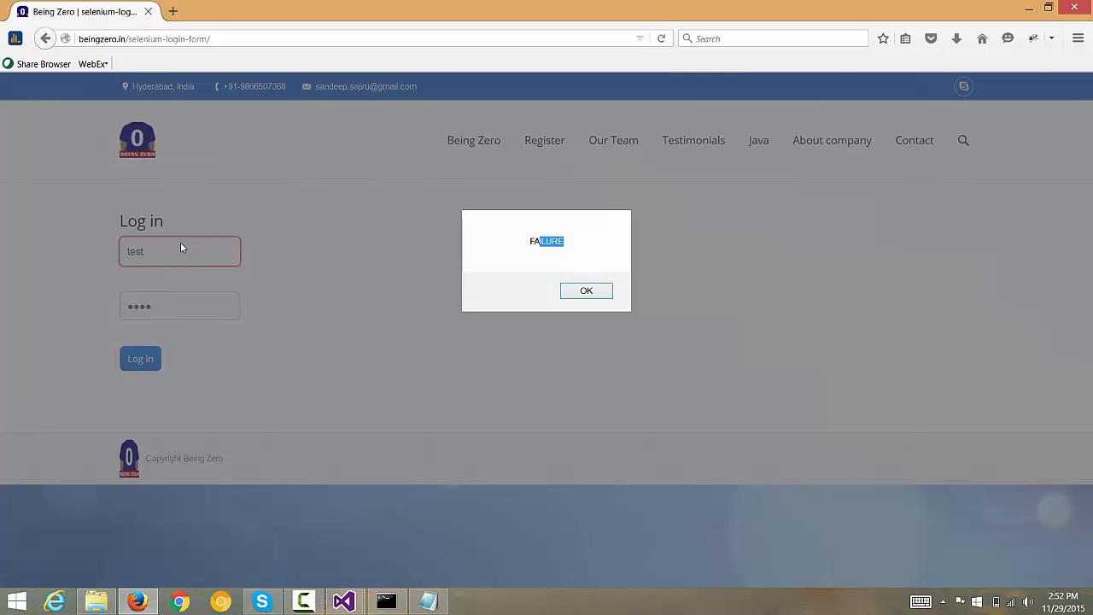
mouse_move(188, 320)
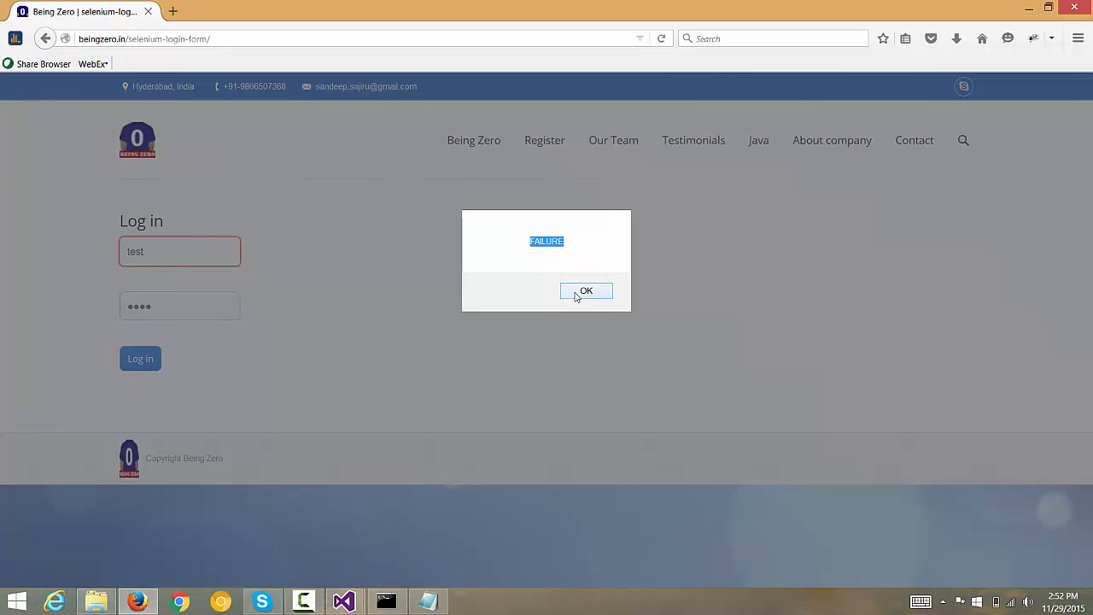
click(586, 291)
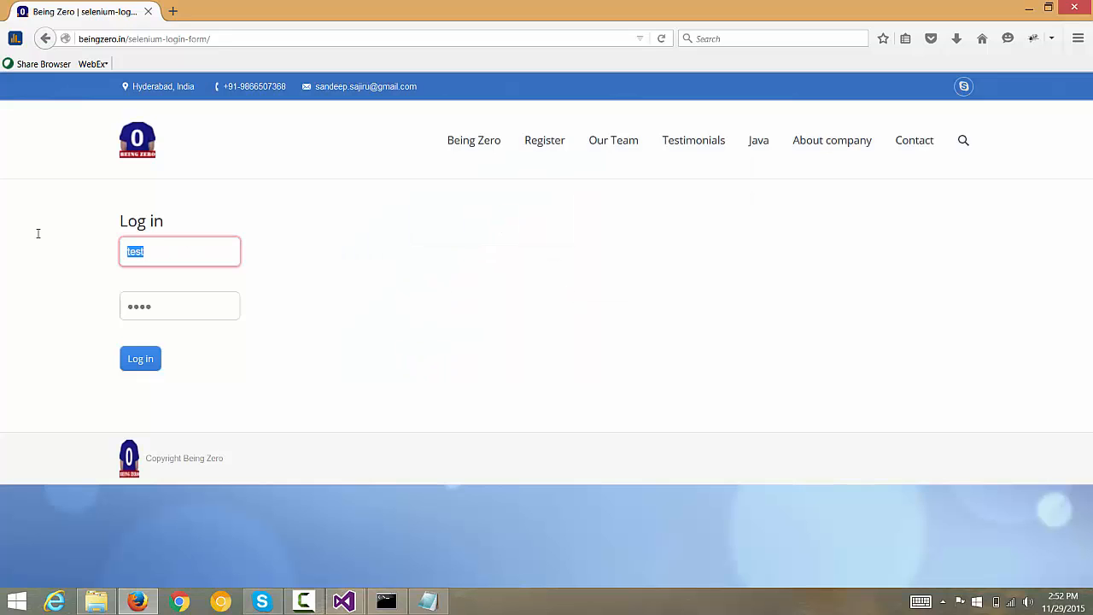
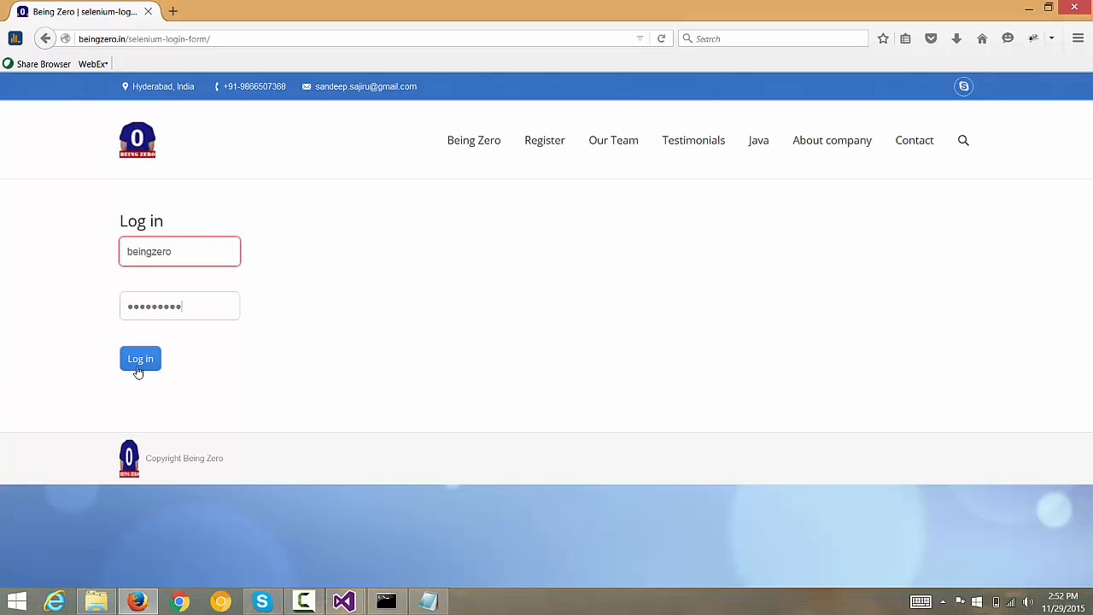
click(140, 358)
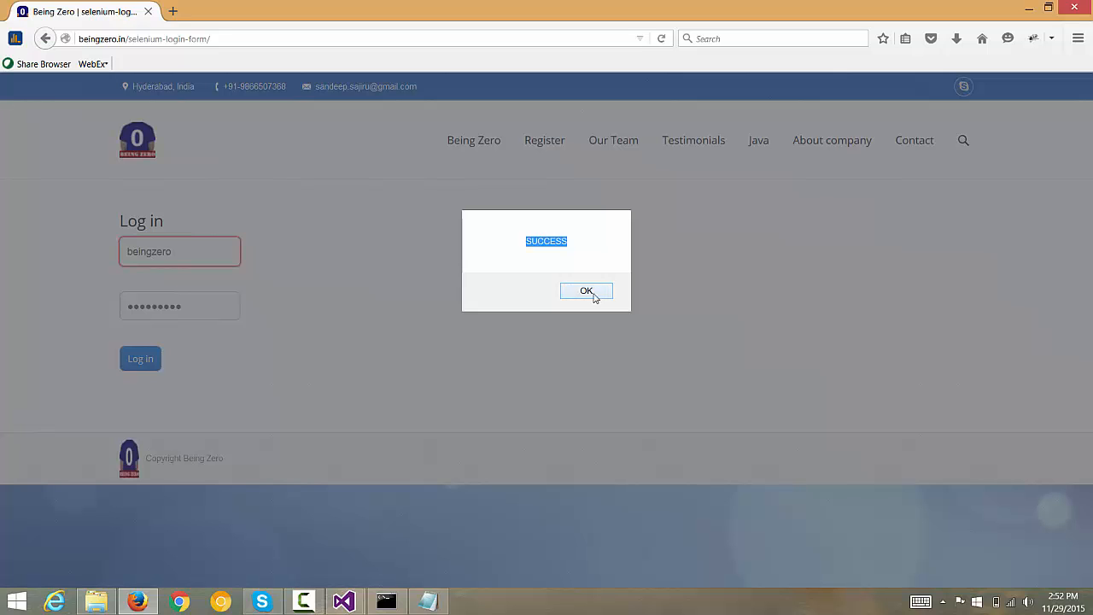
click(587, 290)
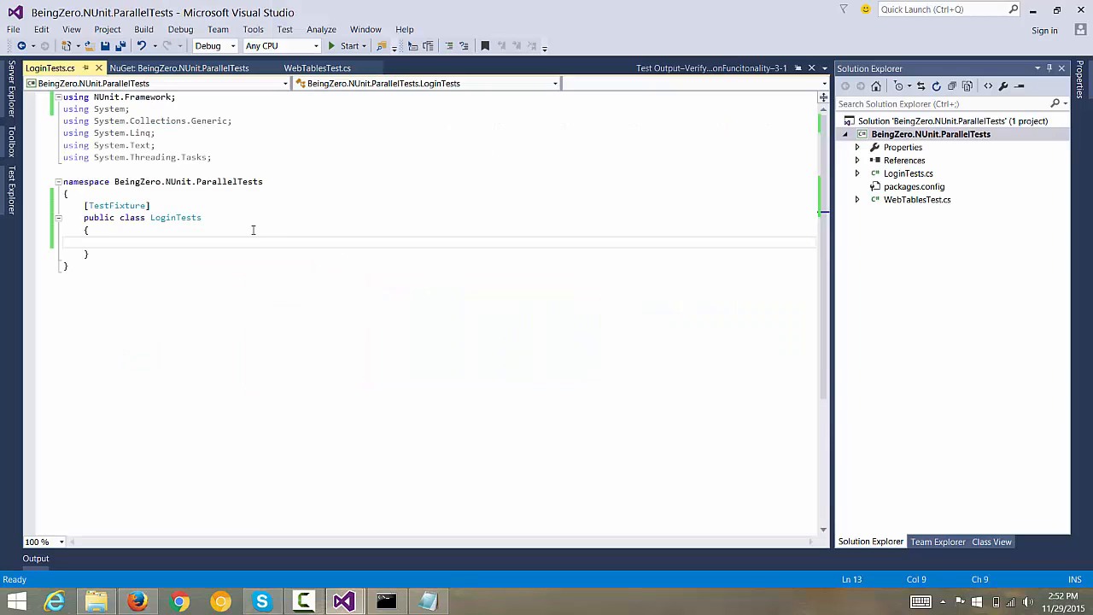
Add empty [Test] public methods VerifyValidLogin and VerifyInvalidLogin to LoginTests
text([T)
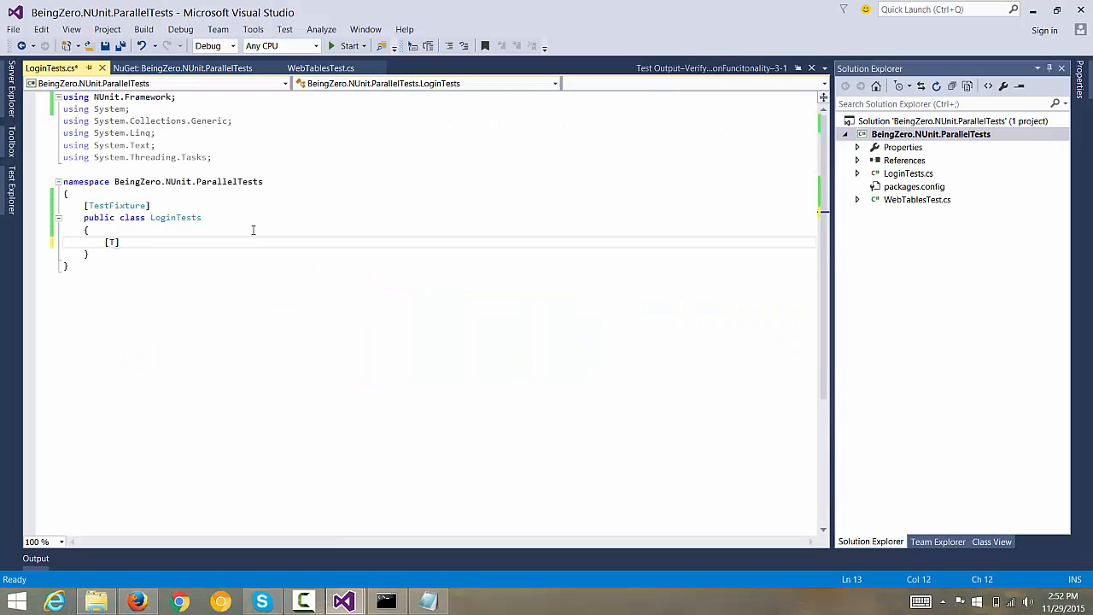
text(public void VerifyValidLogin()
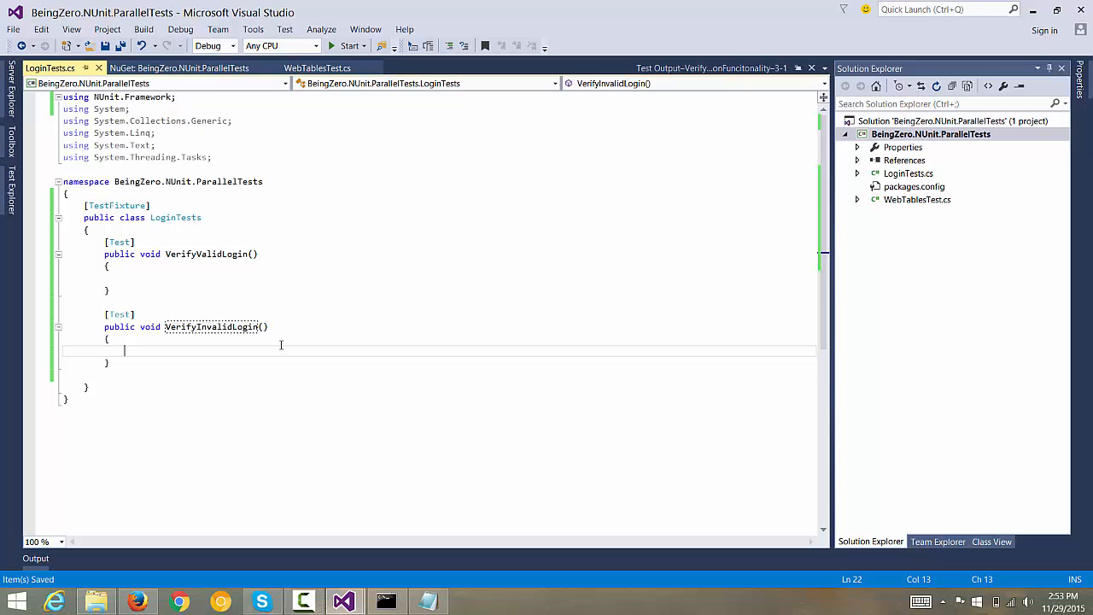
mouse_move(221, 353)
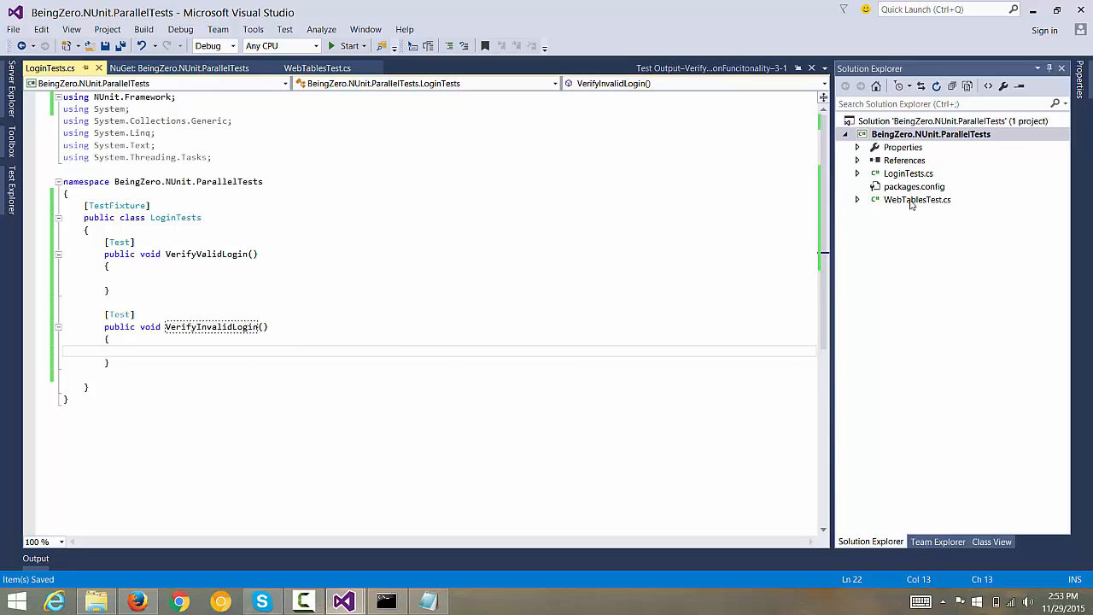
click(317, 67)
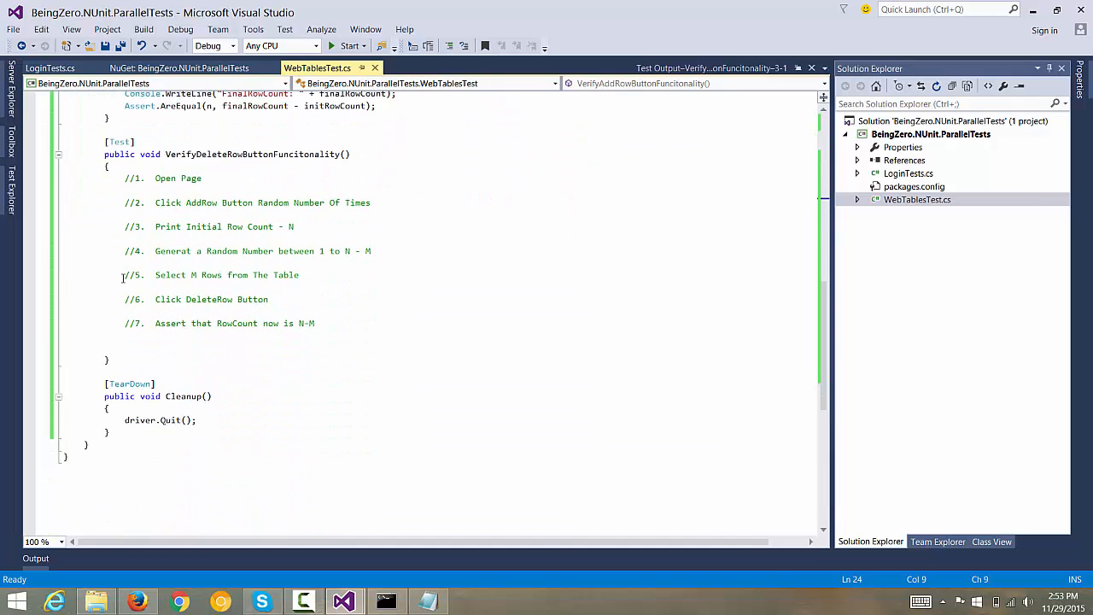
Place the Cleanup teardown below Setup and select the driver field through Cleanup
click(128, 419)
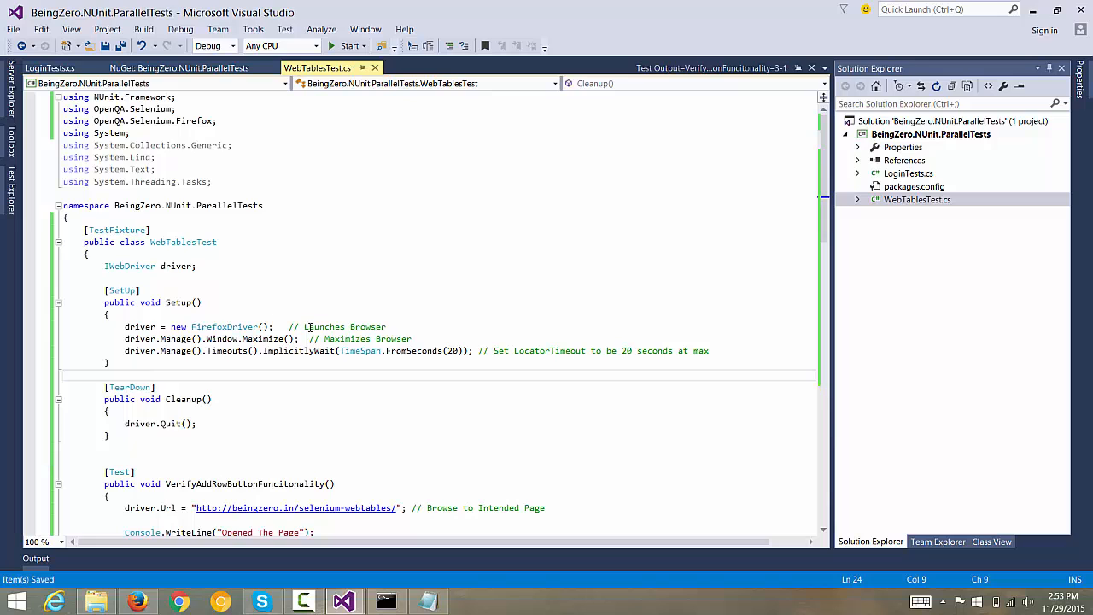
drag(105, 266, 106, 436)
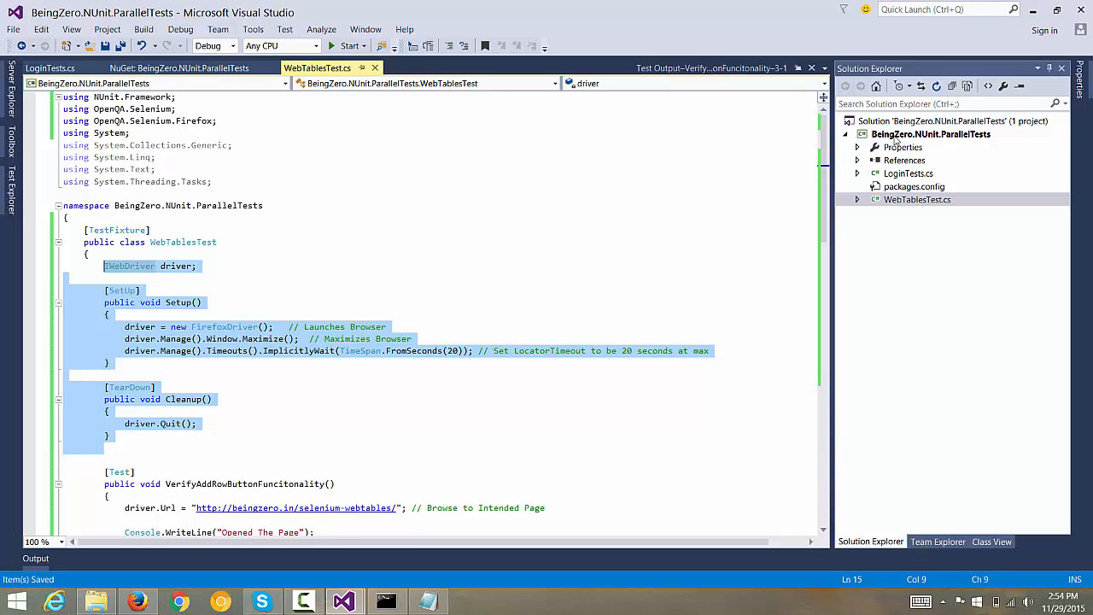
Add a new public TestBase class file to the project
right_click(931, 134)
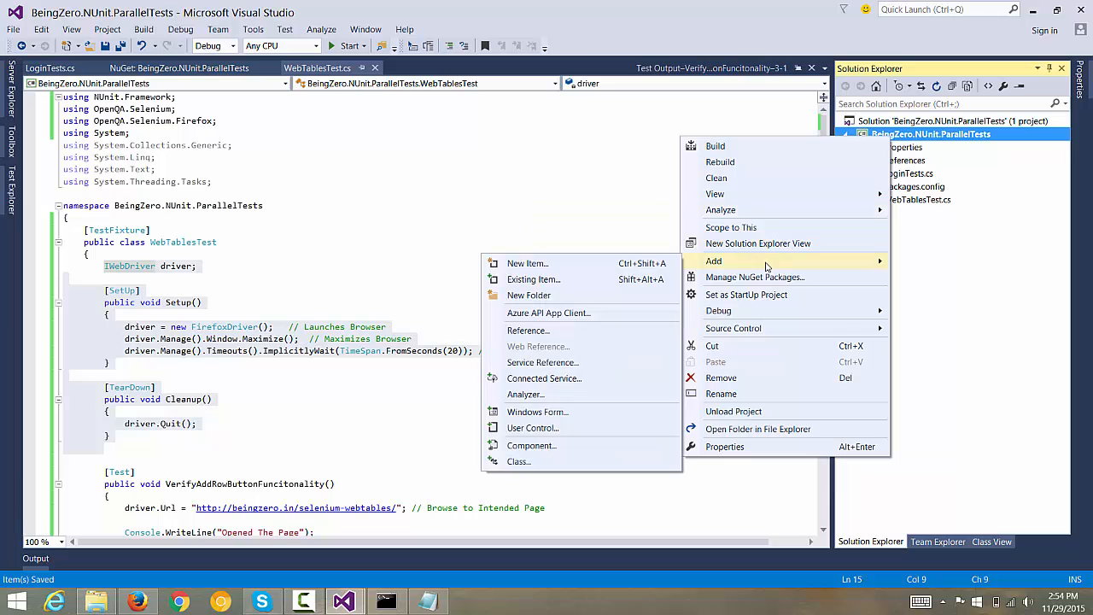
click(527, 263)
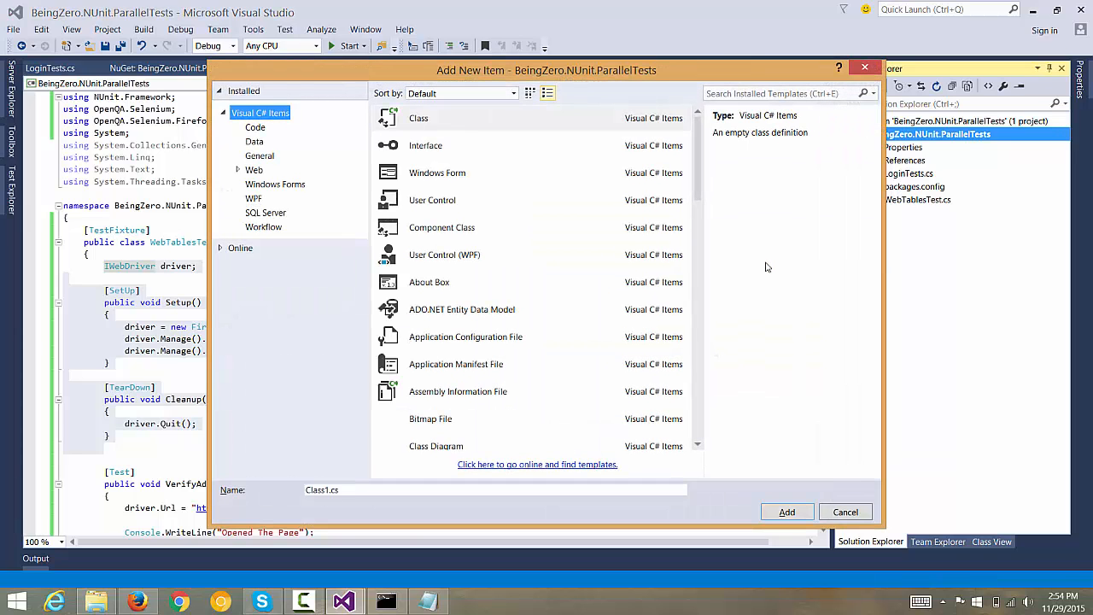
text(TestBase)
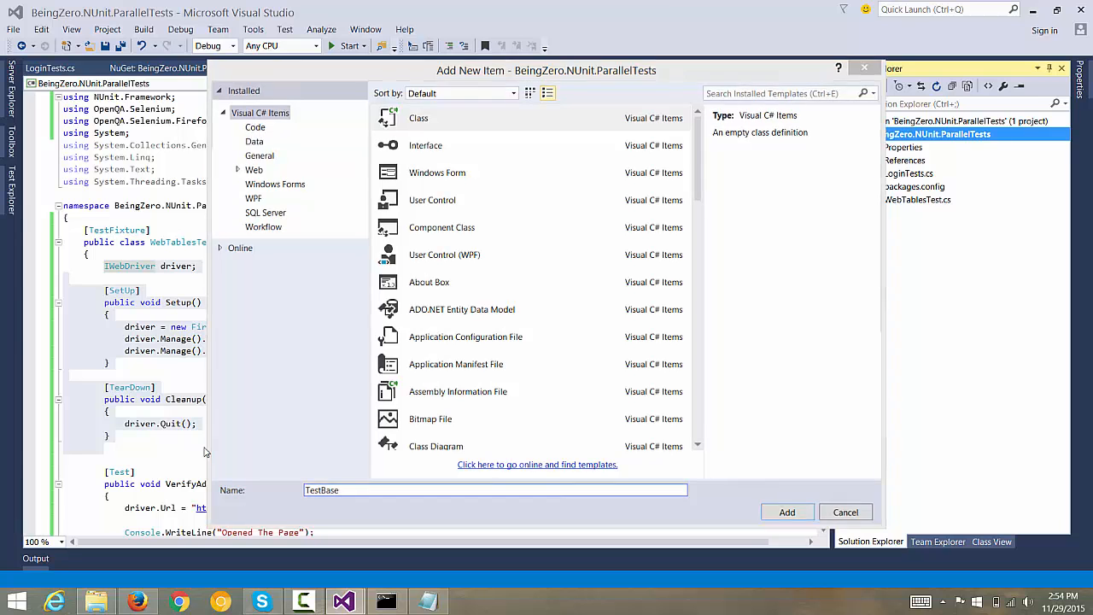
click(786, 511)
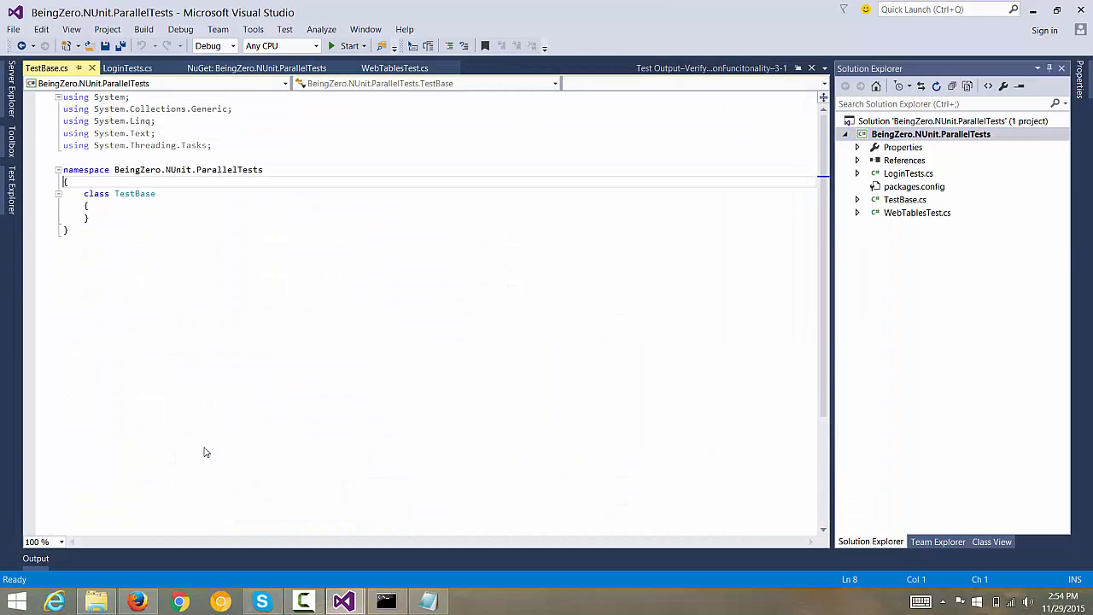
text(public)
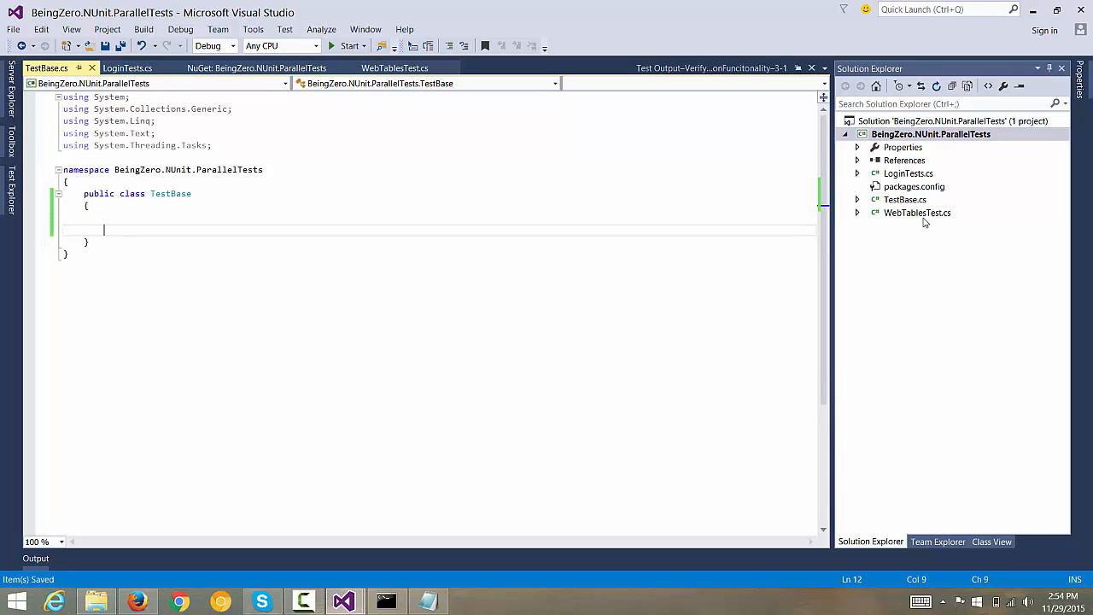
Move driver, Setup and Cleanup into TestBase with NUnit and Firefox usings, making driver protected
click(394, 67)
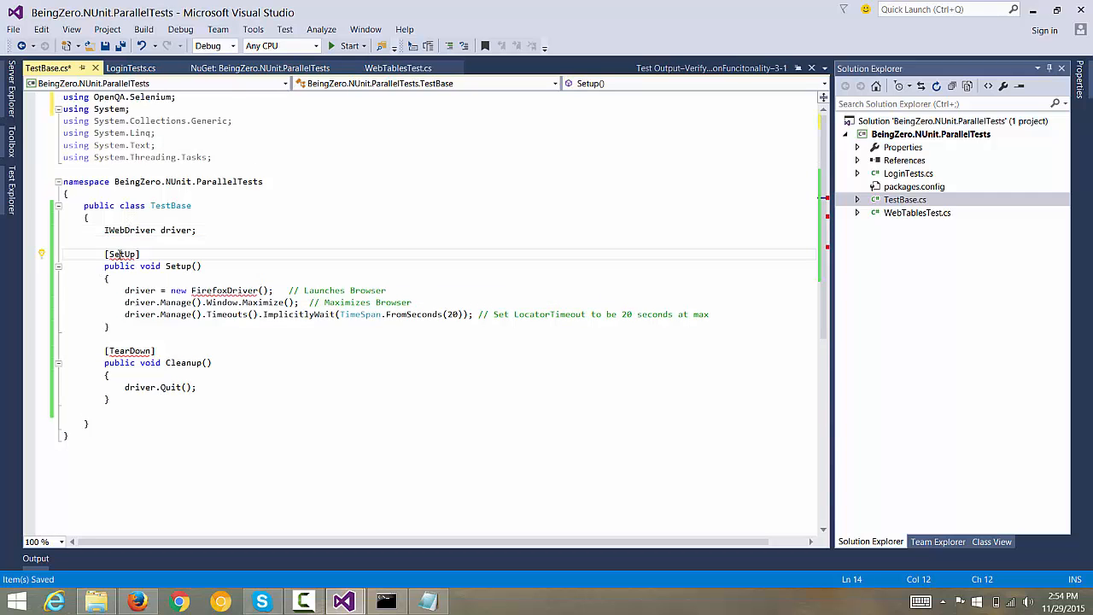
text(using NUnit.Framework;)
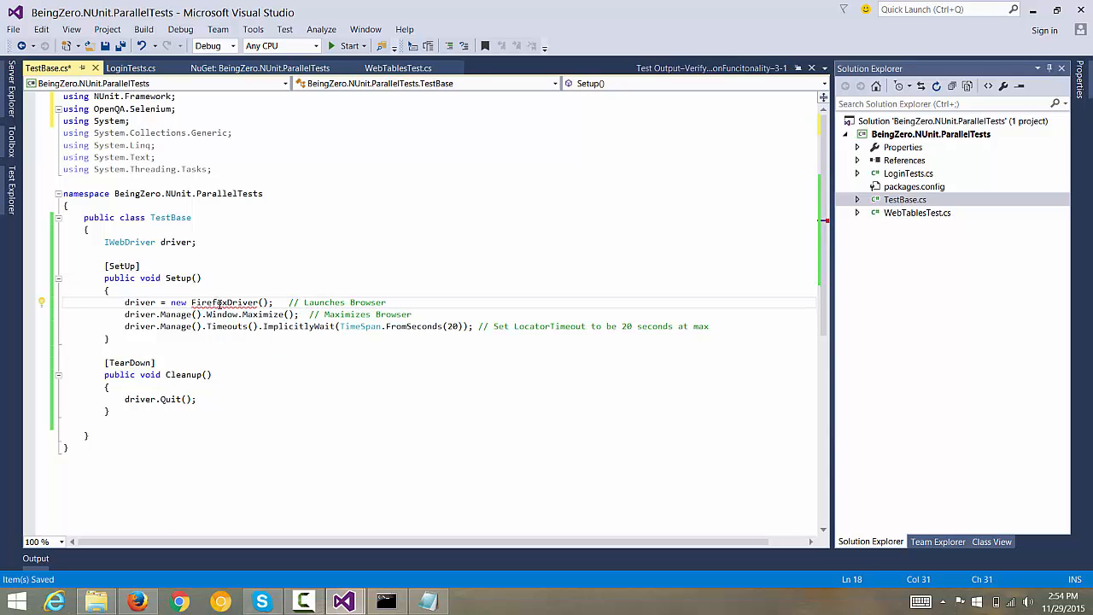
text(using OpenQA.Selenium.Firefox;)
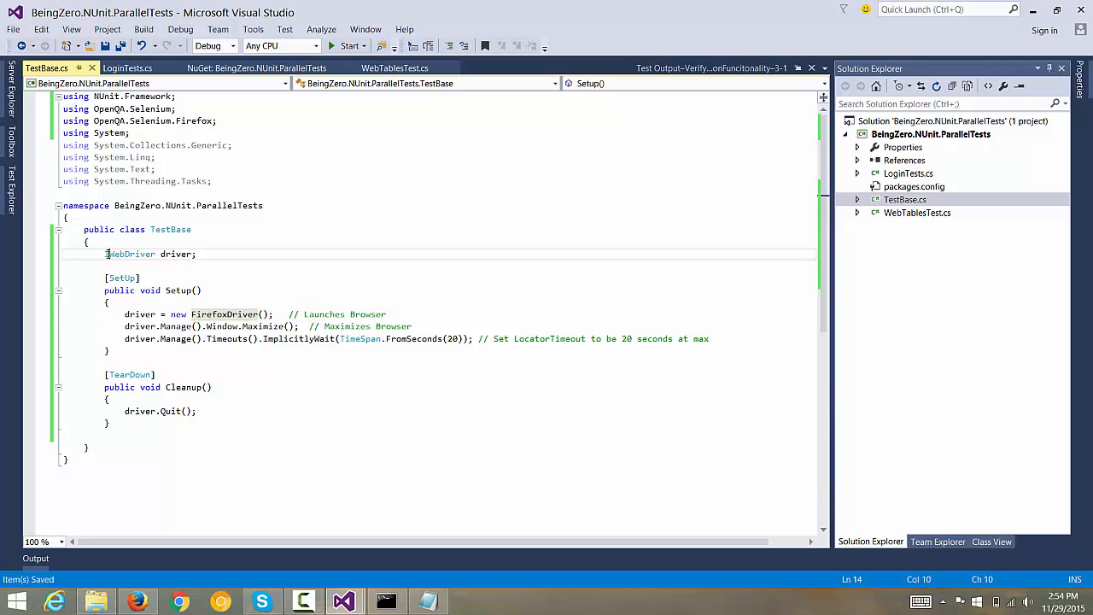
click(109, 254)
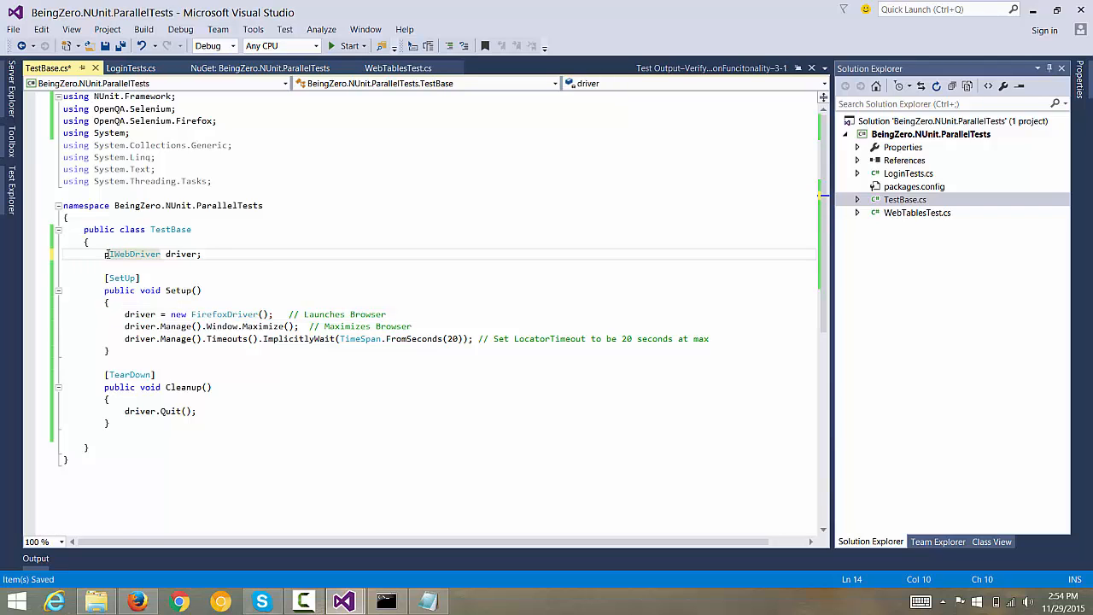
text(protected)
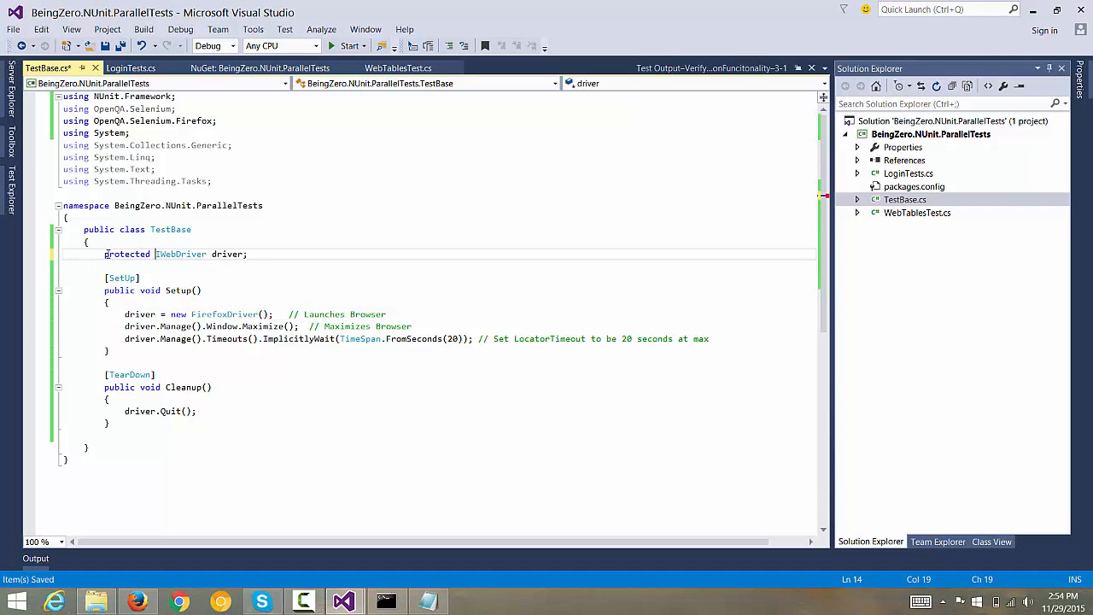
double_click(226, 254)
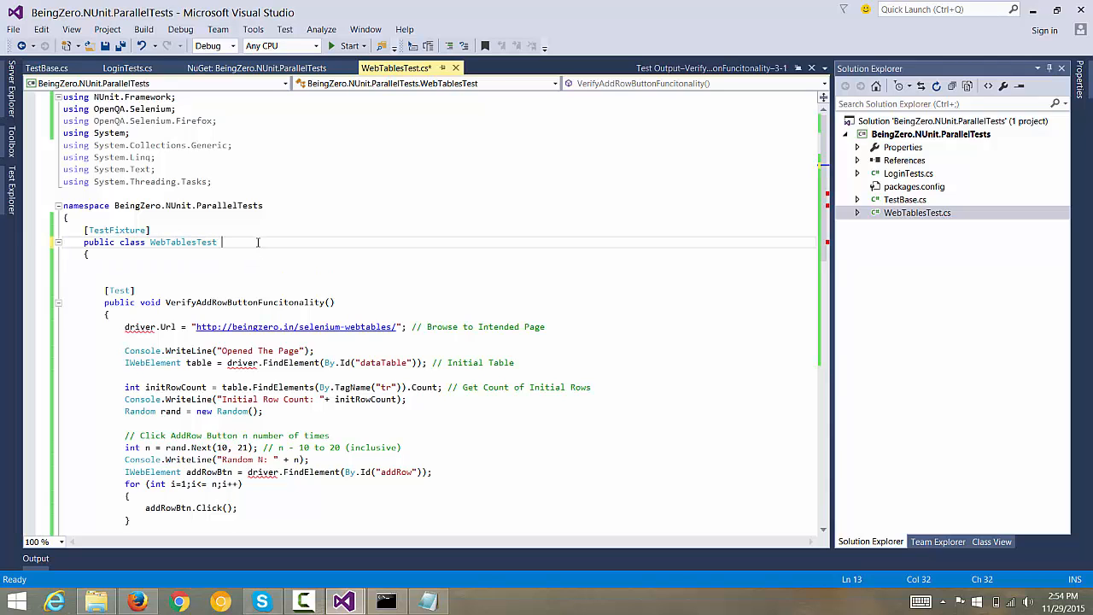
Append ': TestBase' to the WebTablesTest and LoginTests class declarations
text(: TestC)
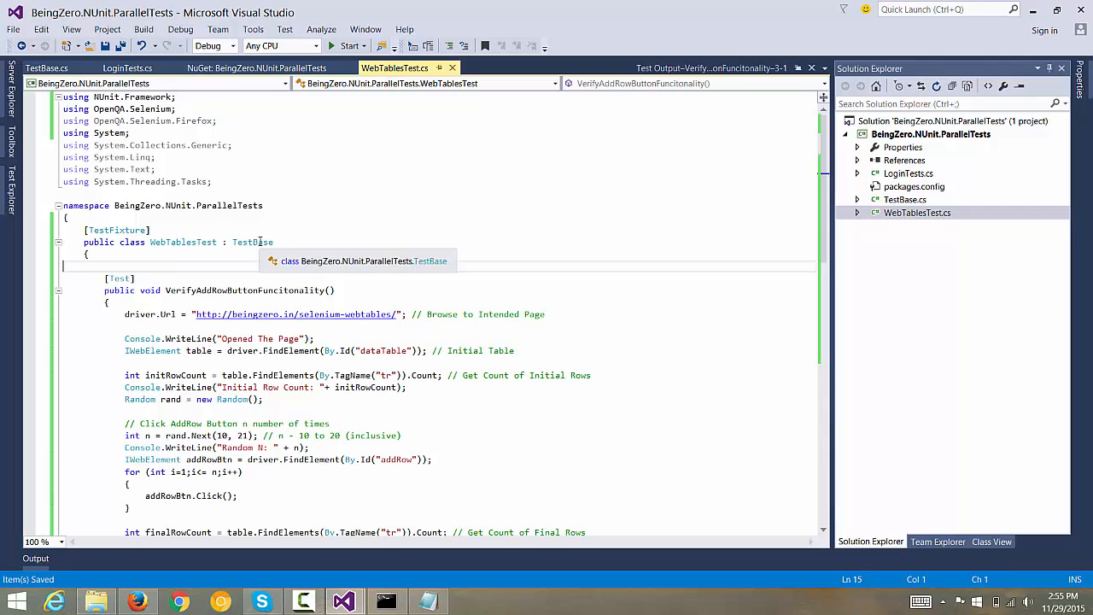
click(909, 174)
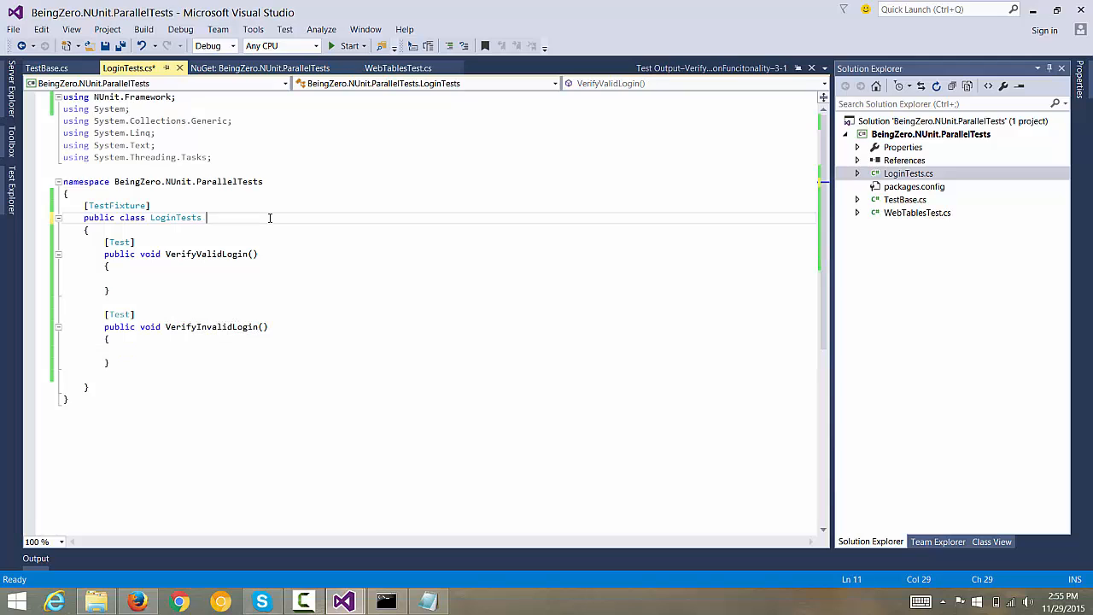
text(: TestBase)
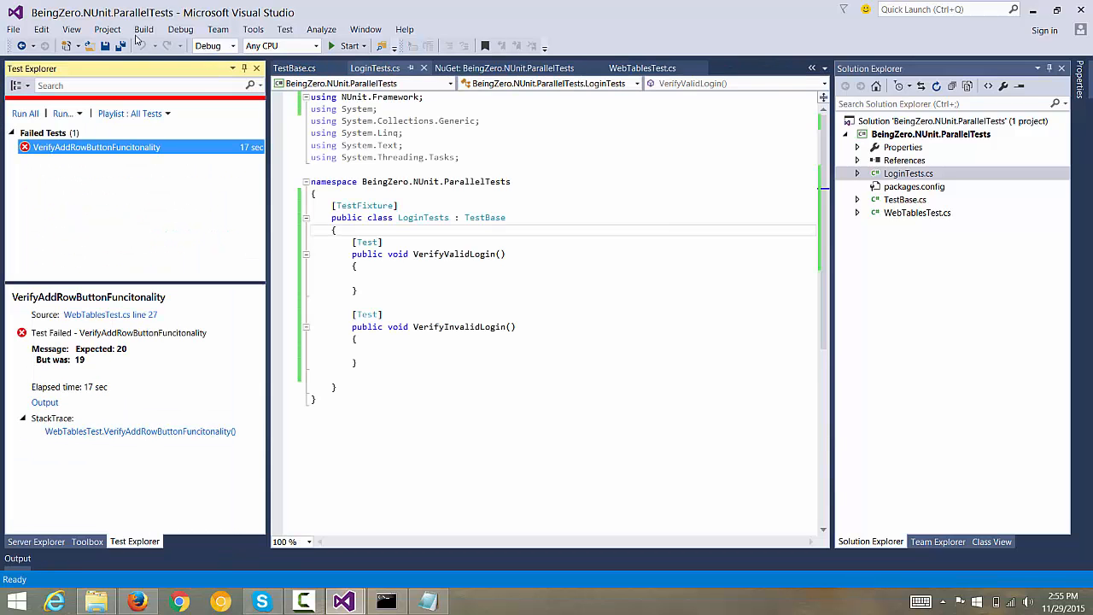
Rebuild, clean, then build the solution so Test Explorer lists all four tests
click(143, 29)
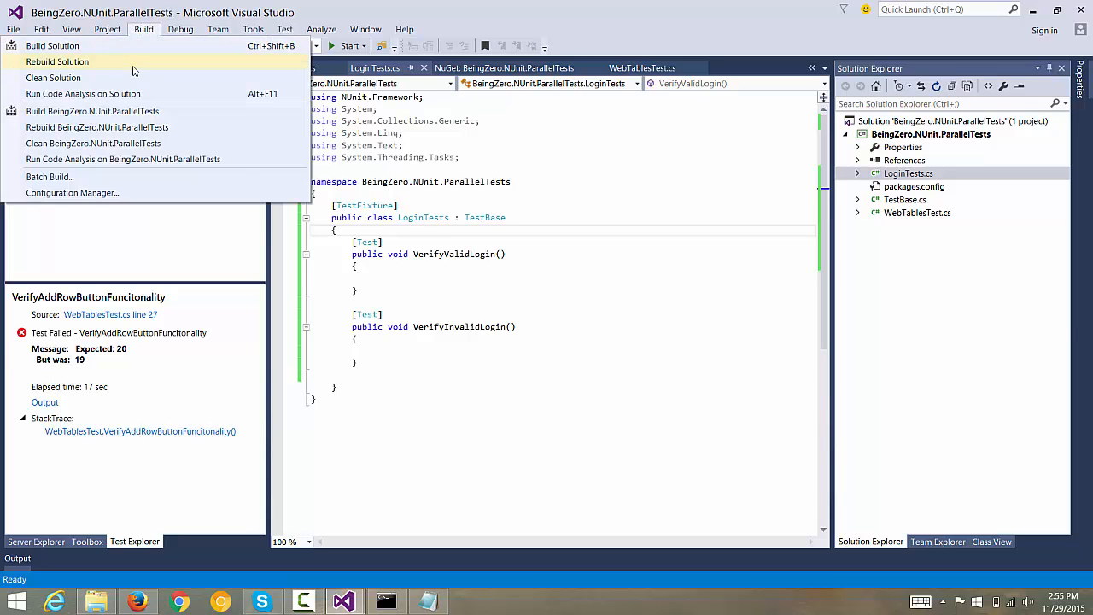
click(57, 61)
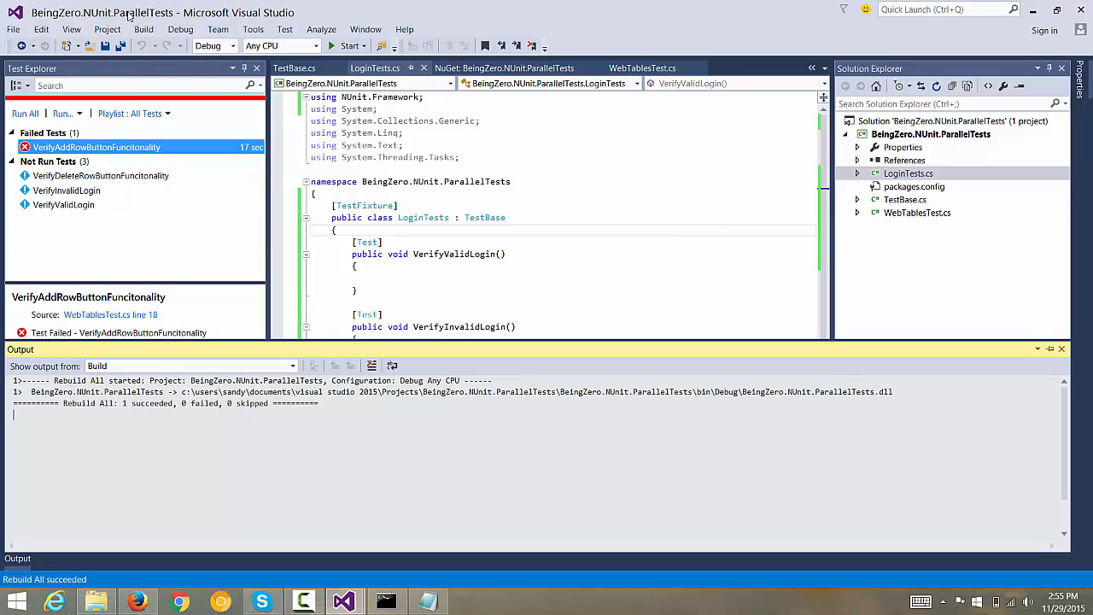
click(144, 29)
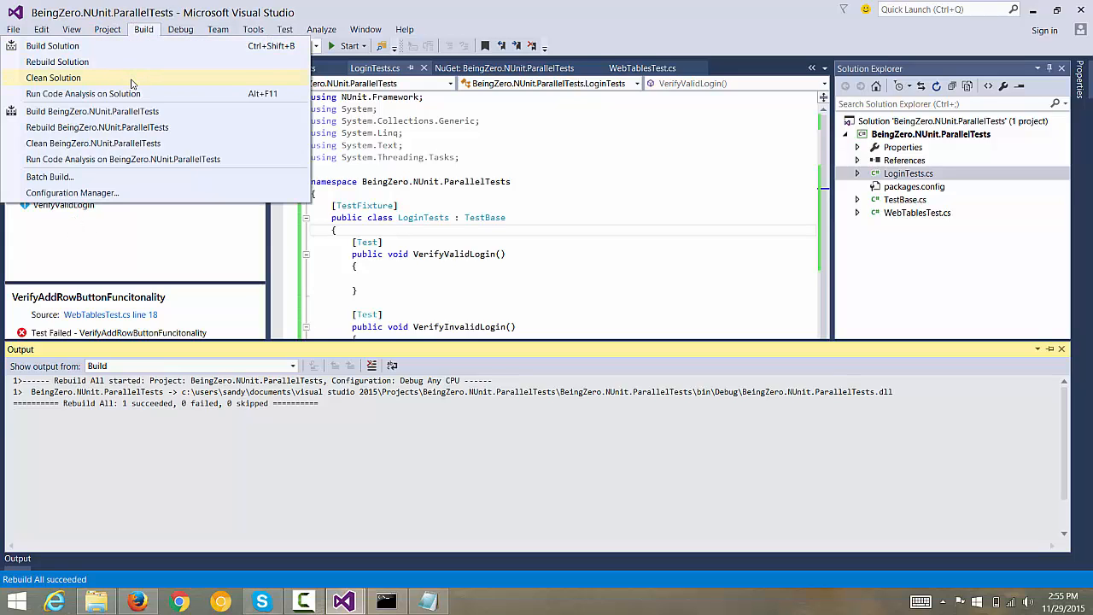
click(53, 77)
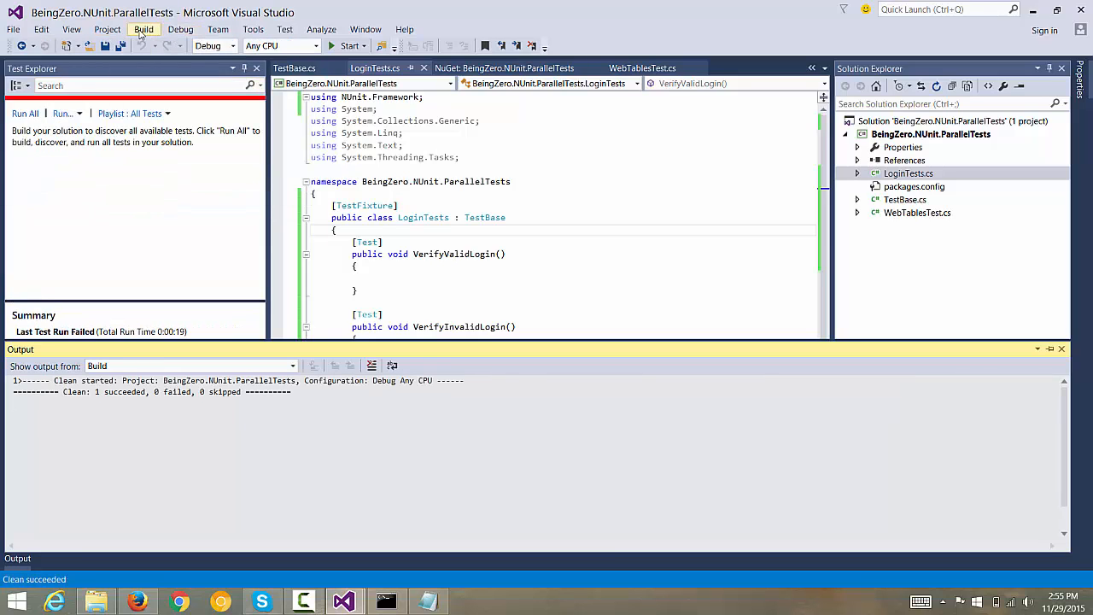
click(143, 29)
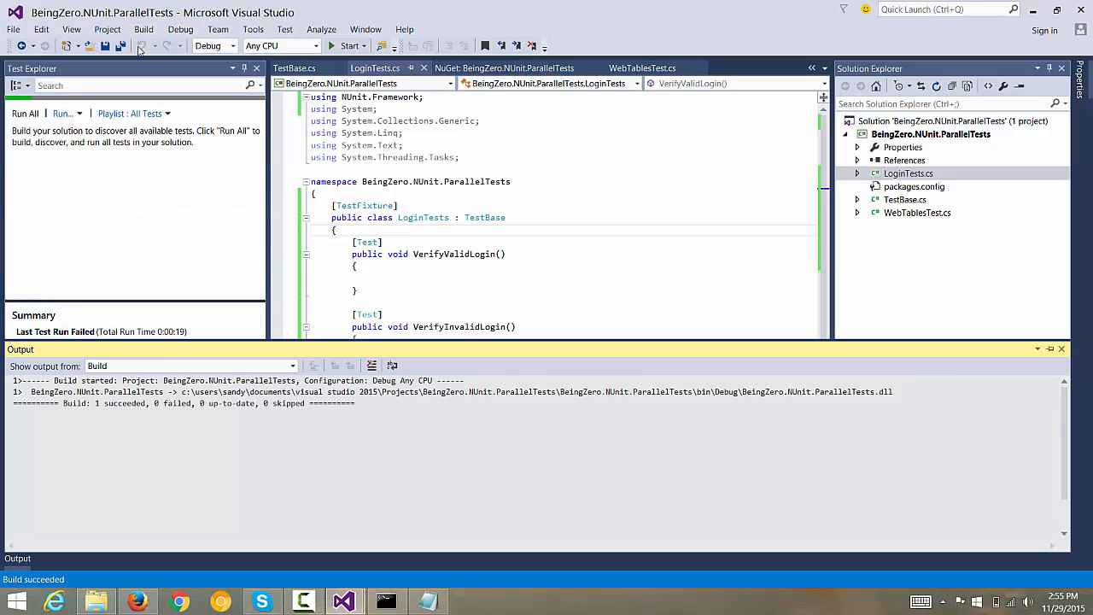
click(24, 113)
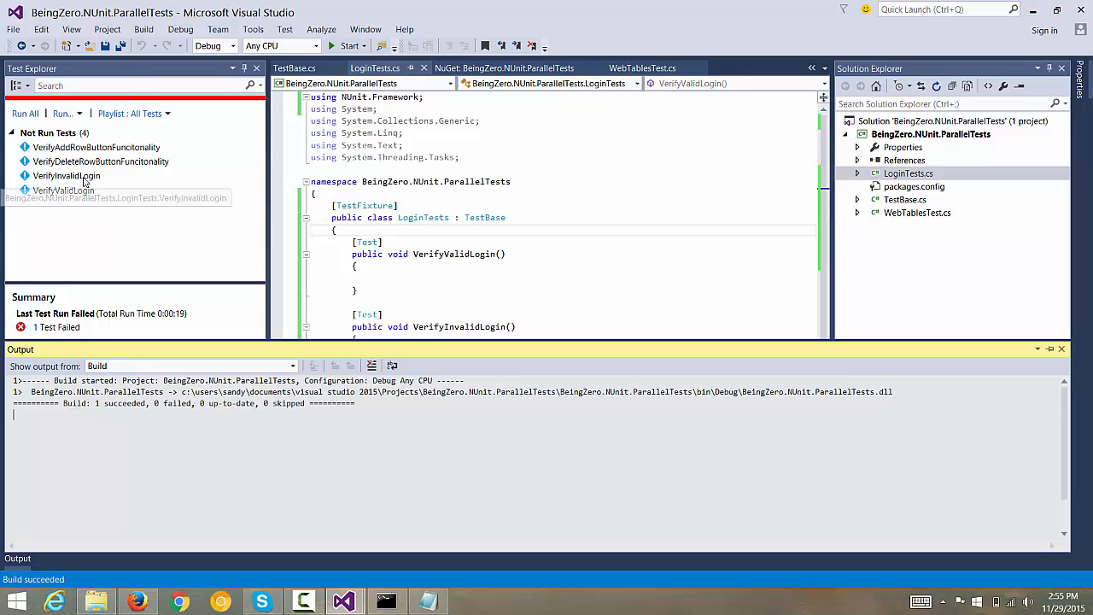
Run VerifyValidLogin alone until it passes, then check the Firefox login page
click(63, 190)
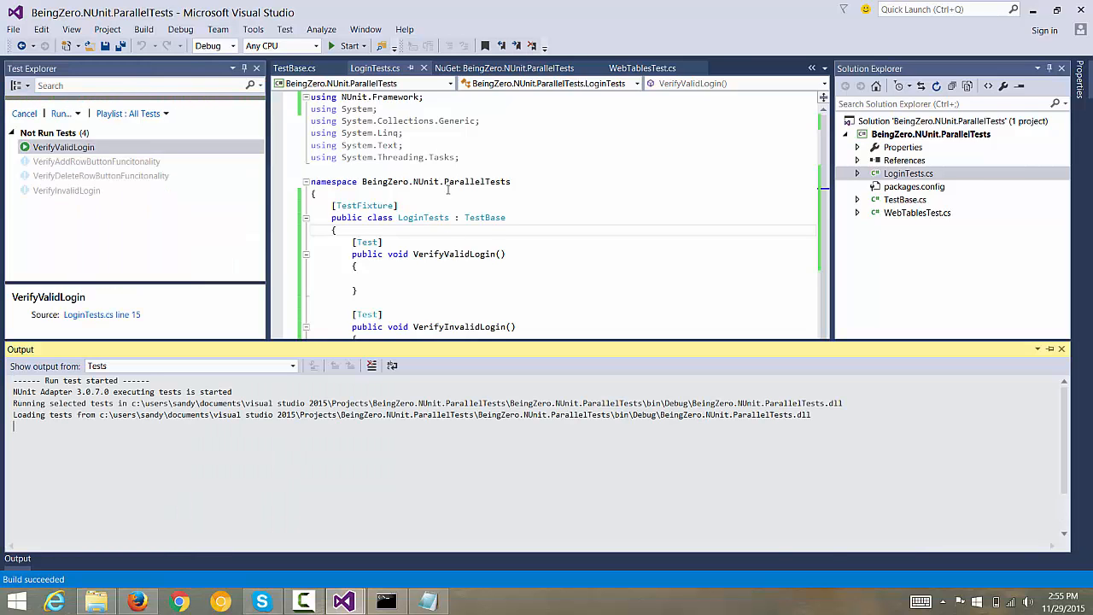
mouse_move(323, 355)
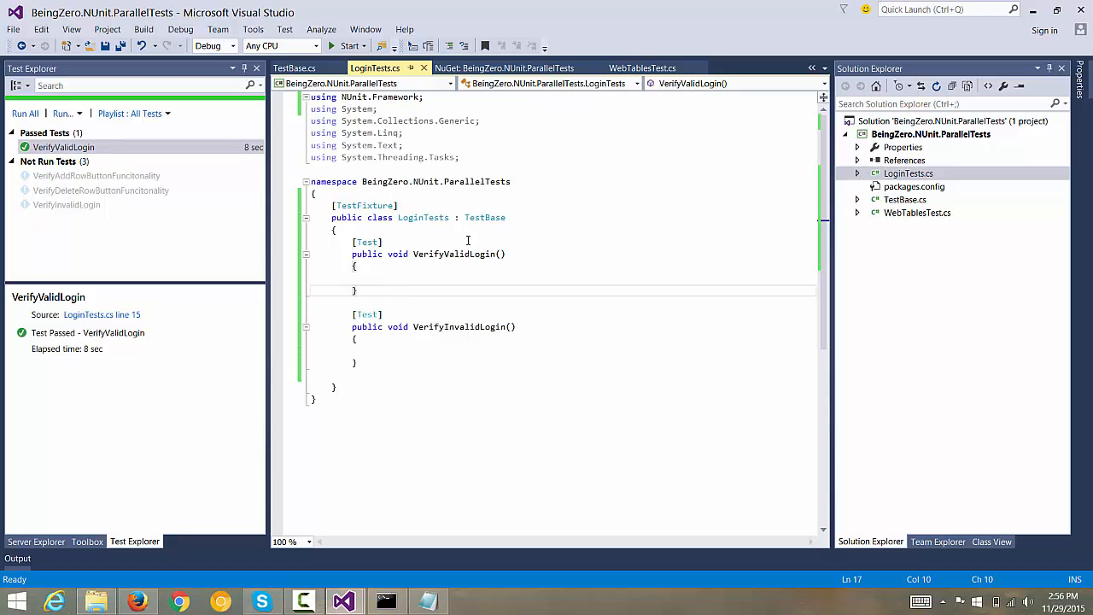
mouse_move(680, 251)
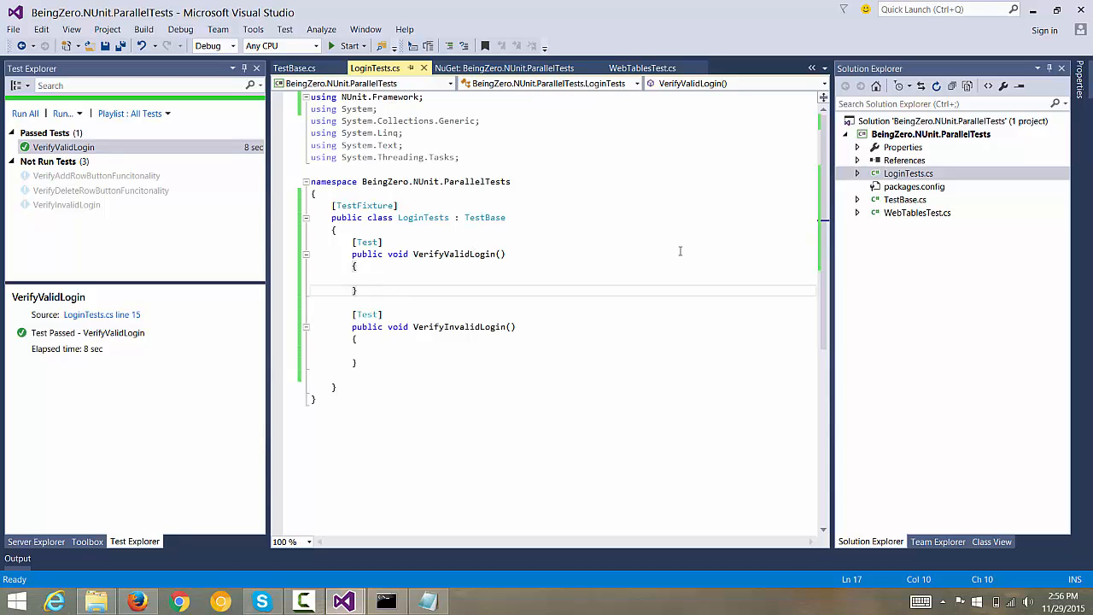
mouse_move(484, 217)
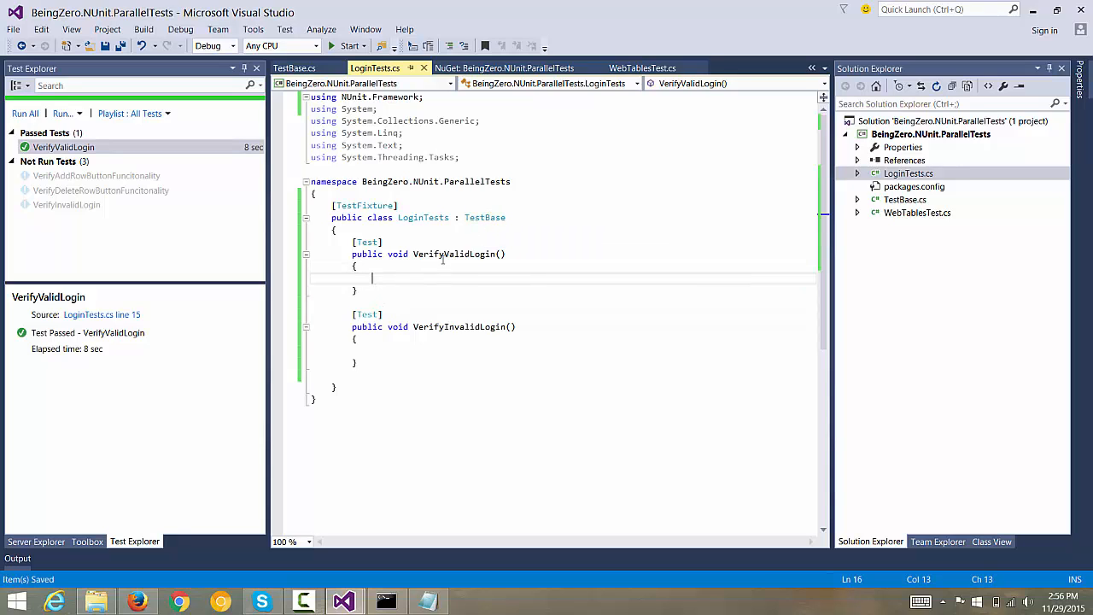
double_click(453, 254)
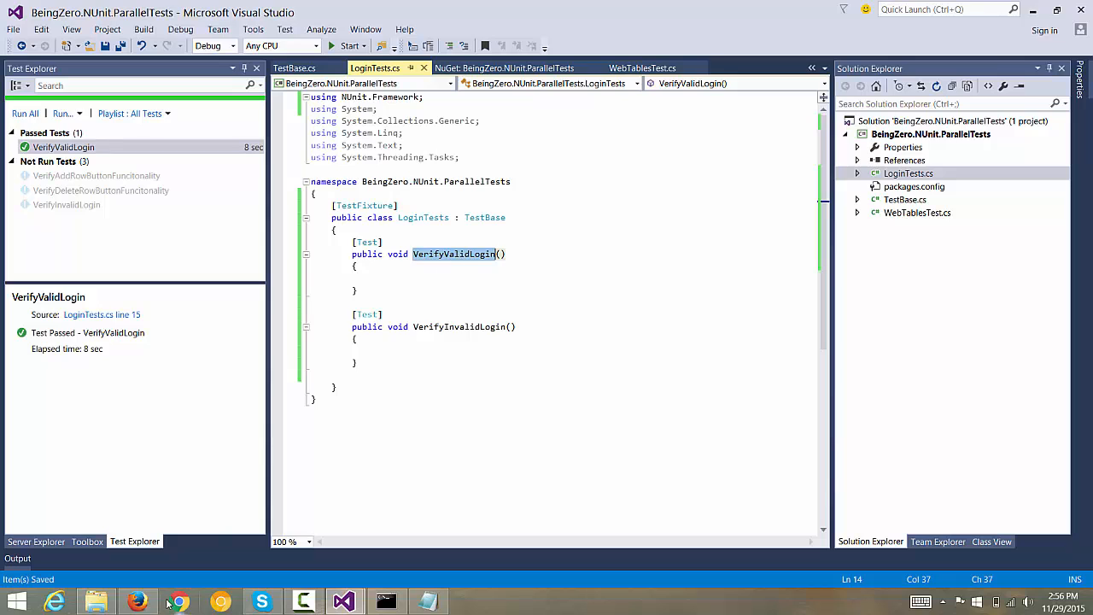
click(137, 602)
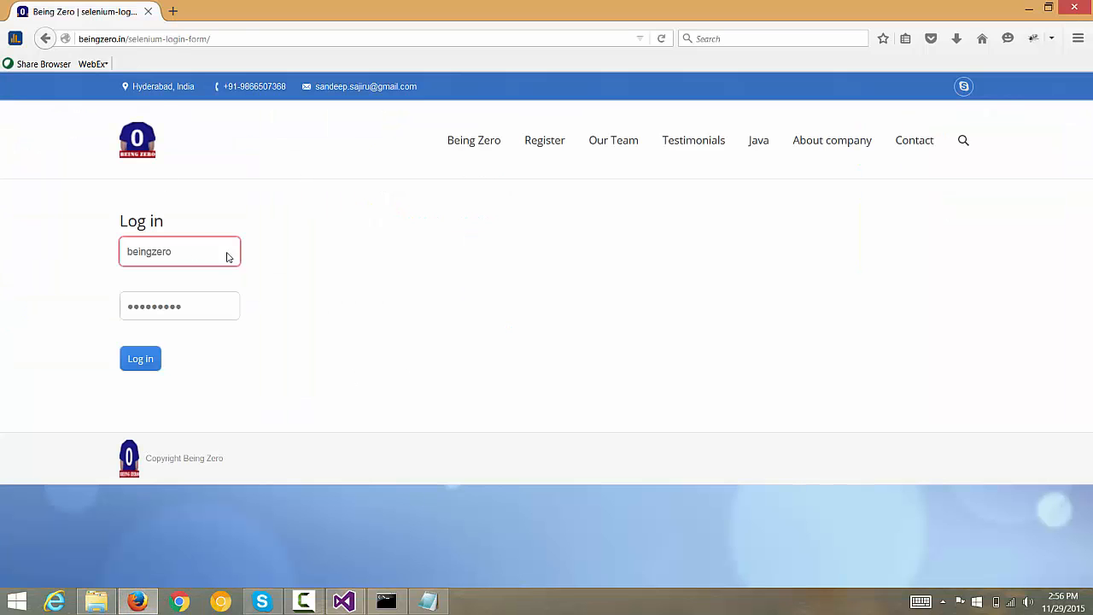
click(341, 39)
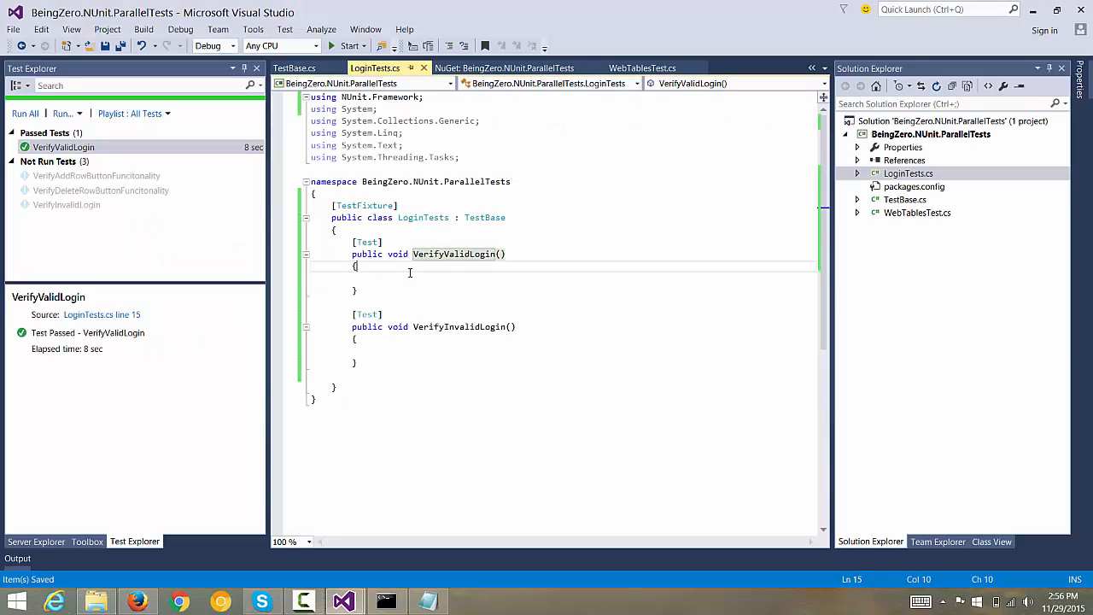
Add a '// Open Login Page' comment and set driver.Url in VerifyValidLogin
text(// Open)
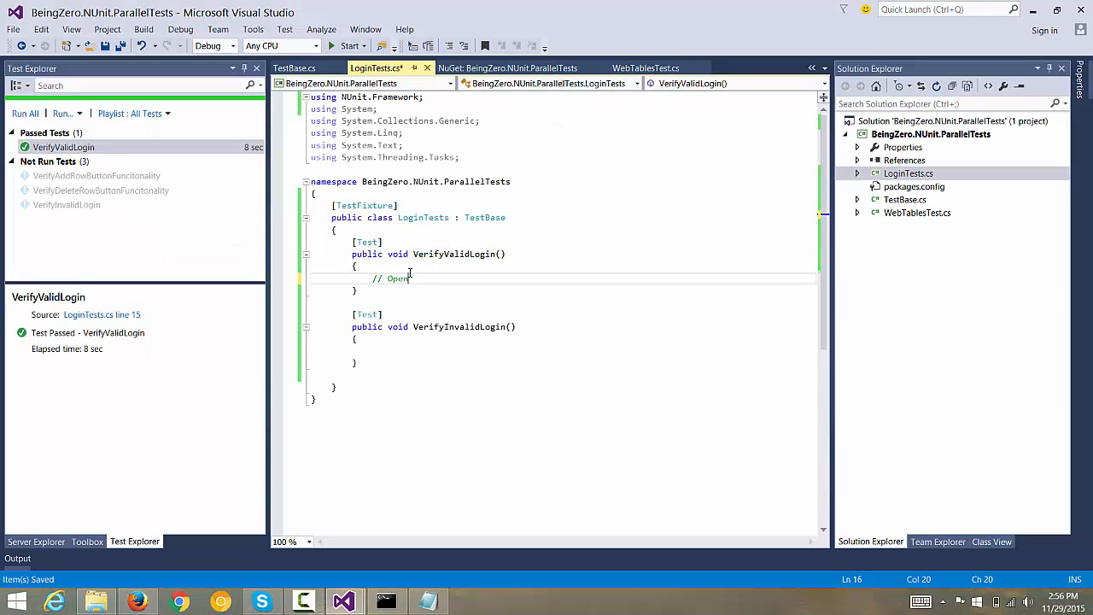
text(Login Page)
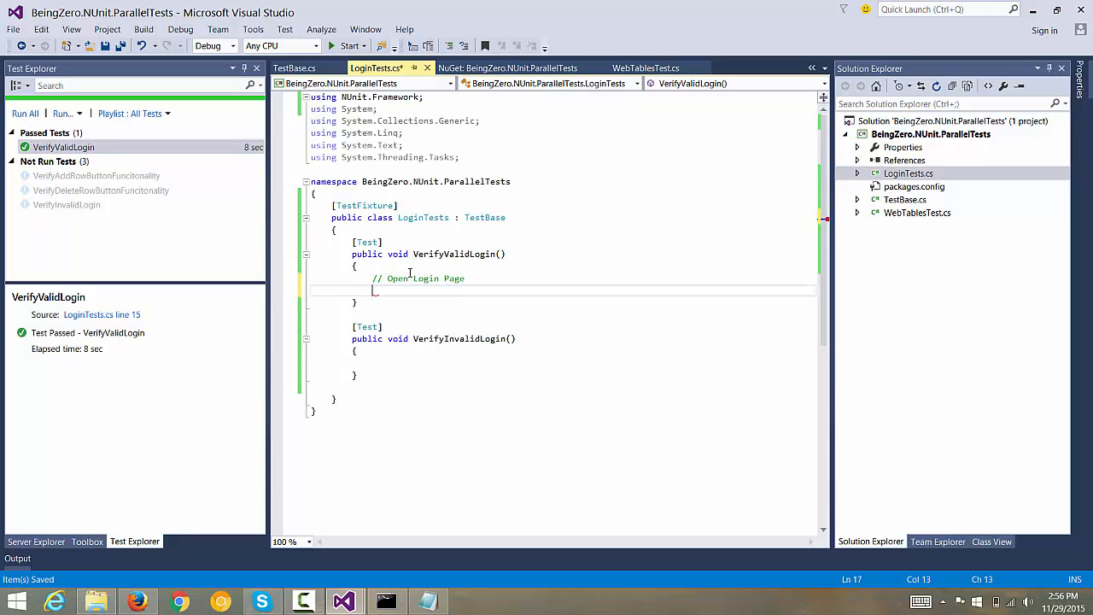
text(driver.u)
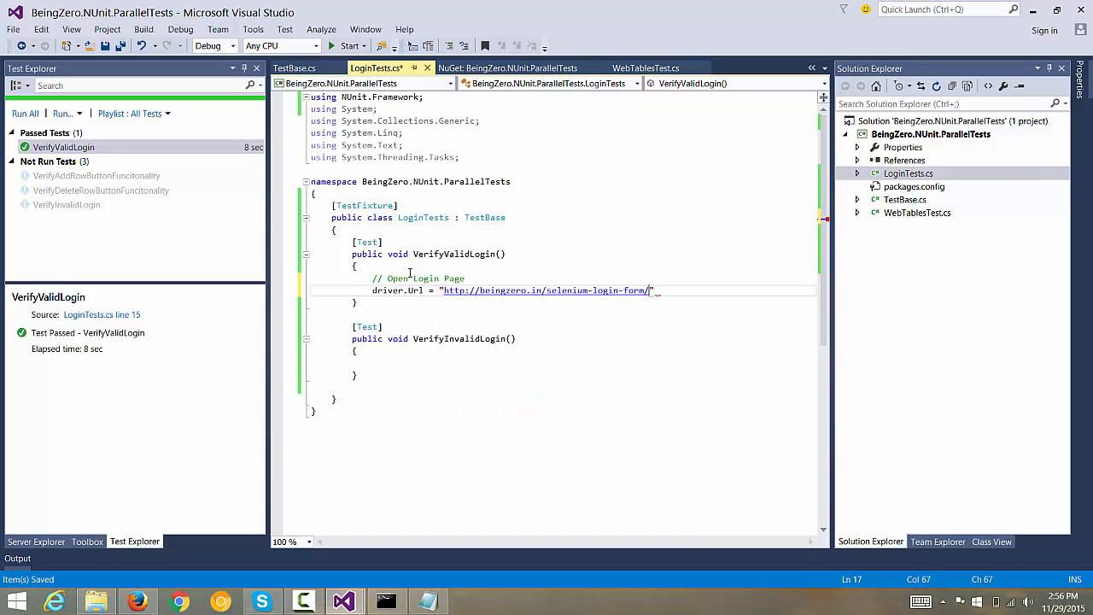
key(Enter)
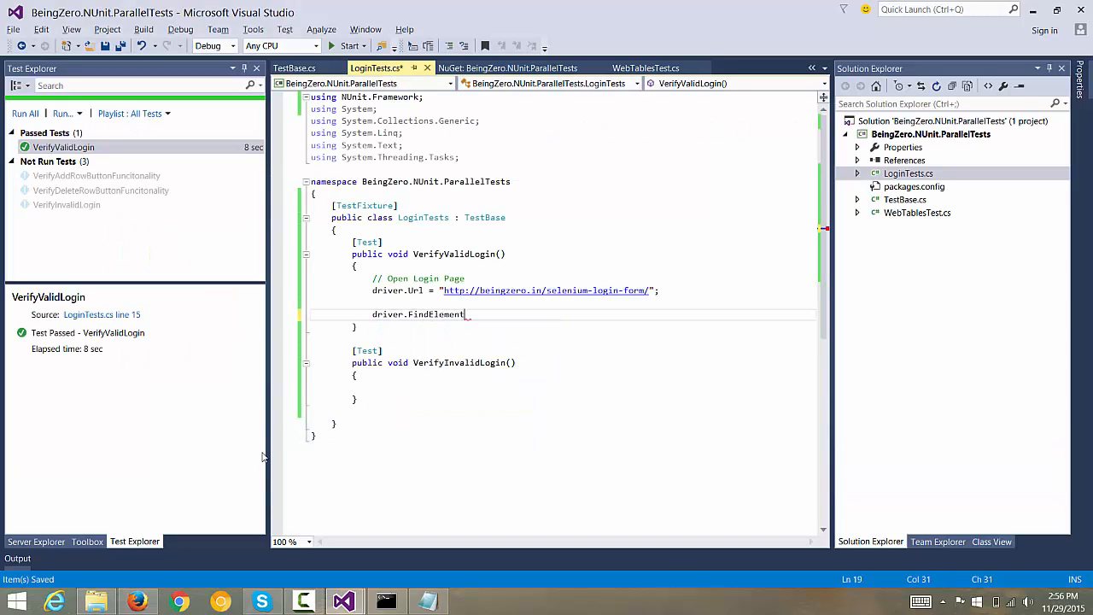
Find the element with Id txtUsername and send it the keys 'beingzero'
text((by.id)
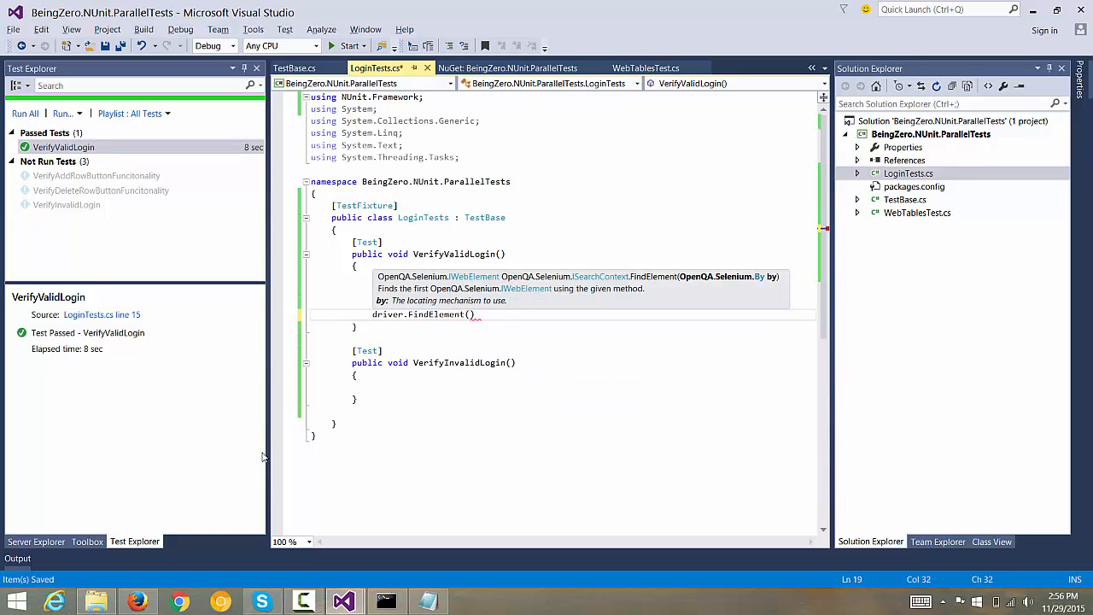
text(by.i)
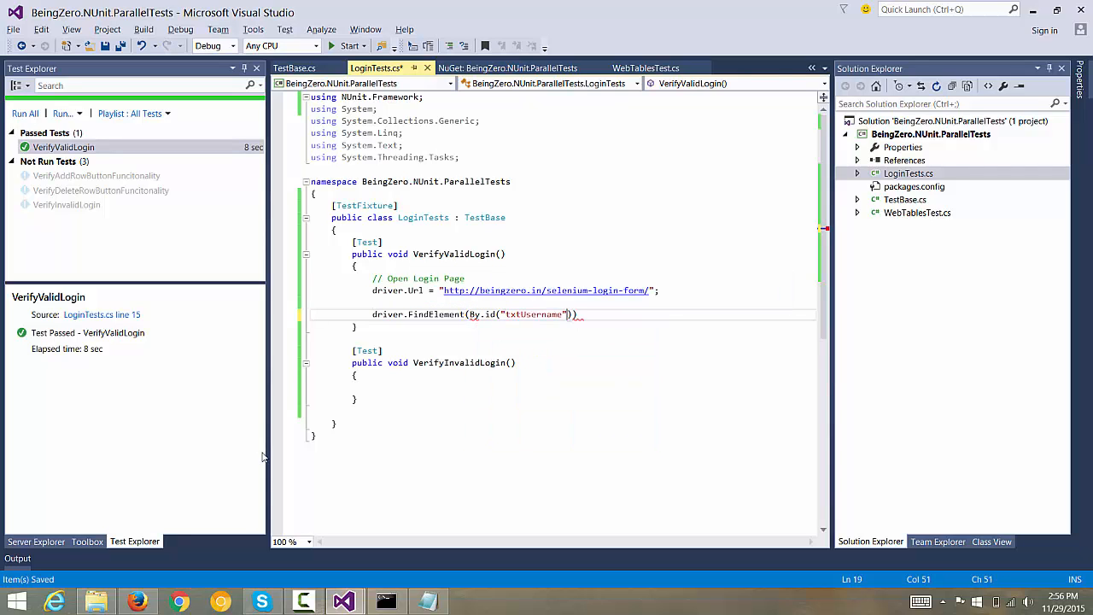
text(.)
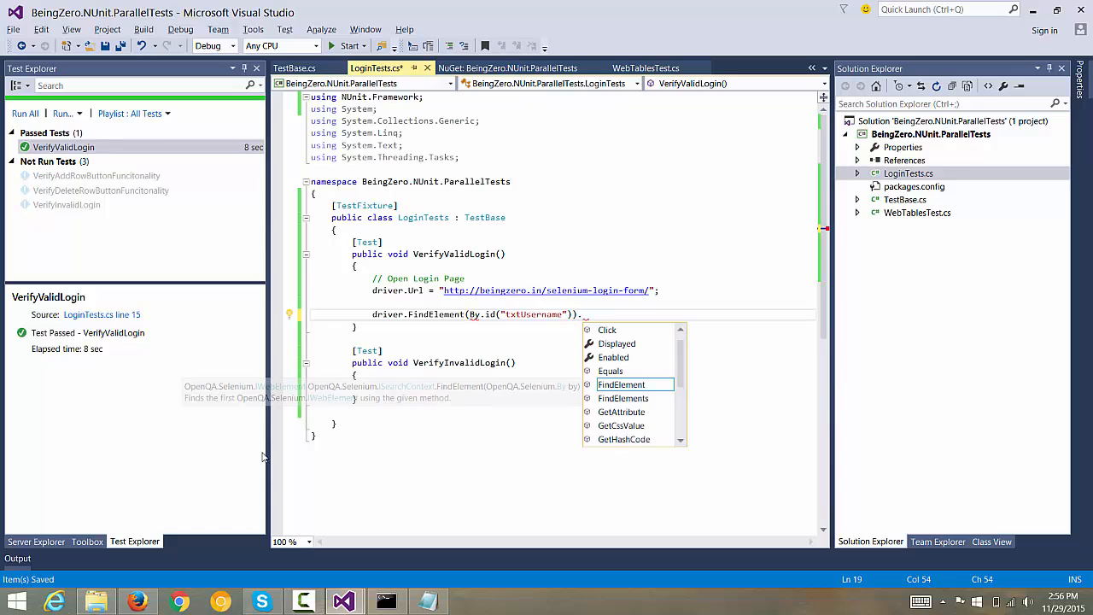
text(SendKeys())
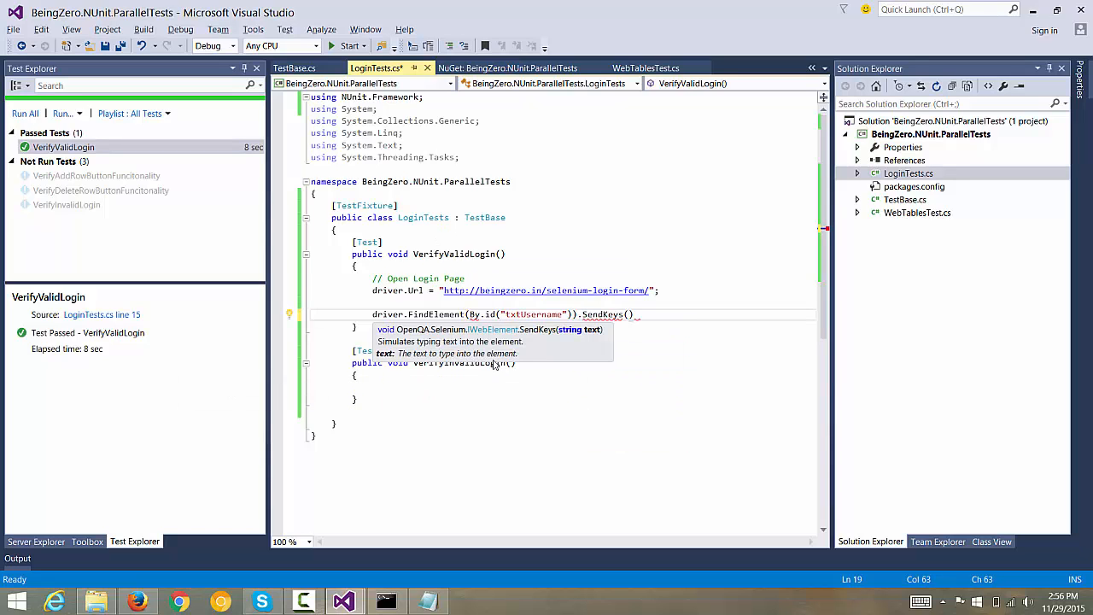
text(beingzero")
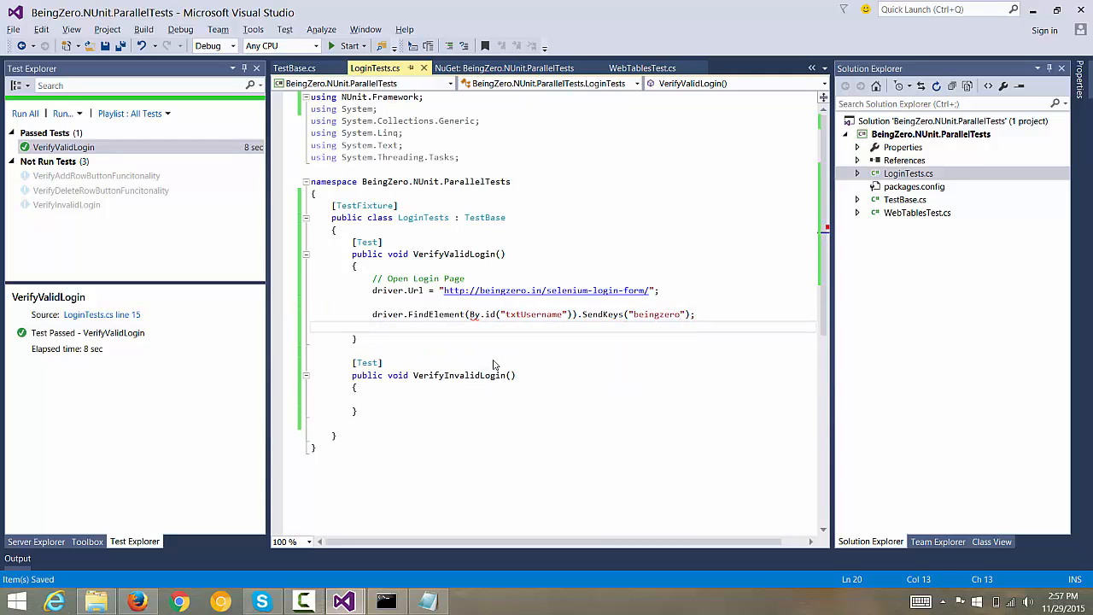
click(476, 314)
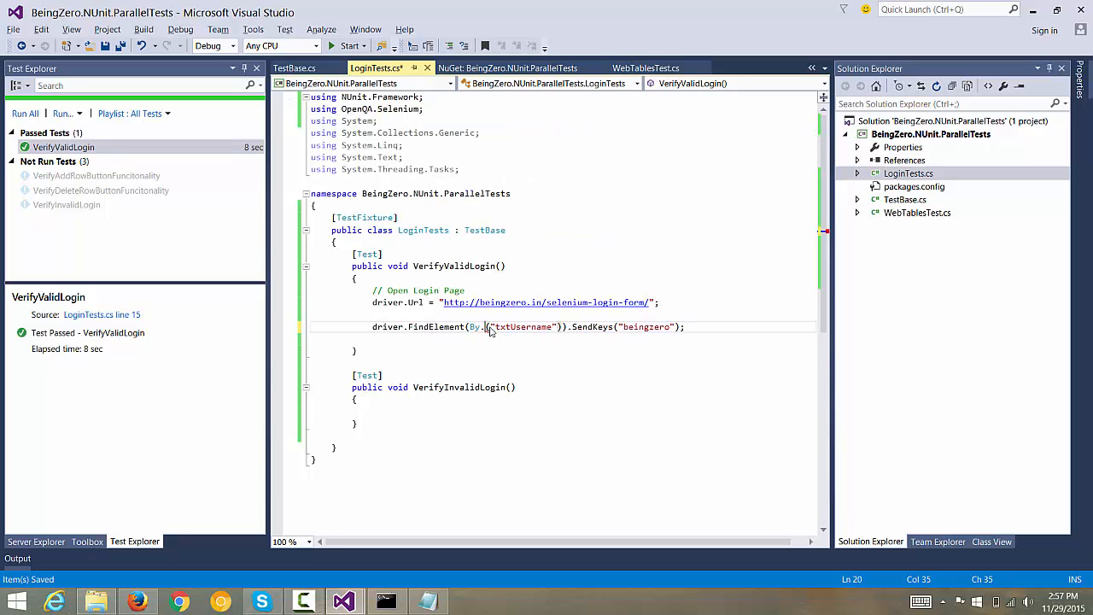
text(Id)
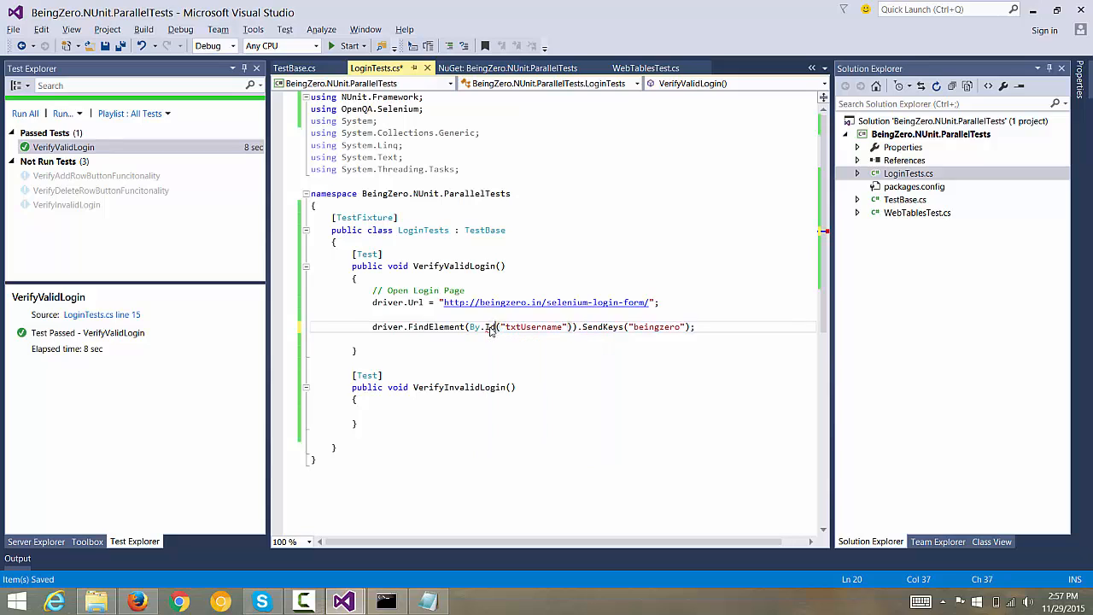
click(723, 327)
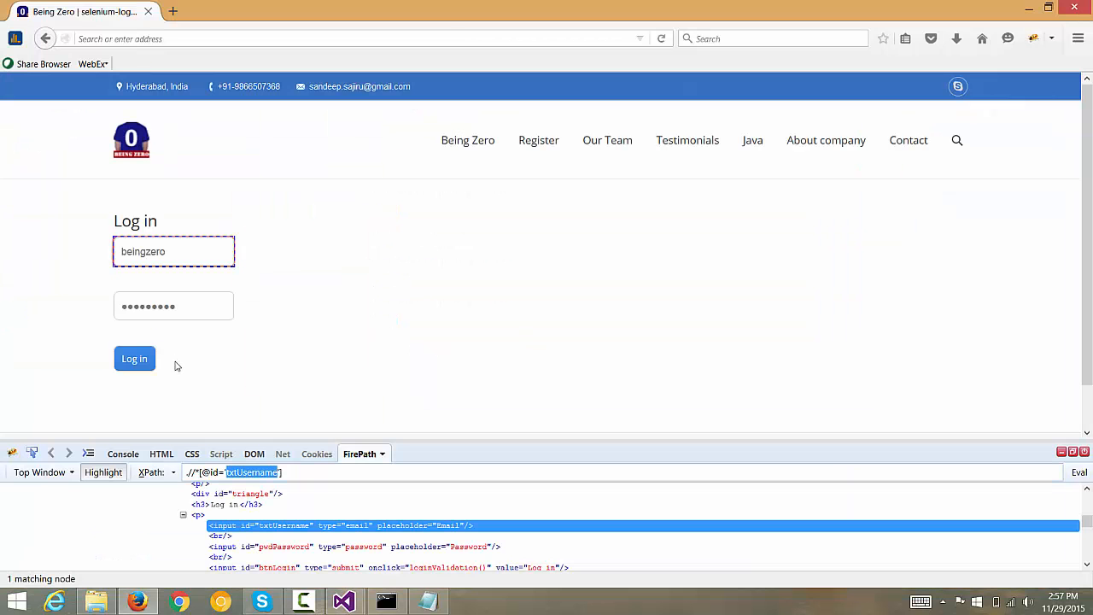
Inspect the password box in FirePath to read its id, pwdPassword
right_click(174, 306)
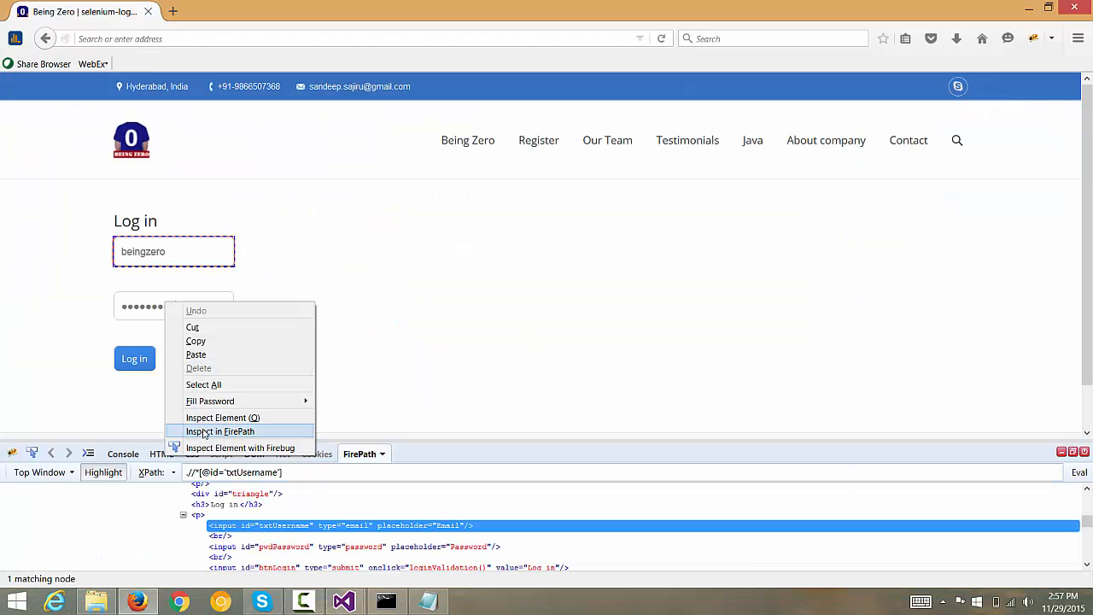
click(219, 431)
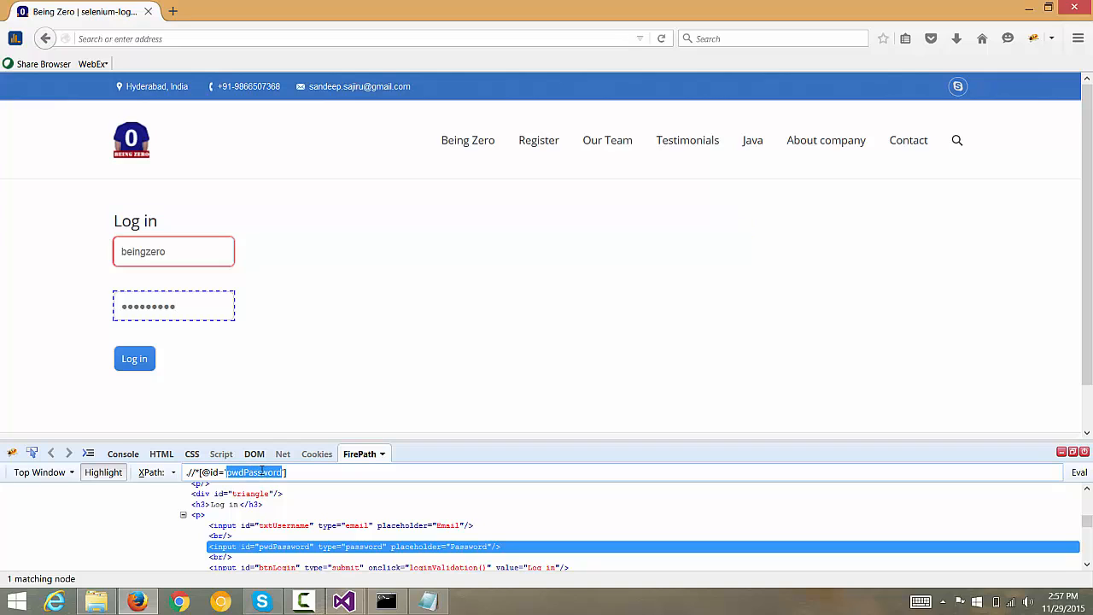
click(343, 601)
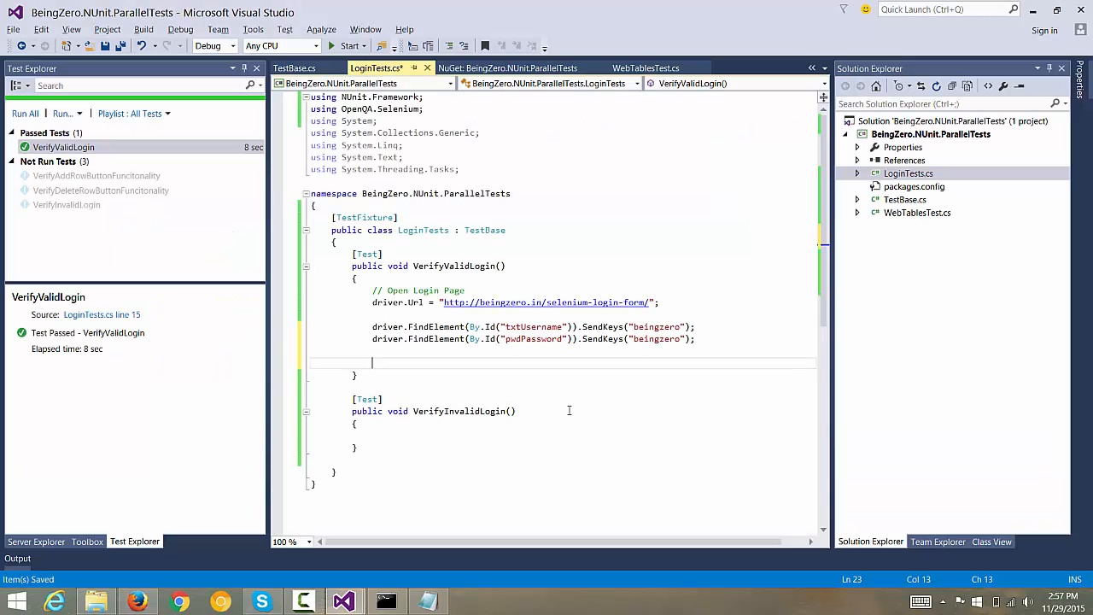
Add the pwdPassword SendKeys and btnLogin Click() lines with an 'Enter username and password' comment
text(driver.FindElement(By.Id("btnLogin)
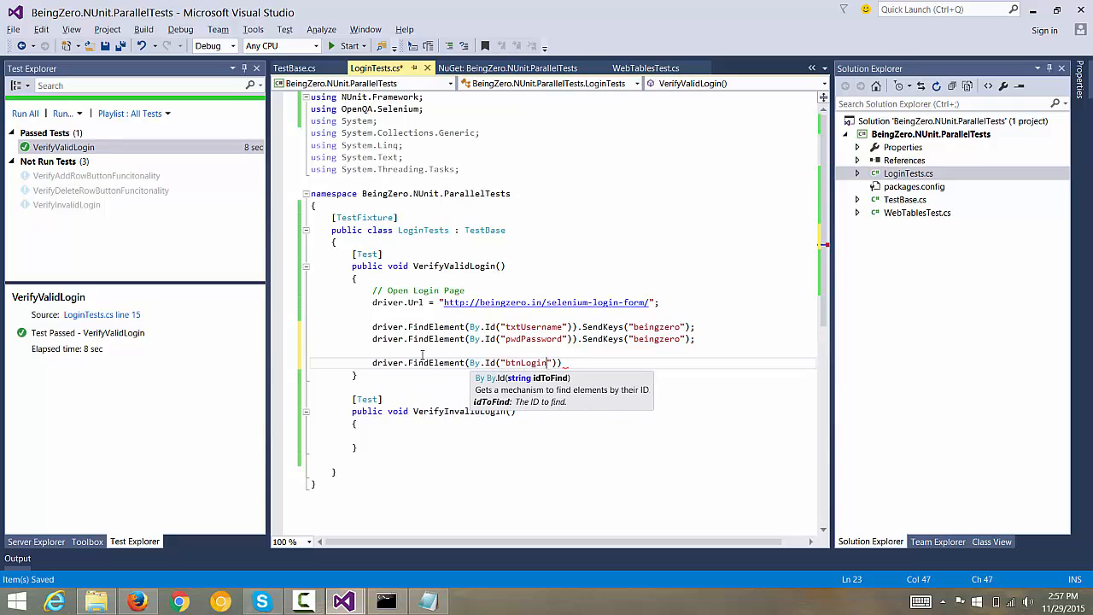
text(.Click)
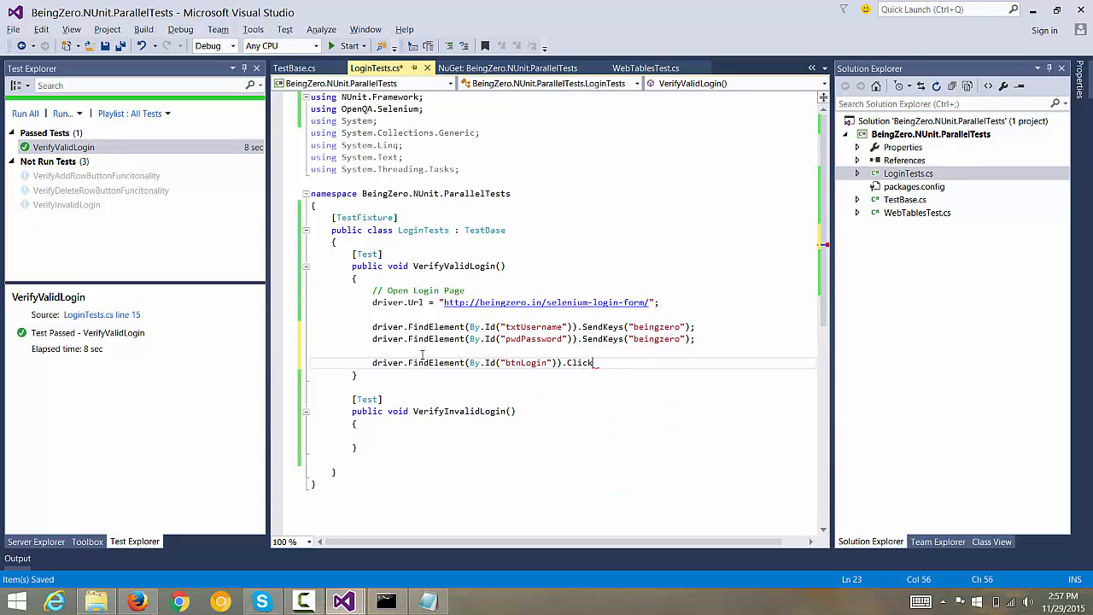
text(();)
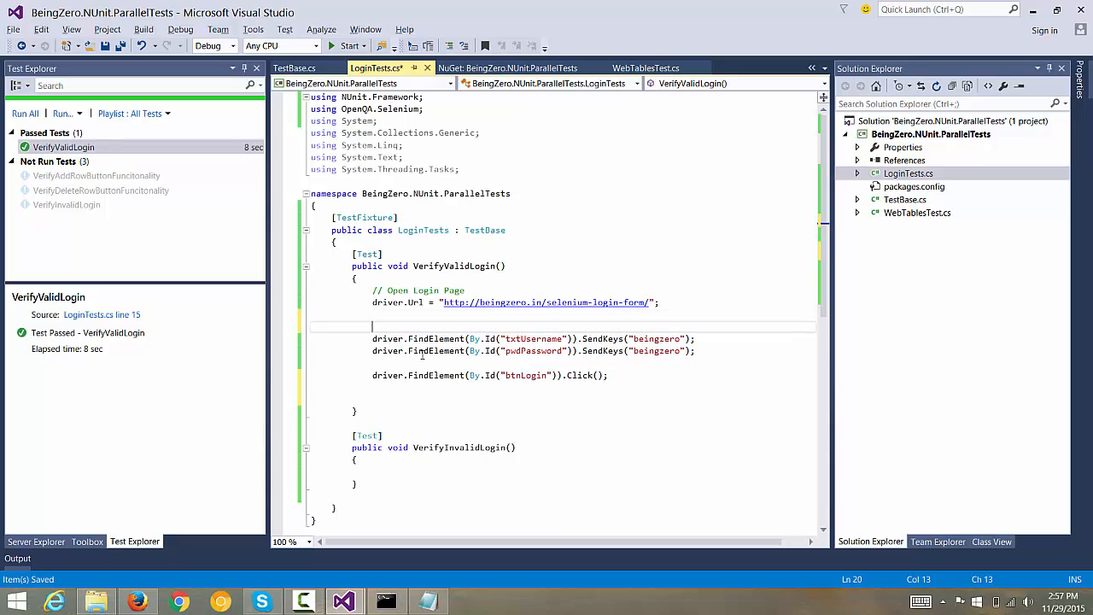
text(// Enter u)
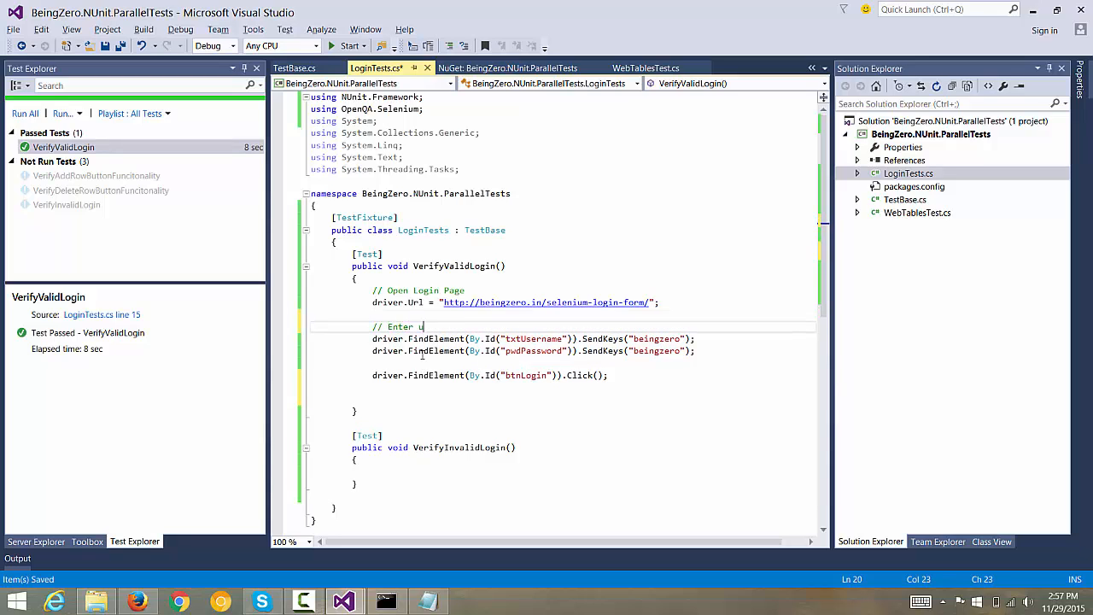
text(sername and password)
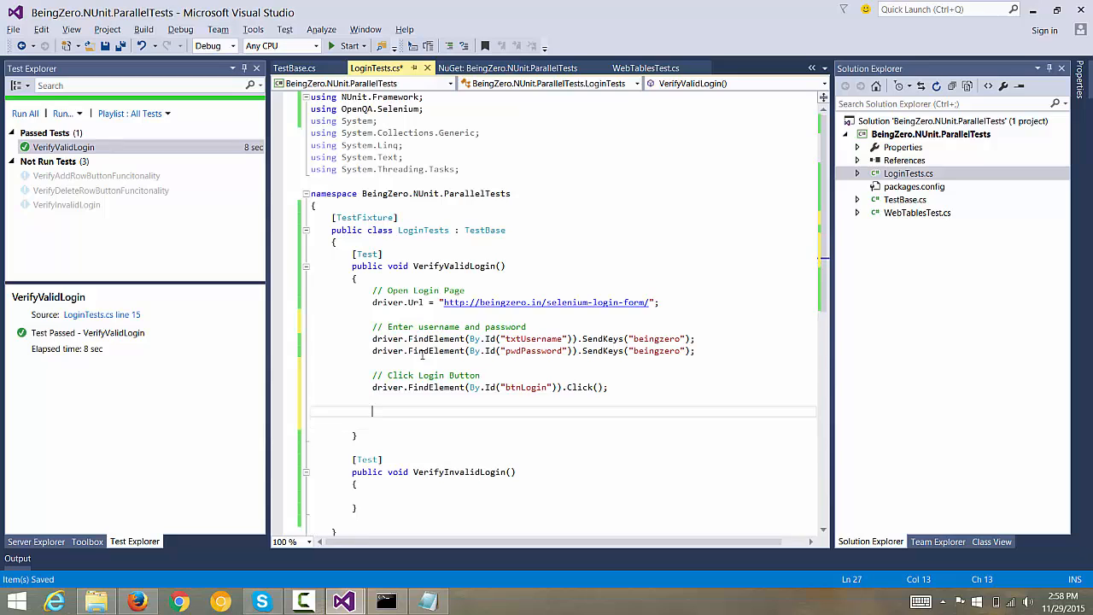
Add a '// Validate' comment, begin an Assert. statement, and manually log in to see SUCCESS
text(// Validate that Alert comes with SUCCESS as text on it)
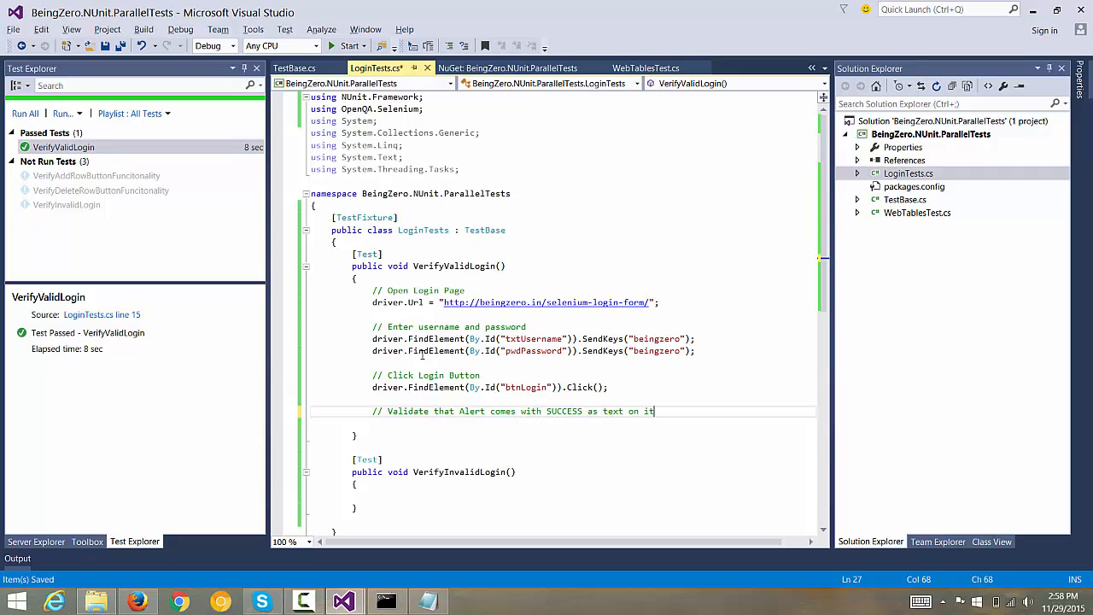
key(enter)
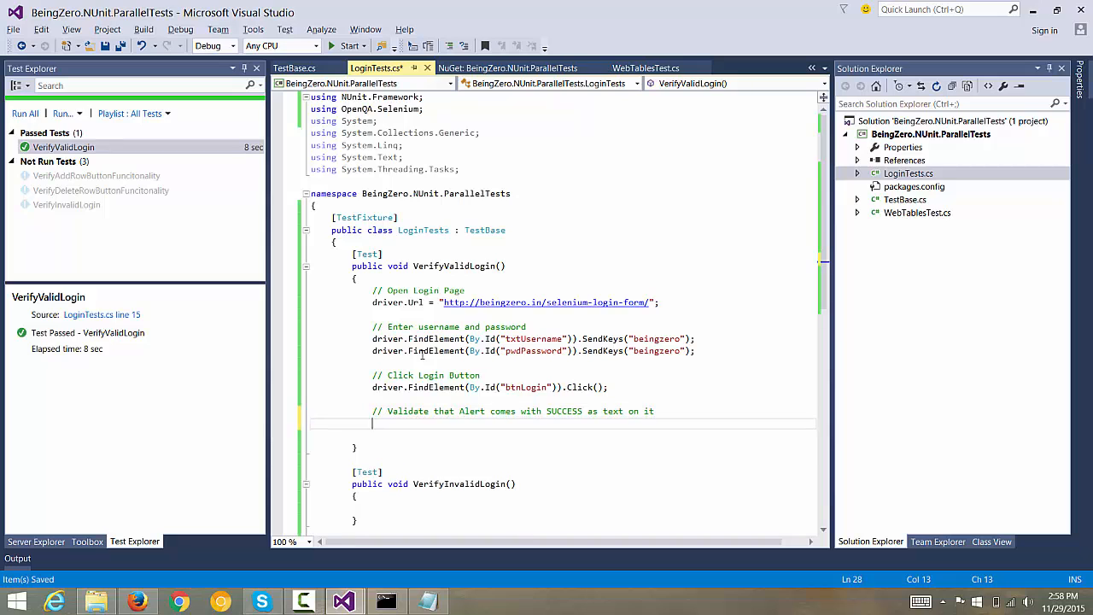
text(A)
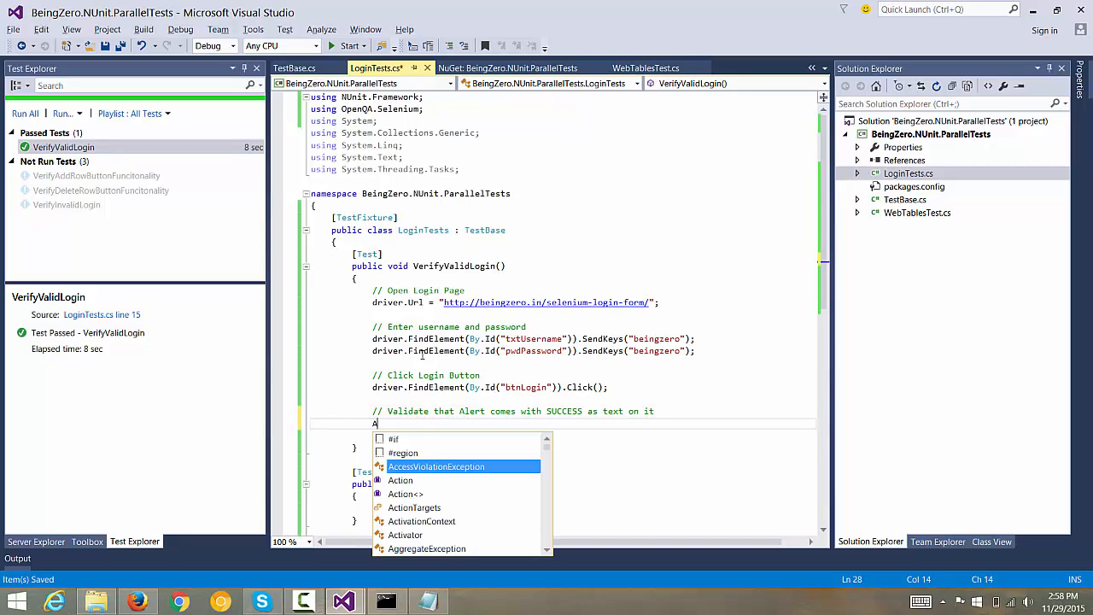
text(ssert.)
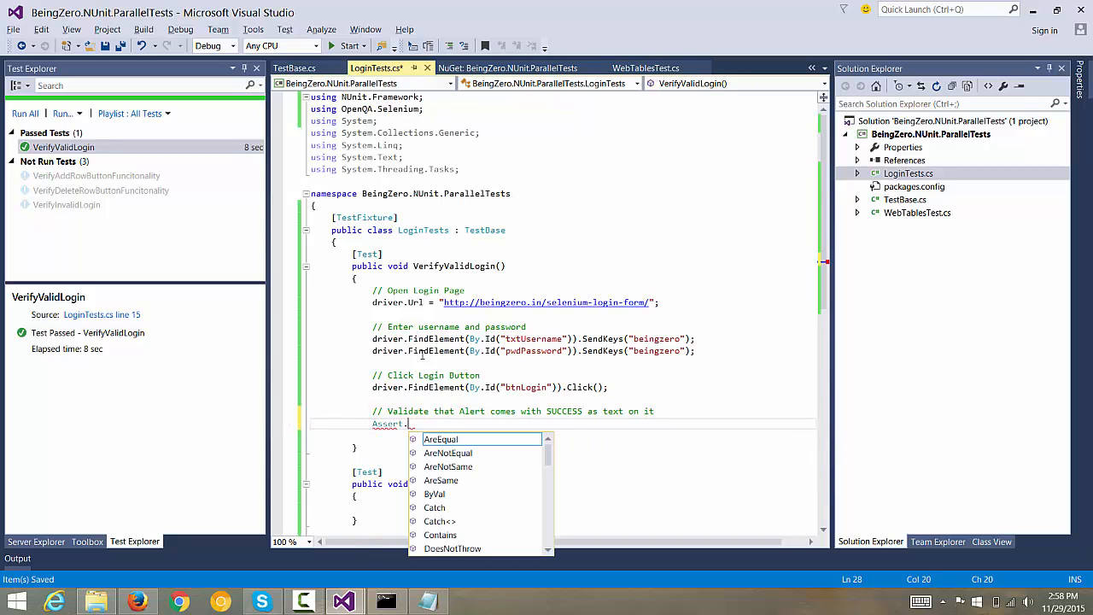
text(ar)
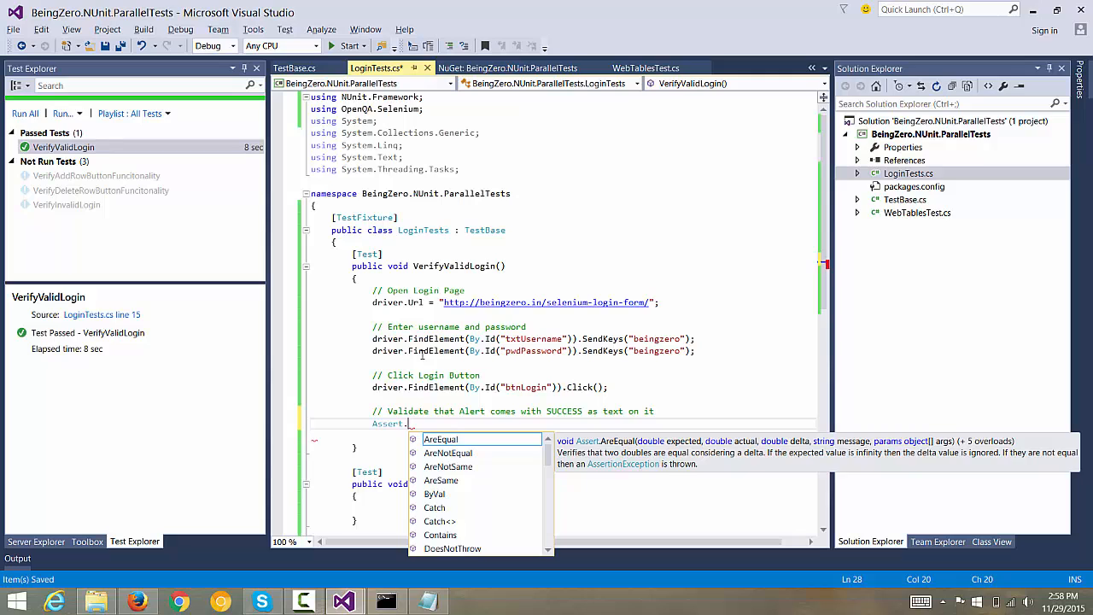
text(T)
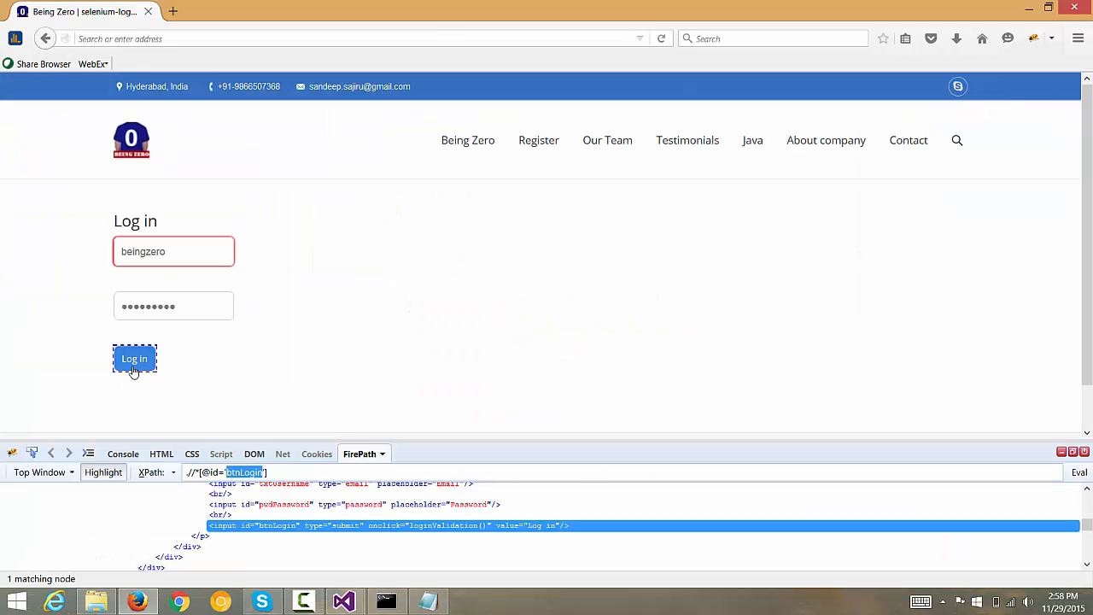
click(134, 358)
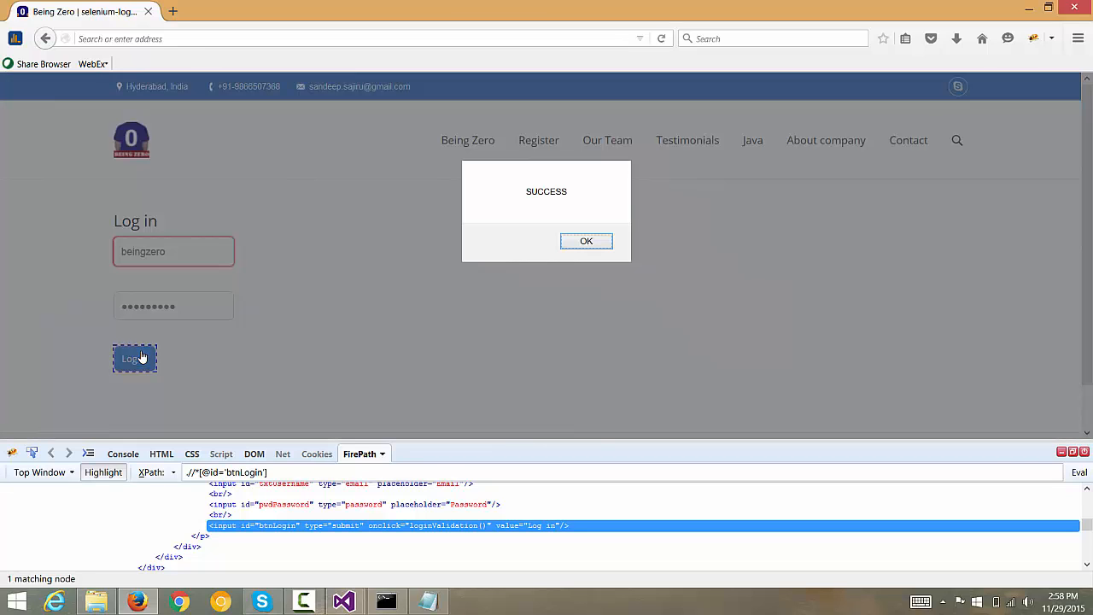
mouse_move(564, 223)
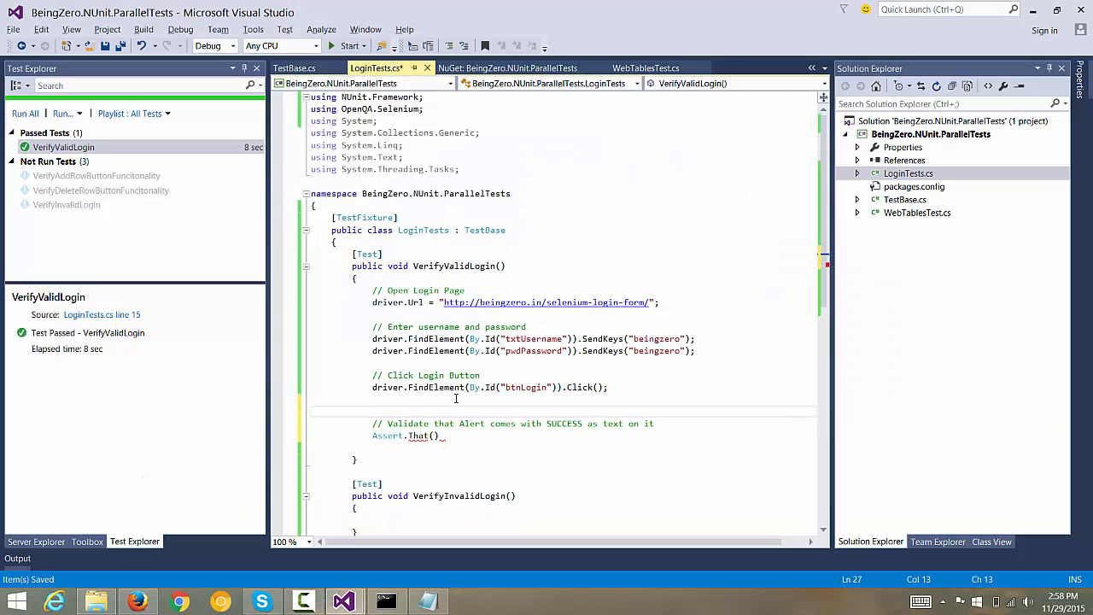
Add IAlert alert = driver.SwitchTo().Alert(); and Assert.That(alert.Text, Does.Match("SUCCESS"));
text(IAlert)
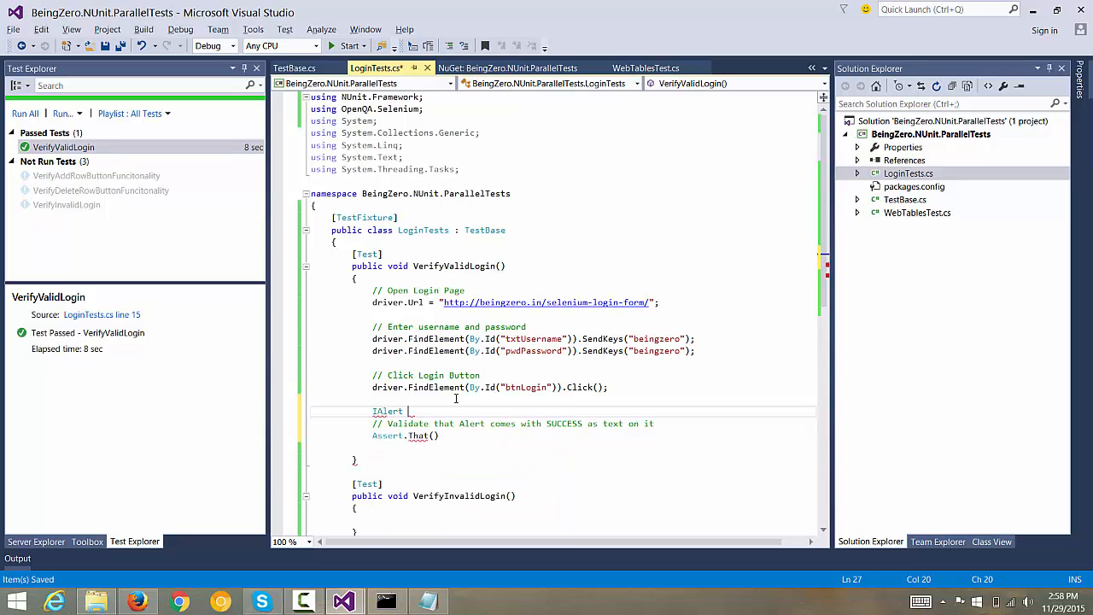
text(alert = driver.SwitchTo()
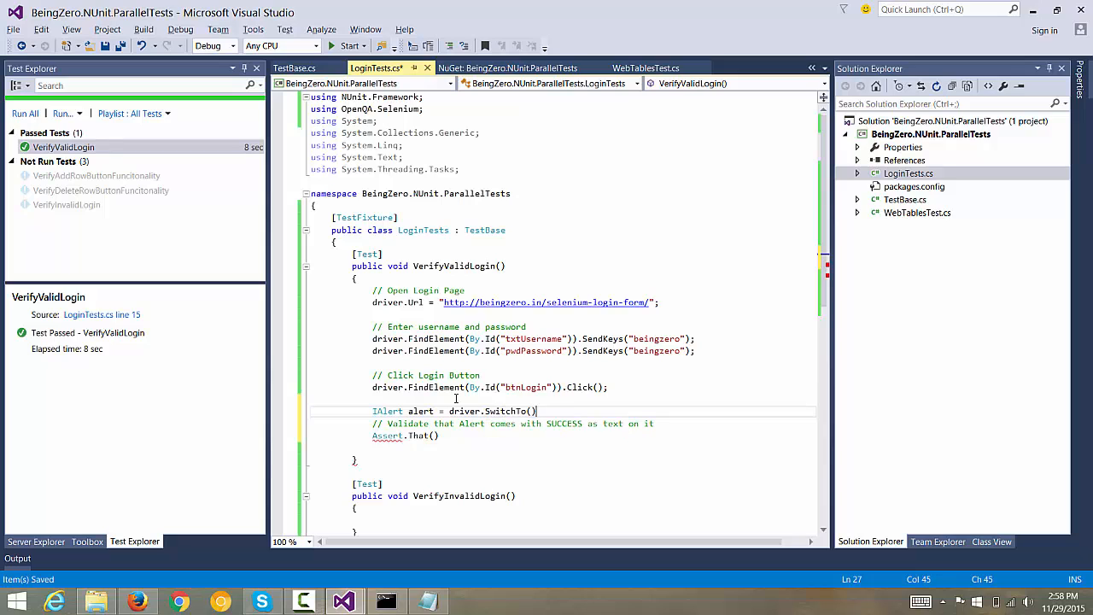
text(.Alert)
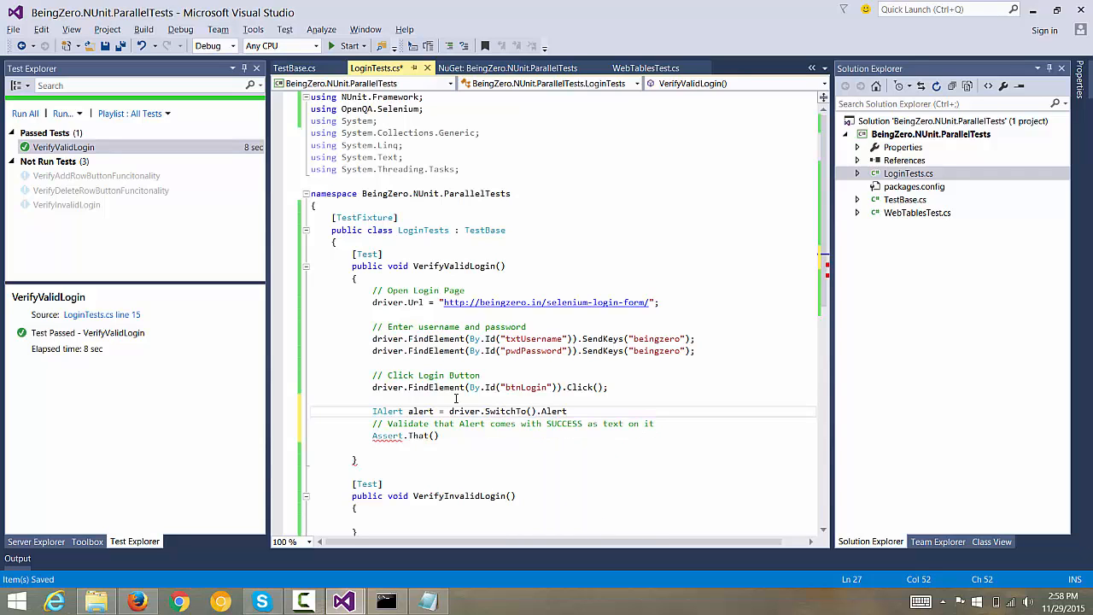
text(();)
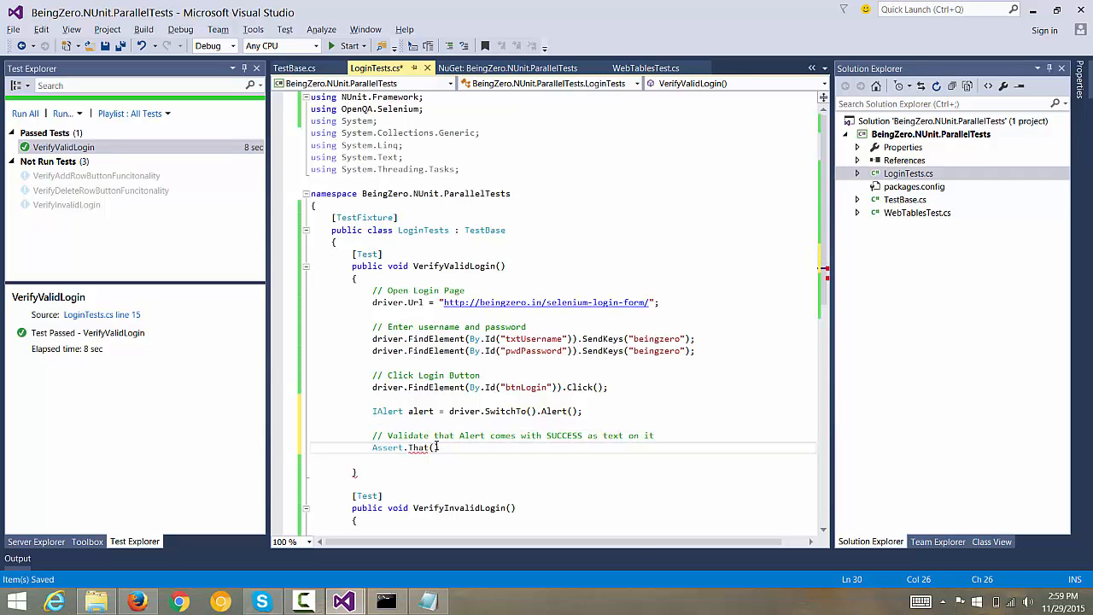
text(alert.Text))
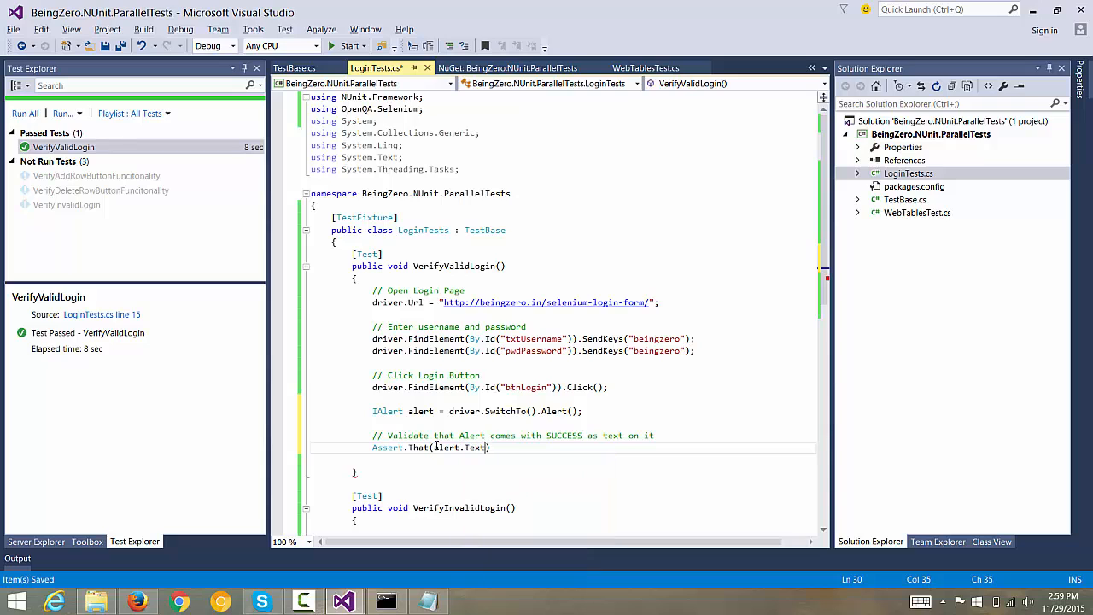
text(,)
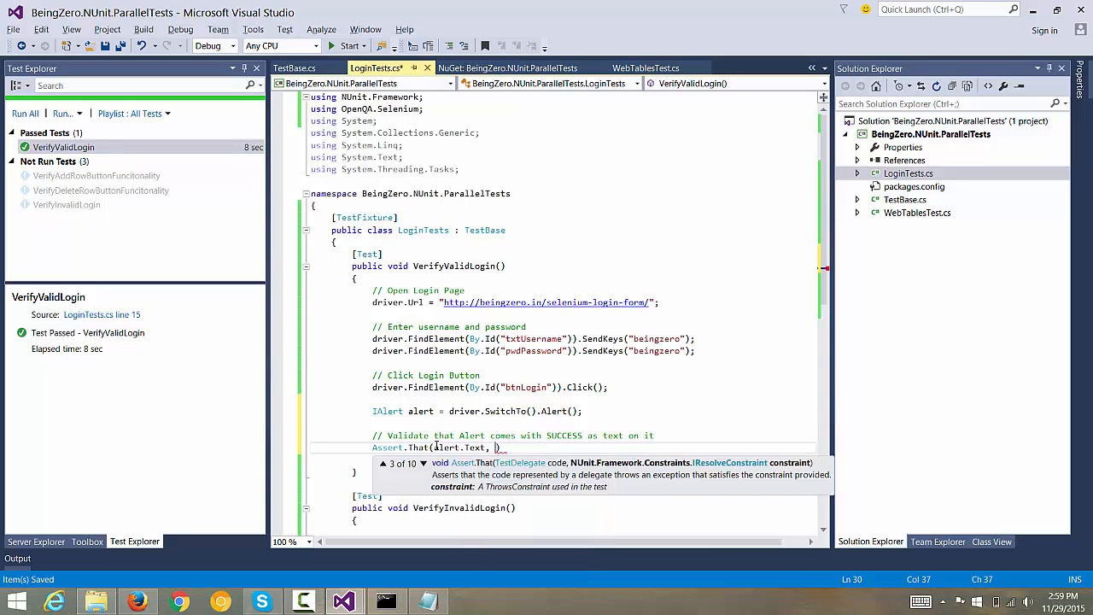
text(Does.Match(")
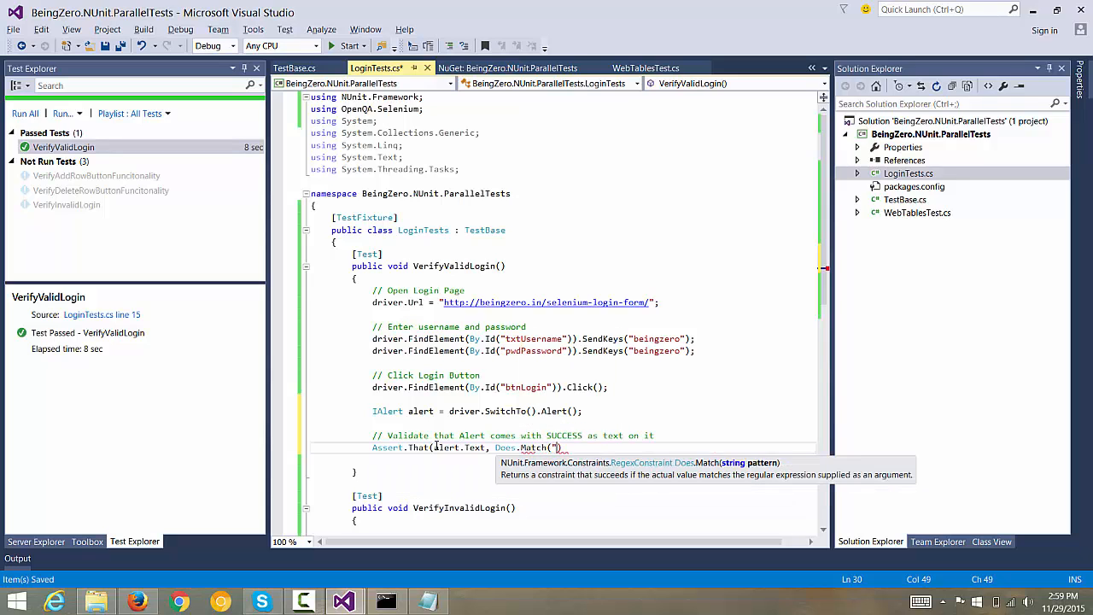
text(SUCCESS)
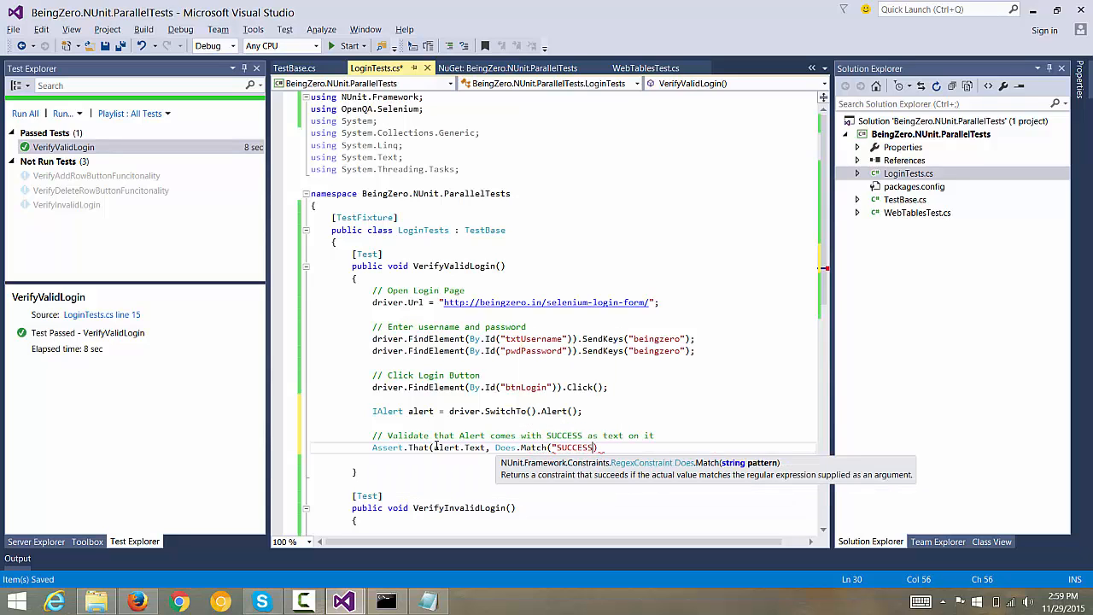
text());)
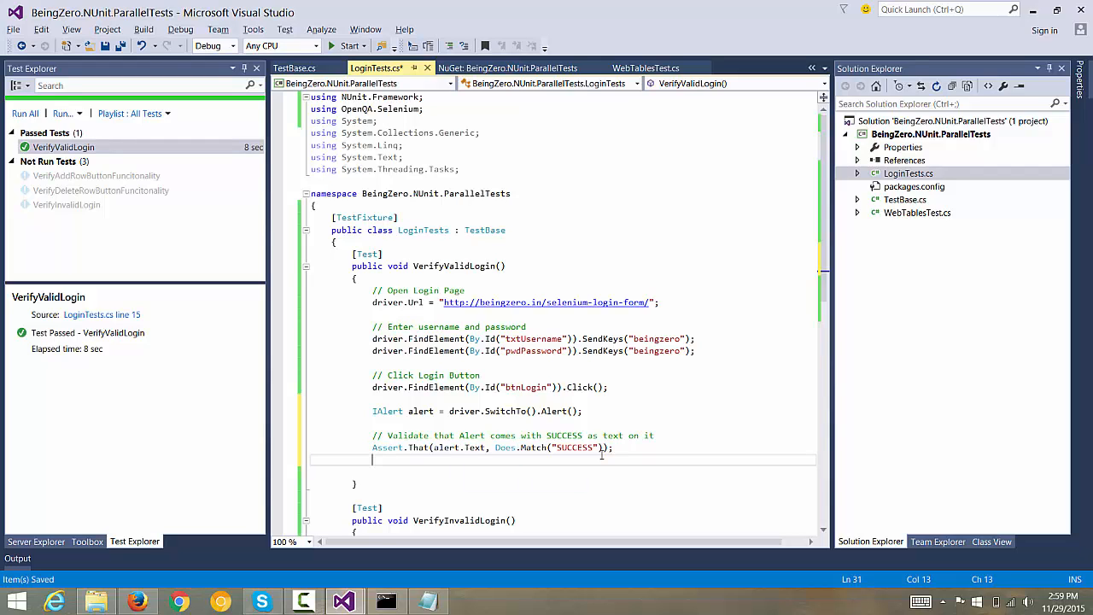
Duplicate the Assert.That SUCCESS line and select 'Does' to rework it into Assert.AreEqual
text(Assert.That(alert.Text, Does.Match("SUCCESS"));)
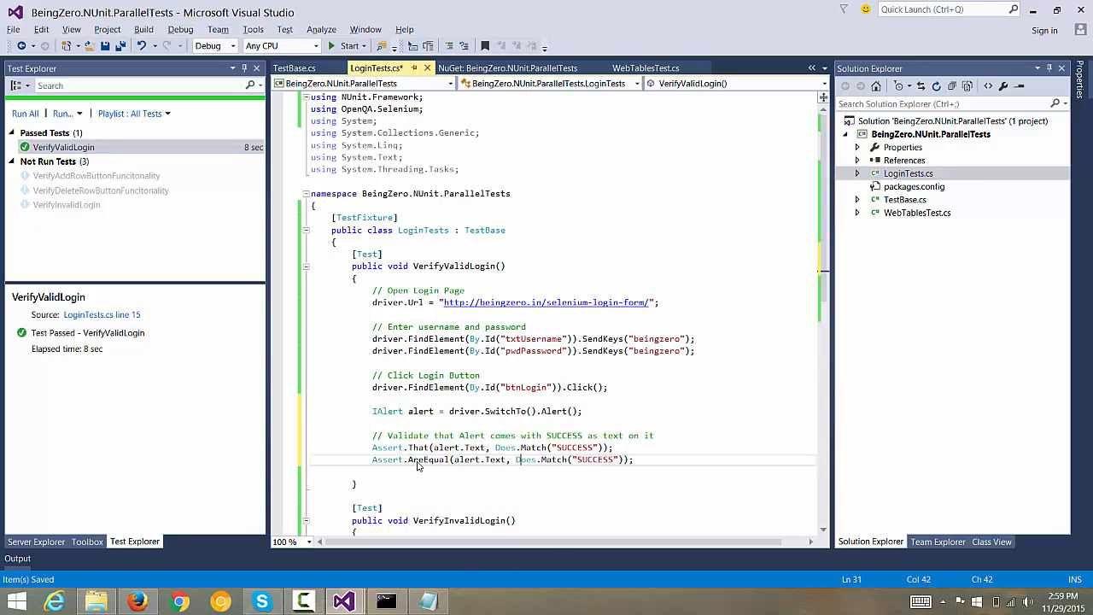
double_click(525, 459)
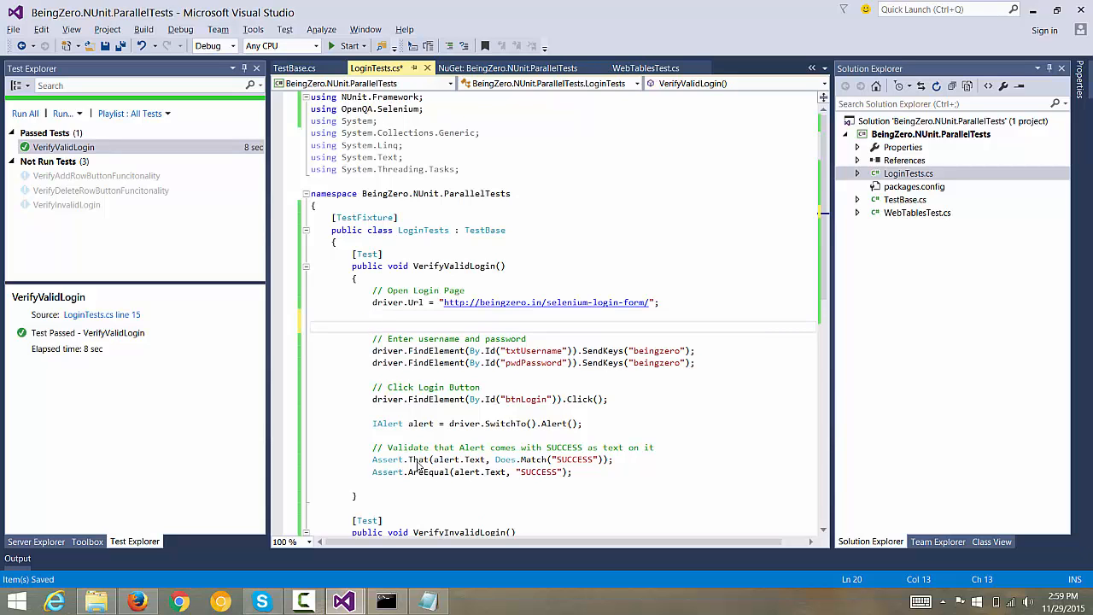
Add Console.WriteLine logs for 'Opening ' + driver.Url, entering UN and PWD, and validating alert text
text(cw)
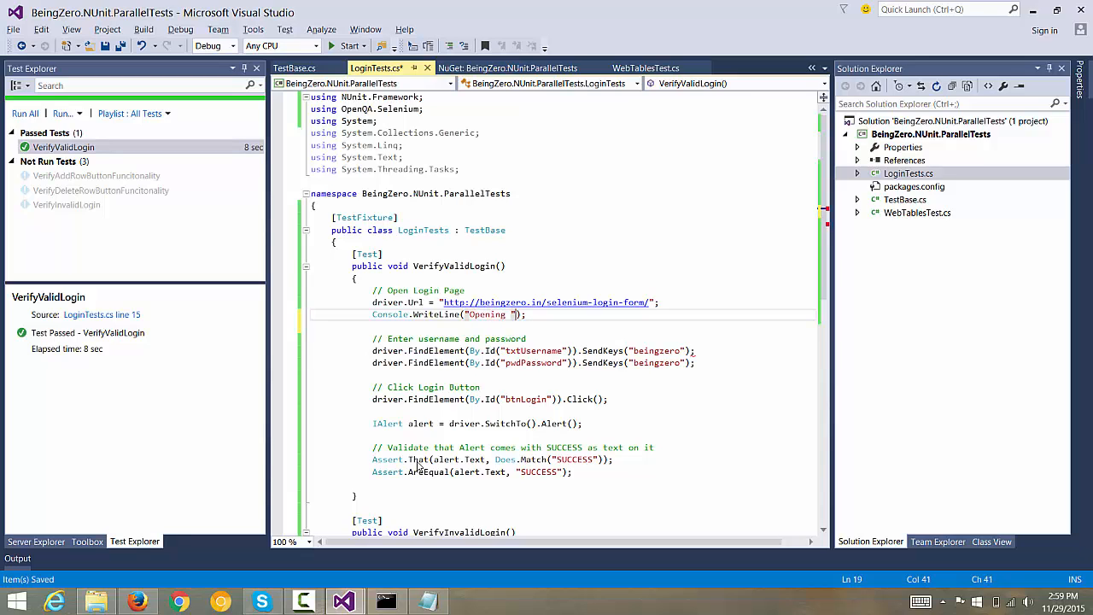
text(+driver.Url)
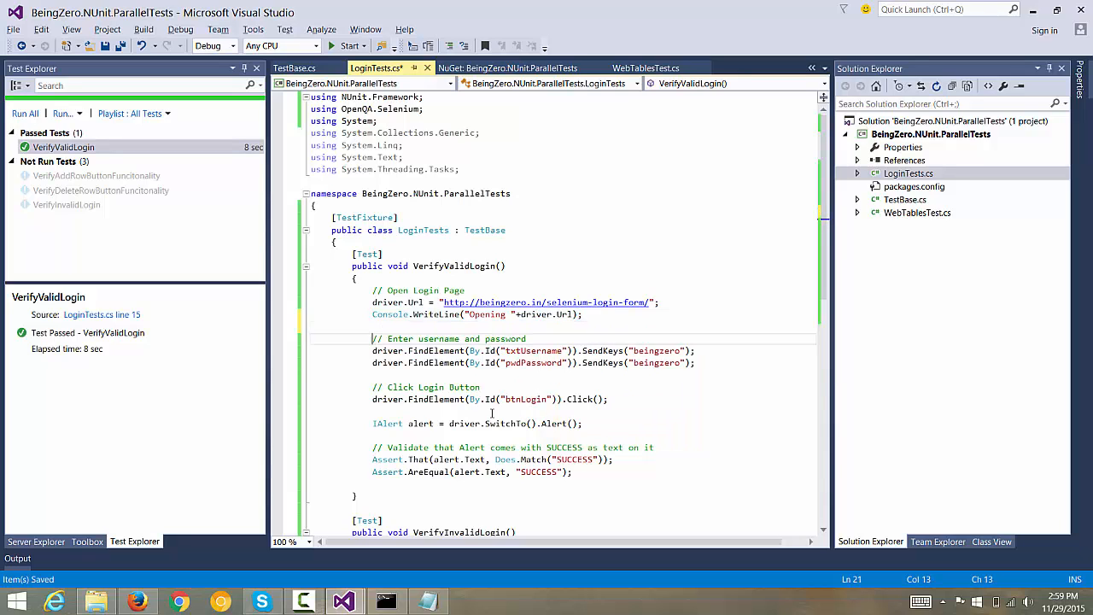
text(Console.WriteLine("Opening " + driver.Url);)
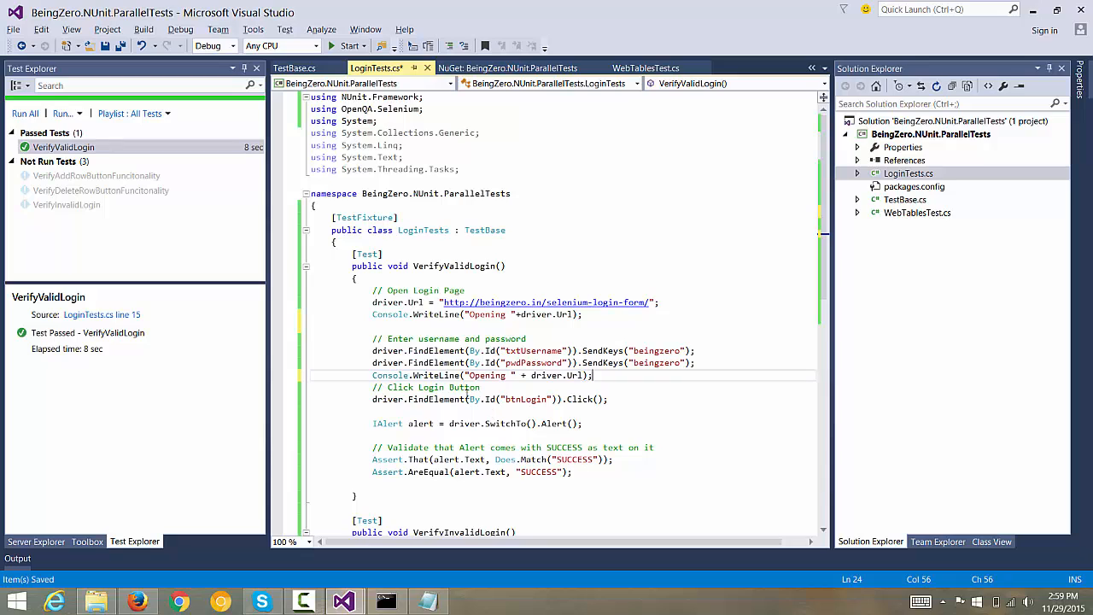
text(Enter U)
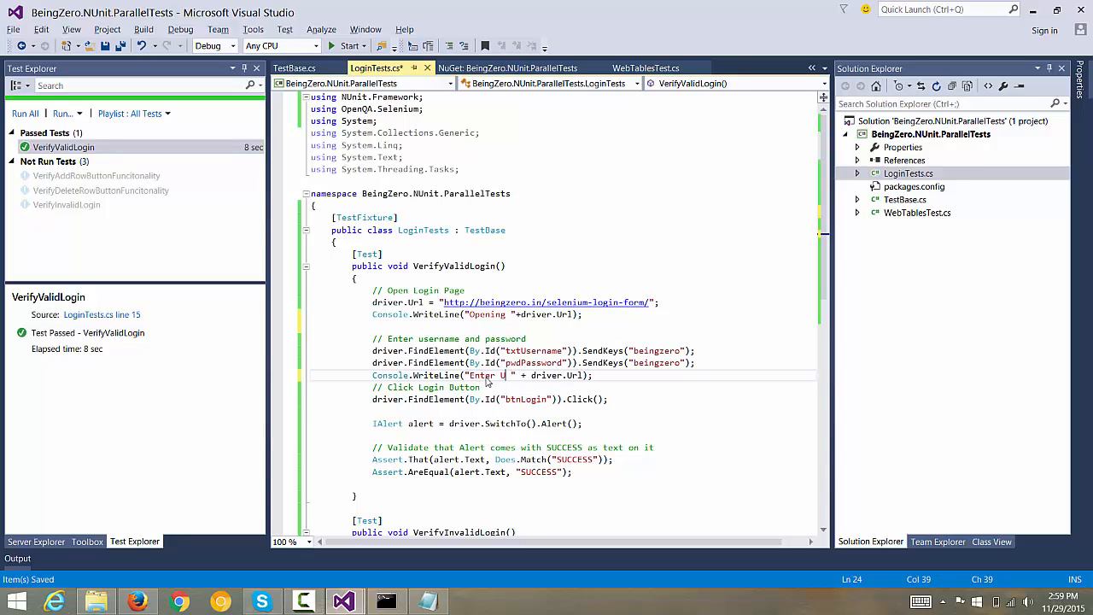
text(N and PWD)
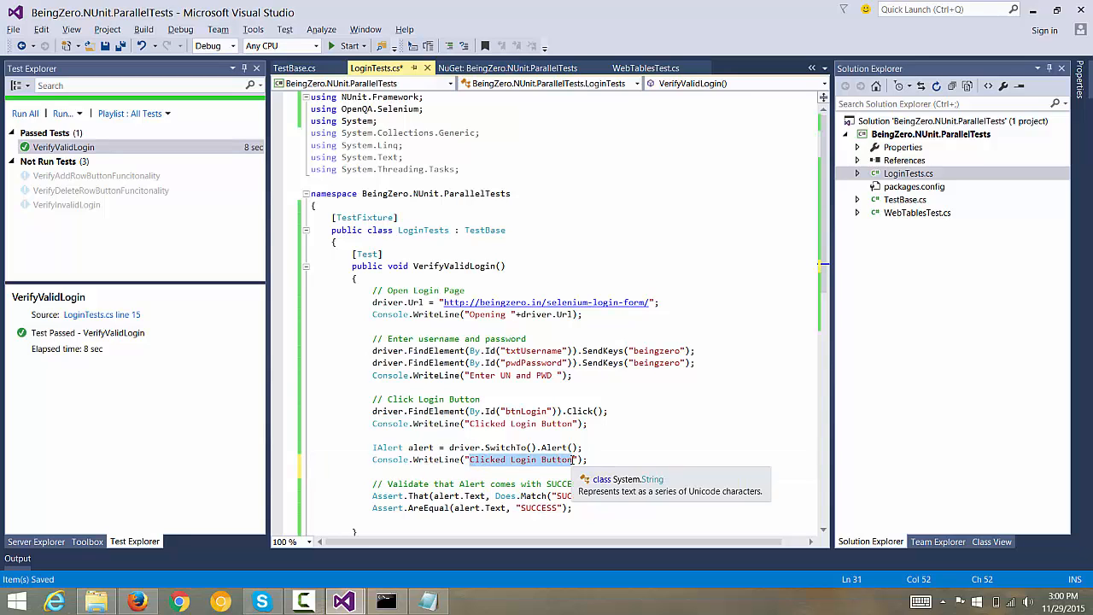
text(Validating)
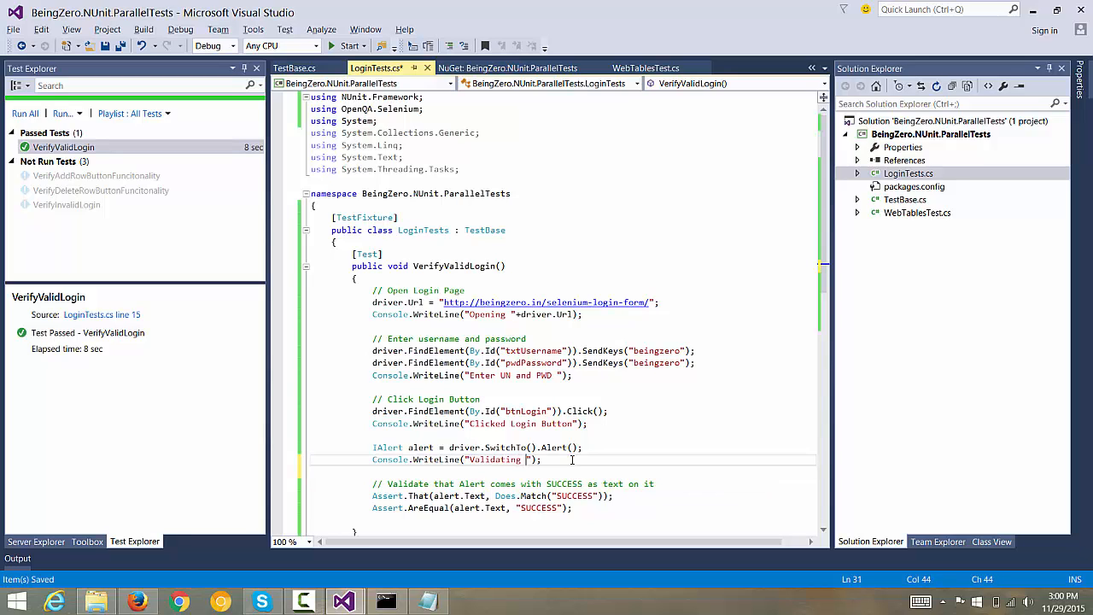
text(Alert Text)
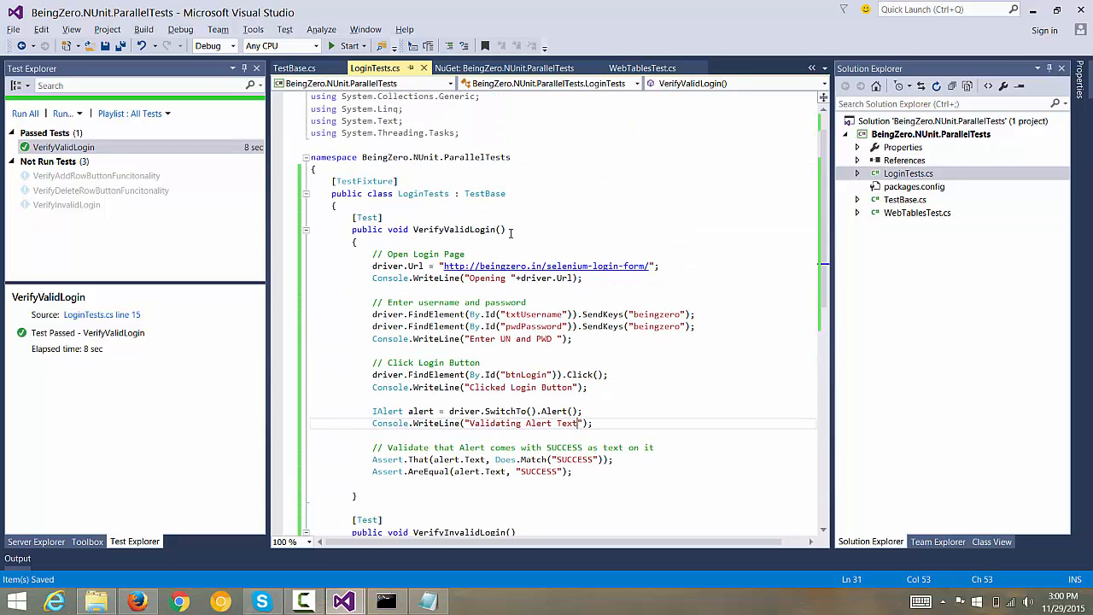
Rerun VerifyValidLogin from the context menu, then scroll down to VerifyInvalidLogin
right_click(63, 147)
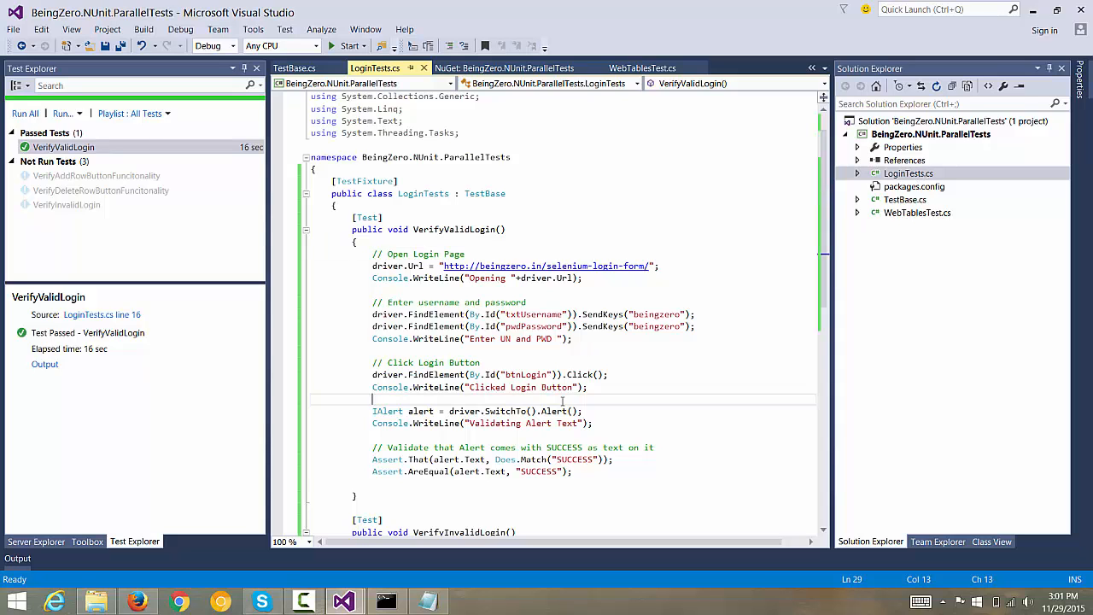
scroll(down, 3)
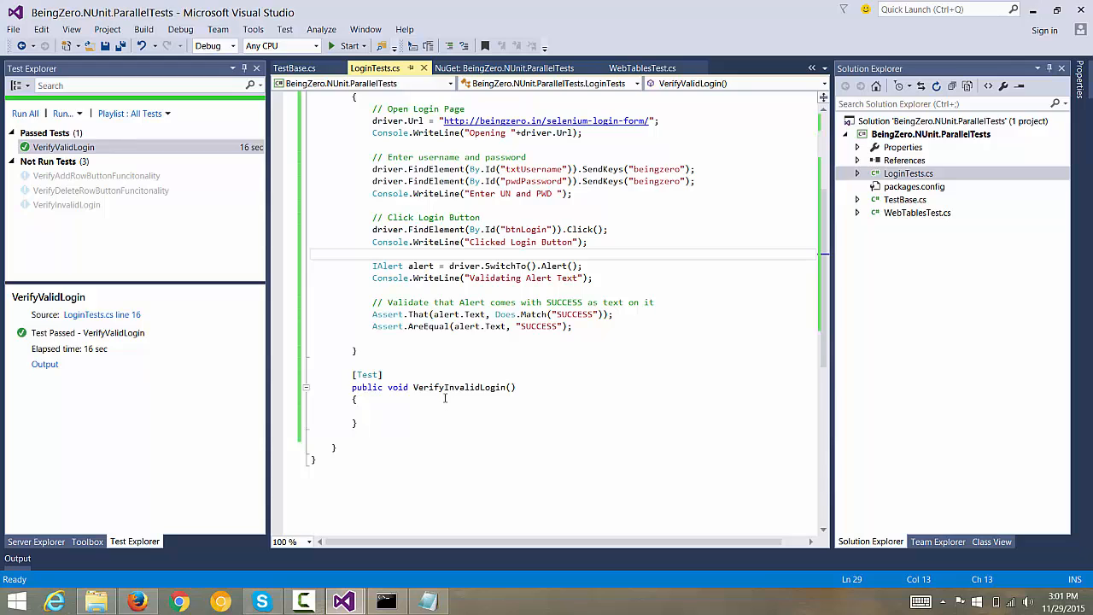
Write step comments in VerifyInvalidLogin: open the page URL, enter username test, password test
double_click(458, 387)
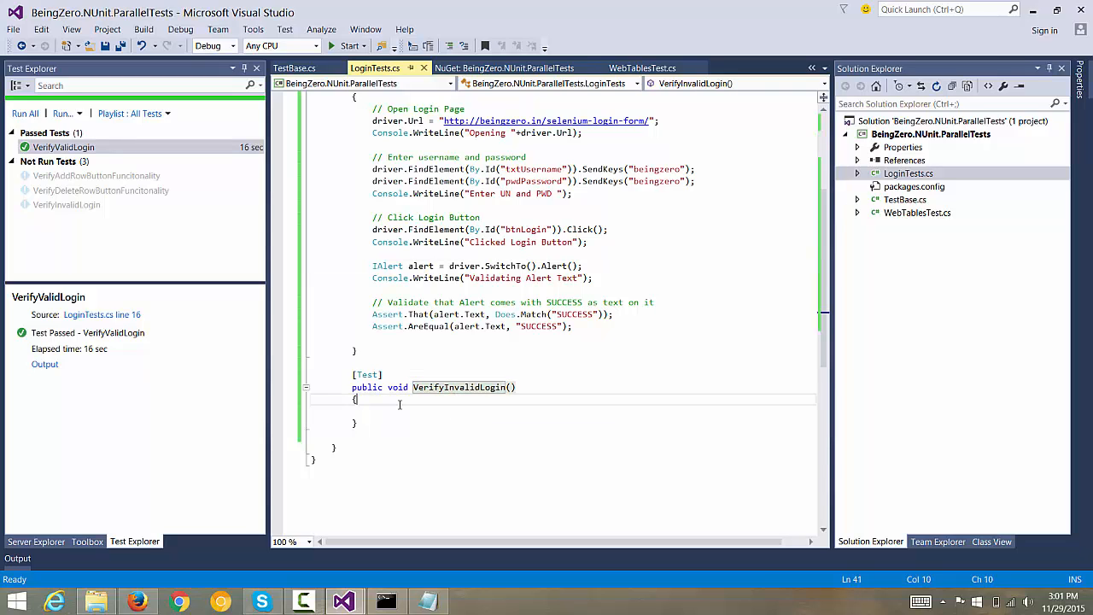
text(// 1.)
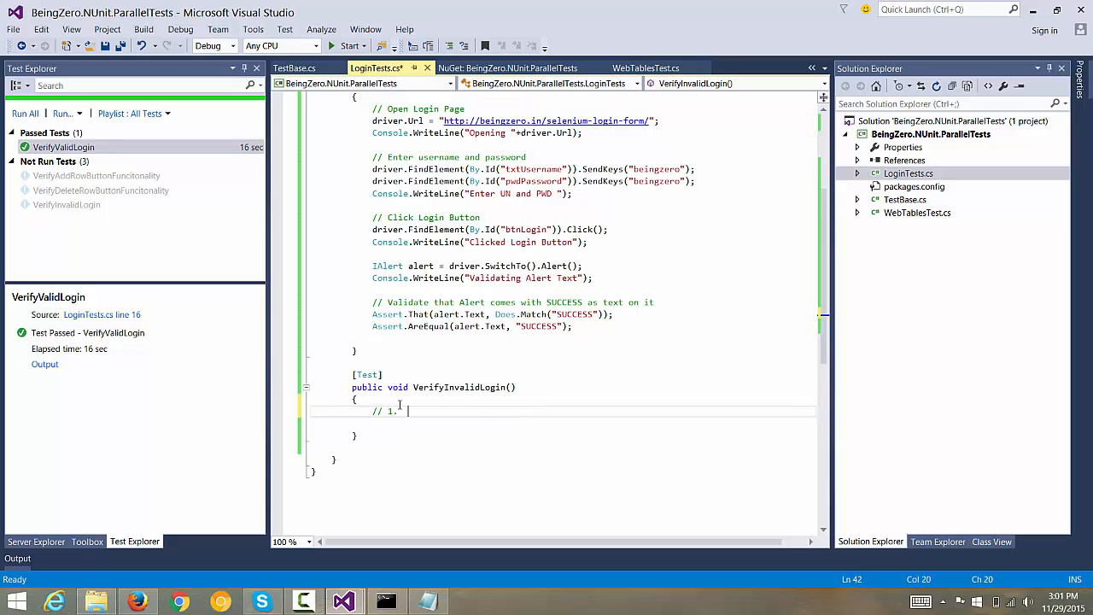
text(0)
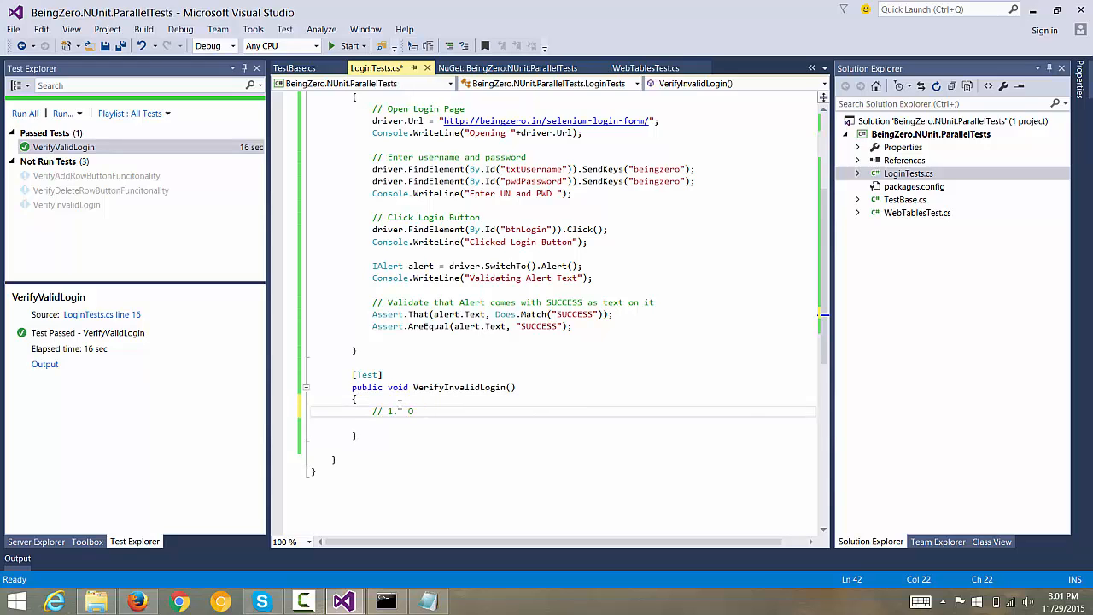
text(Open)
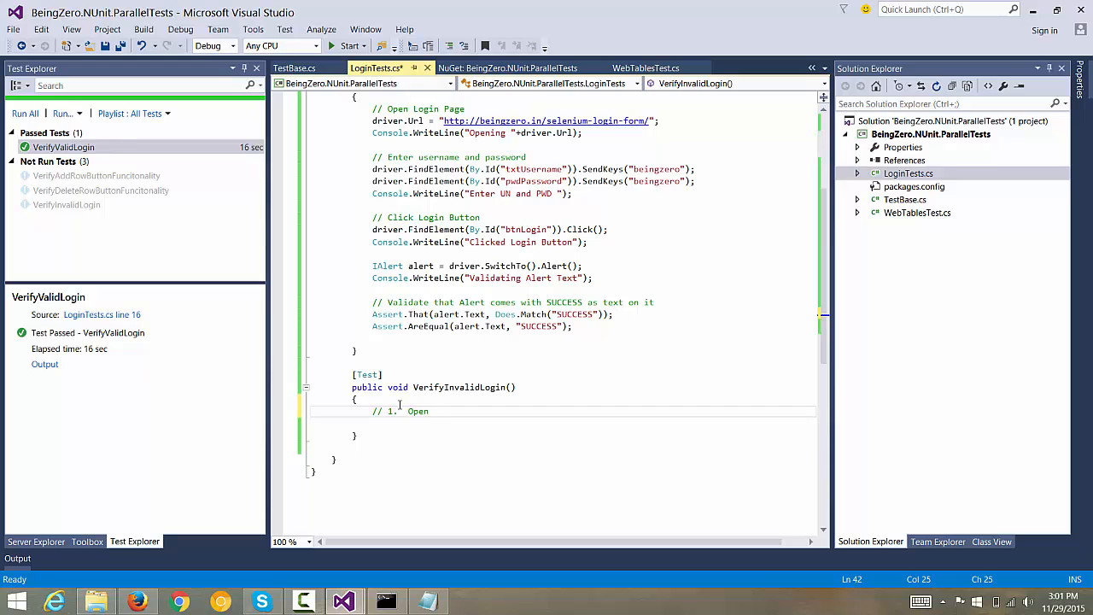
text(the Page)
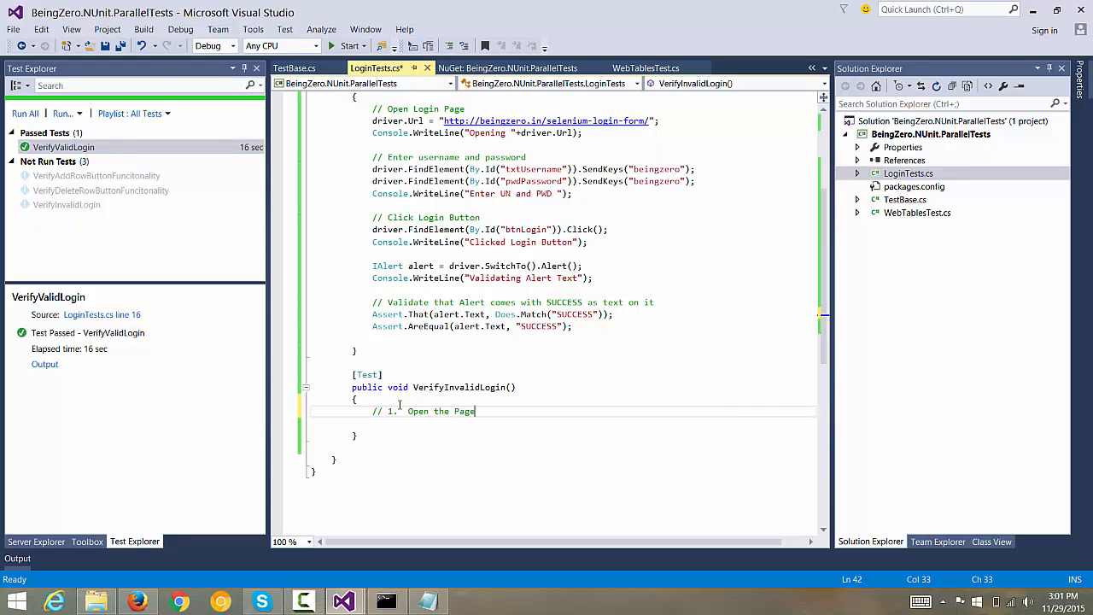
text(URL)
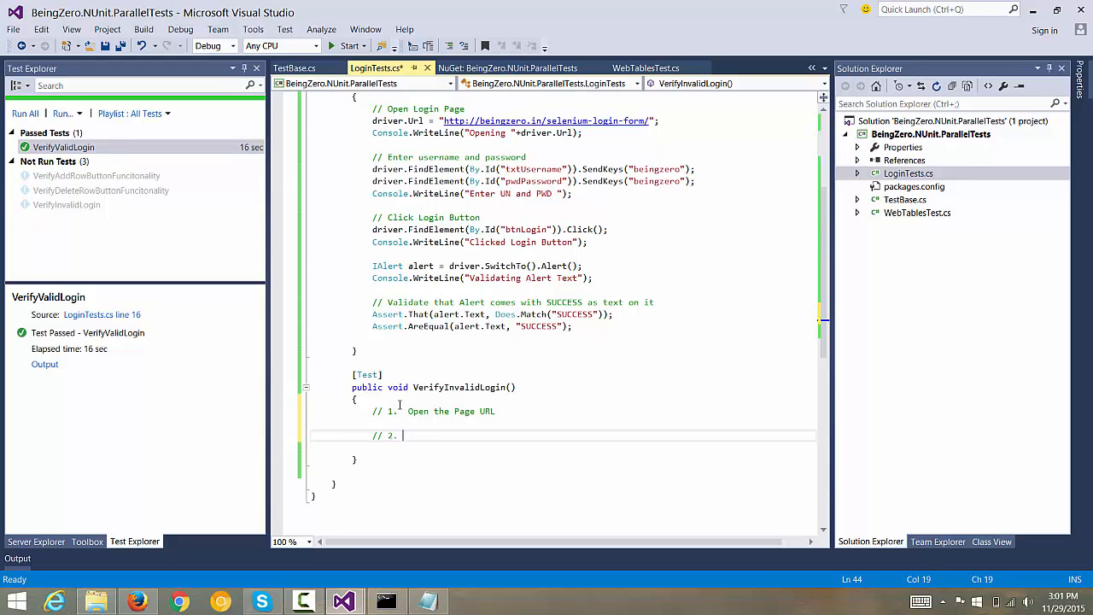
text(Enter username -)
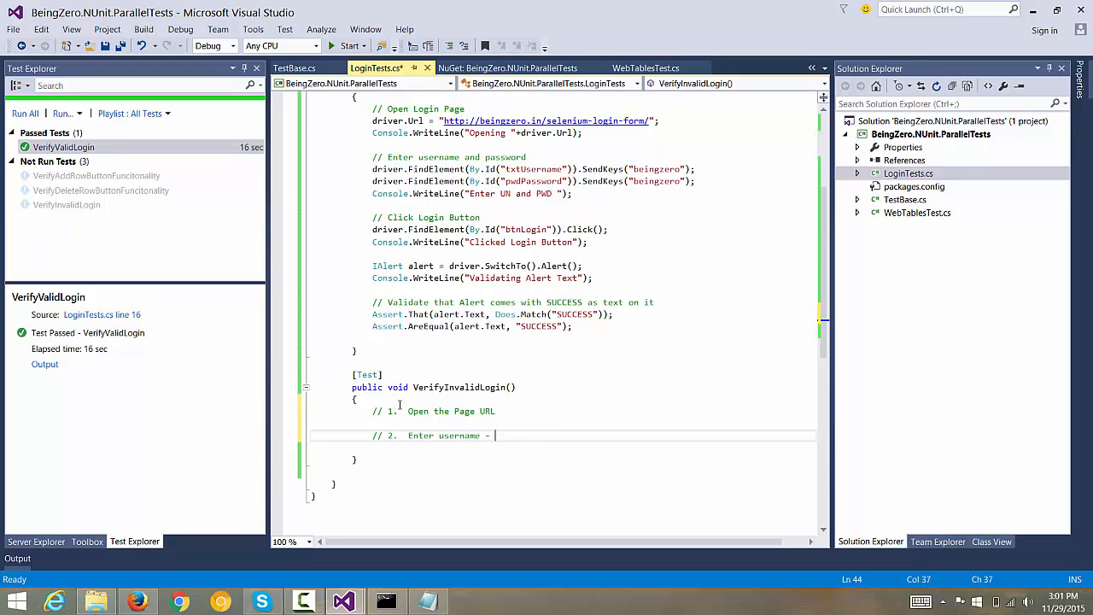
text(test, password)
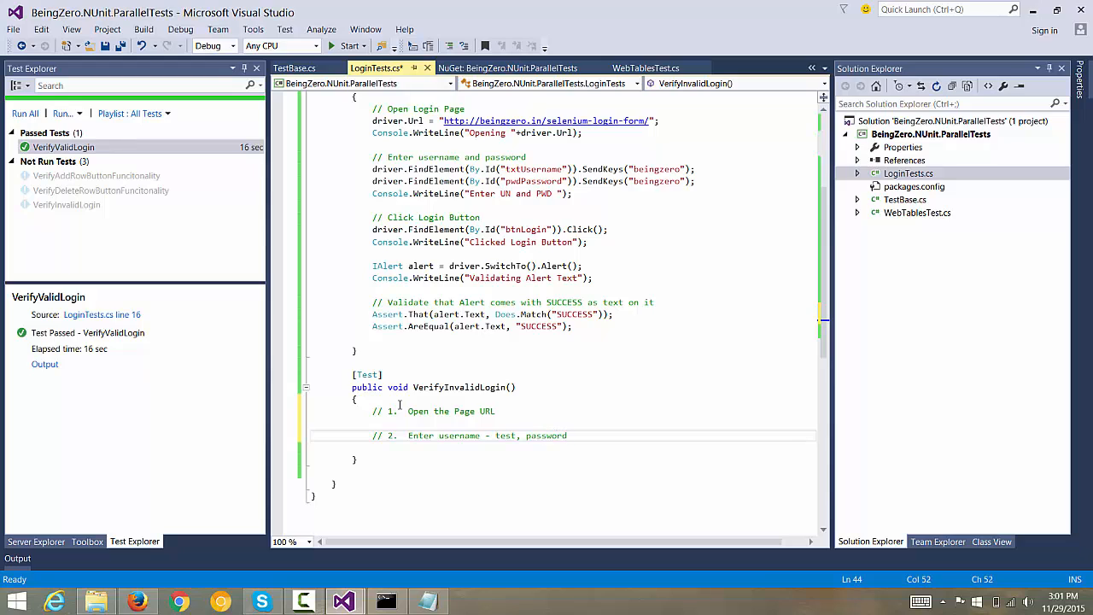
text(test)
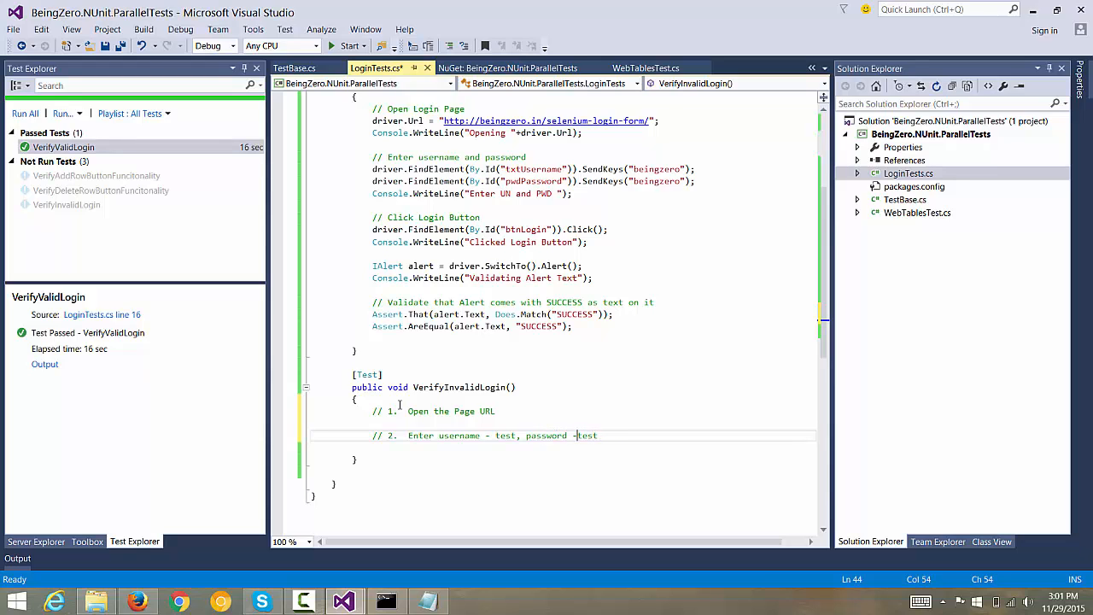
key(enter)
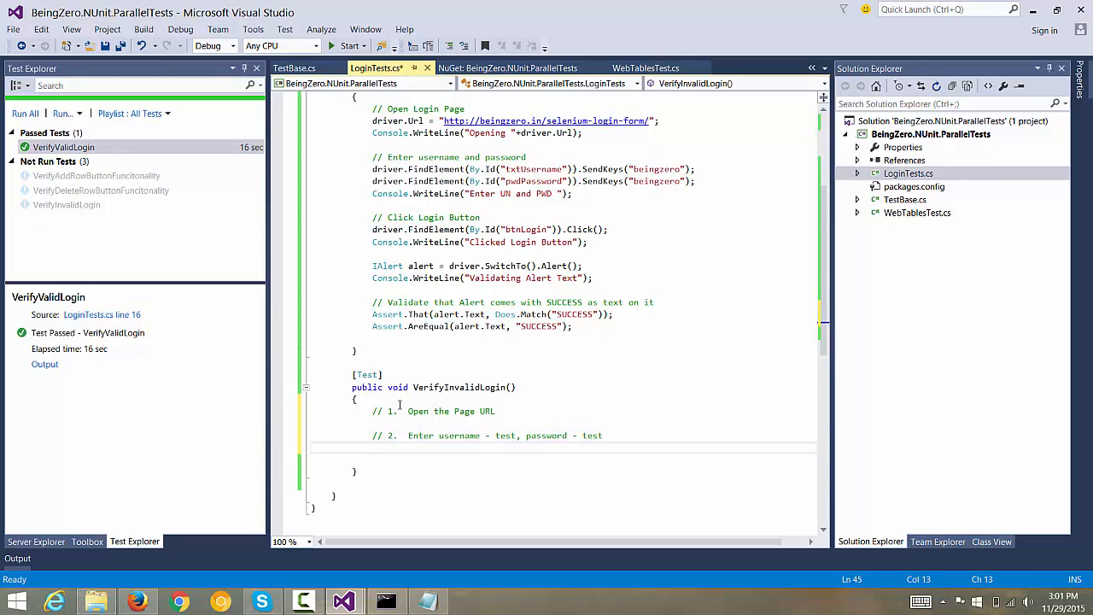
Add the remaining step comments, ending with '// 5. Validate on Alert' text FAILURE
text(// 4.  Switch to)
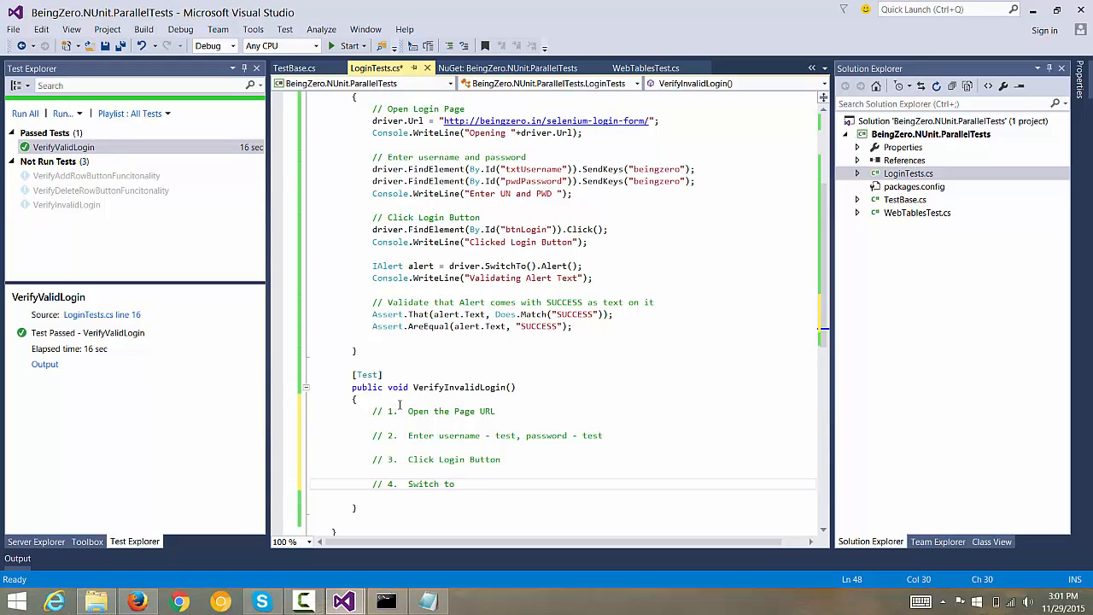
text(Alert)
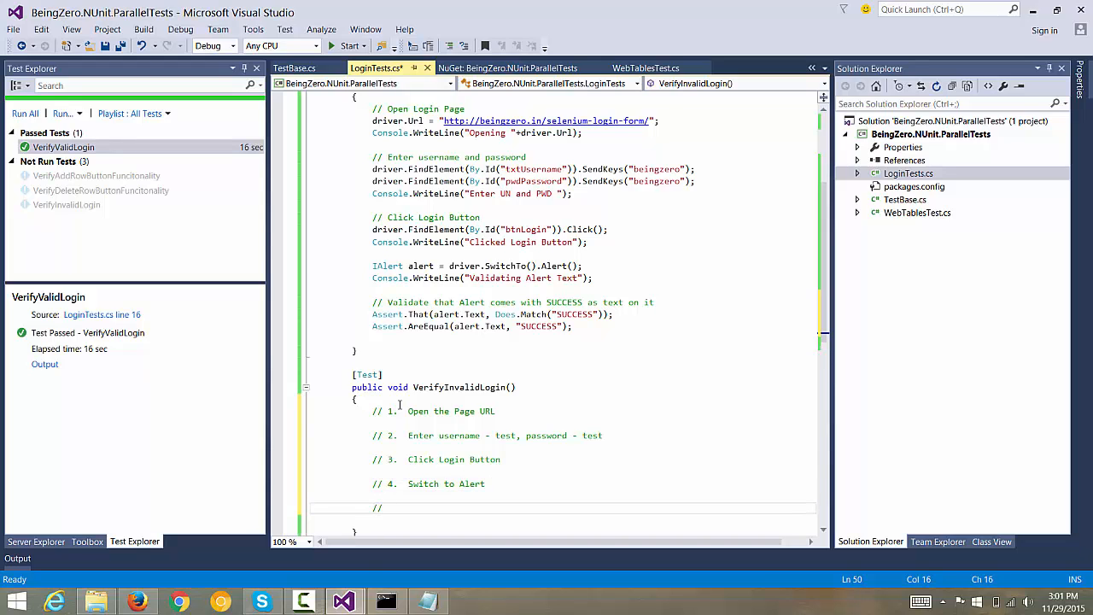
text(// 5.  Vlid)
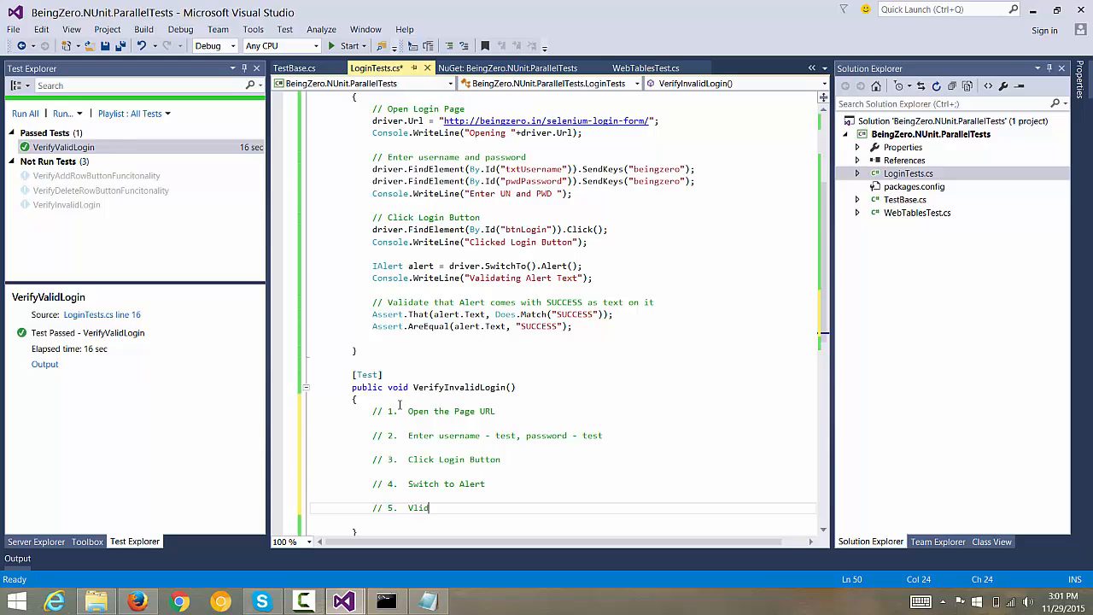
text(Vali)
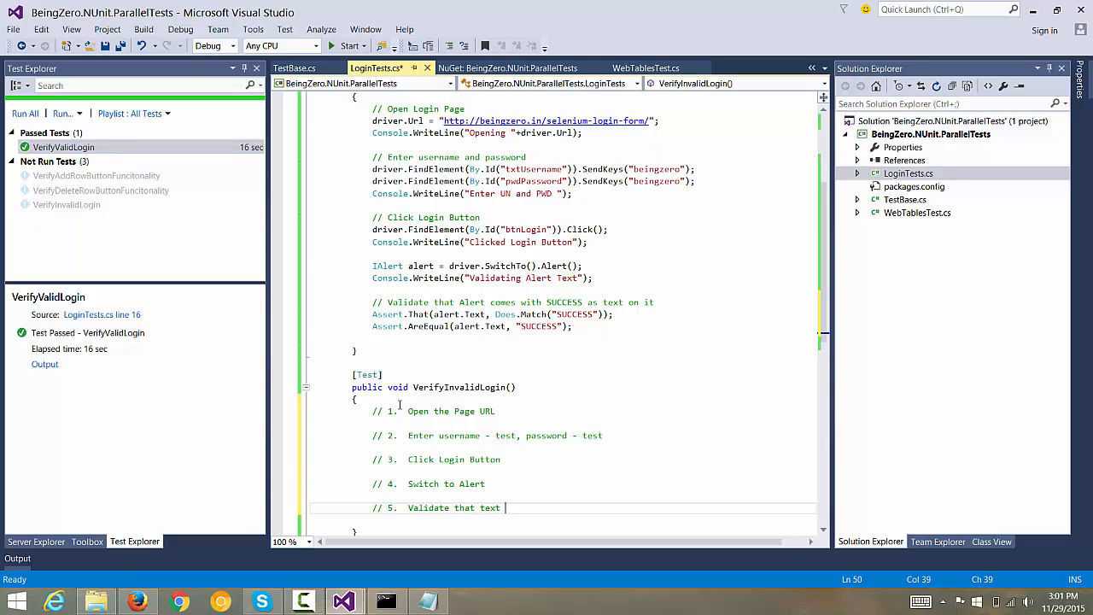
text(on Alert is FAILURE)
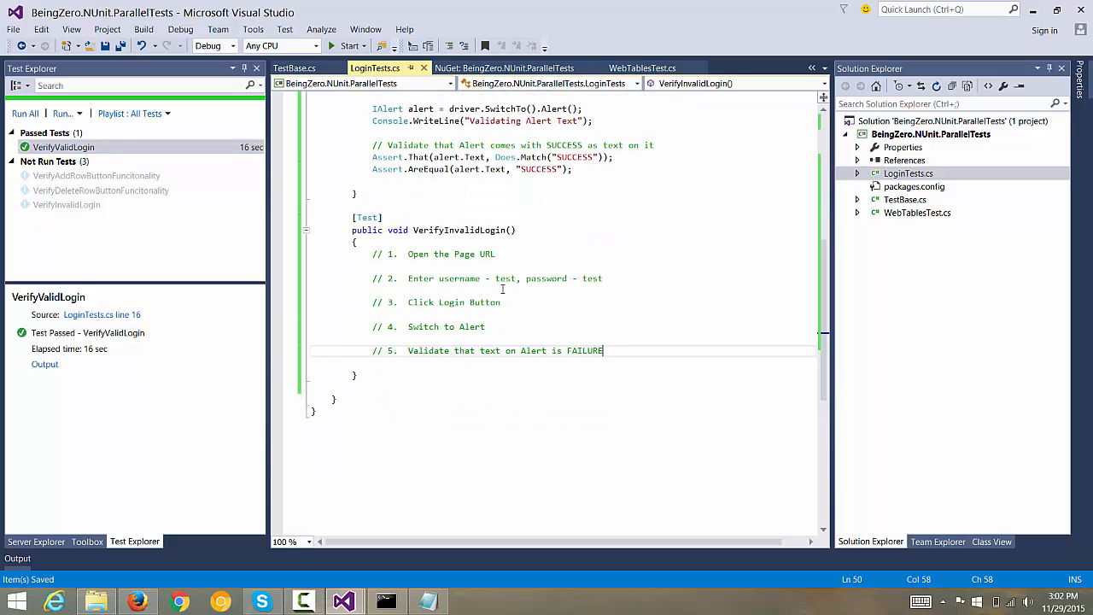
double_click(459, 230)
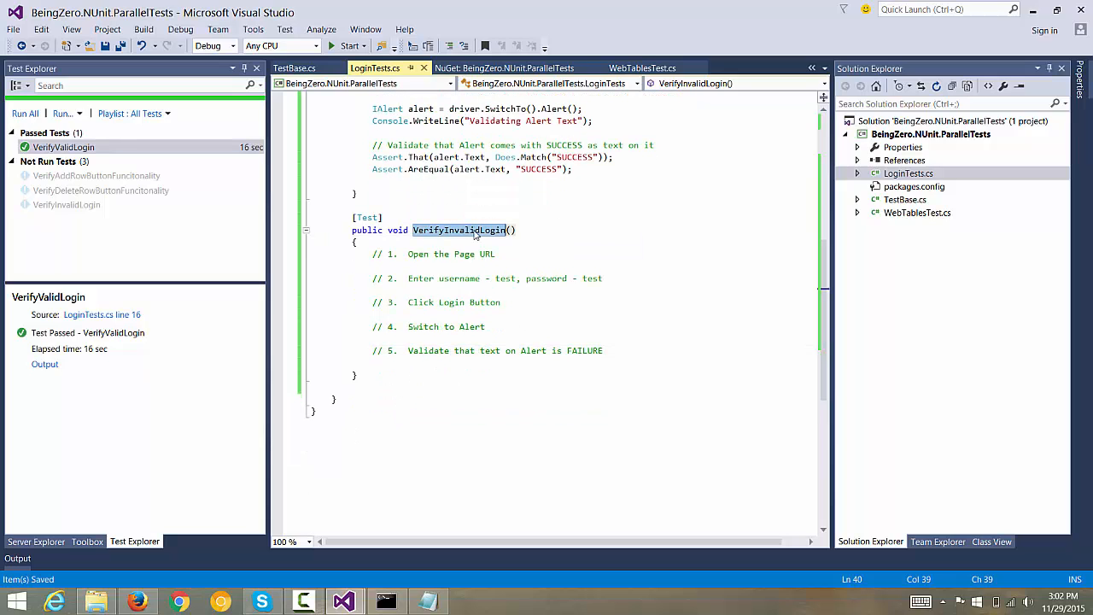